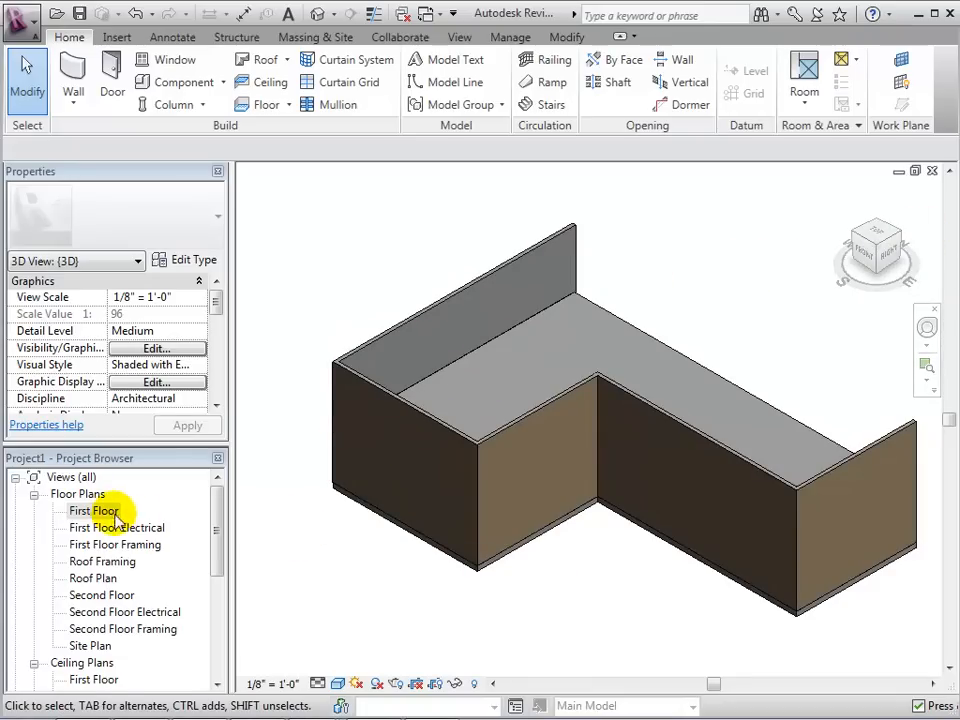
- Place three Fixed with Trim 24" x 48" windows along the lower wall in the First Floor plan
double_click(92, 512)
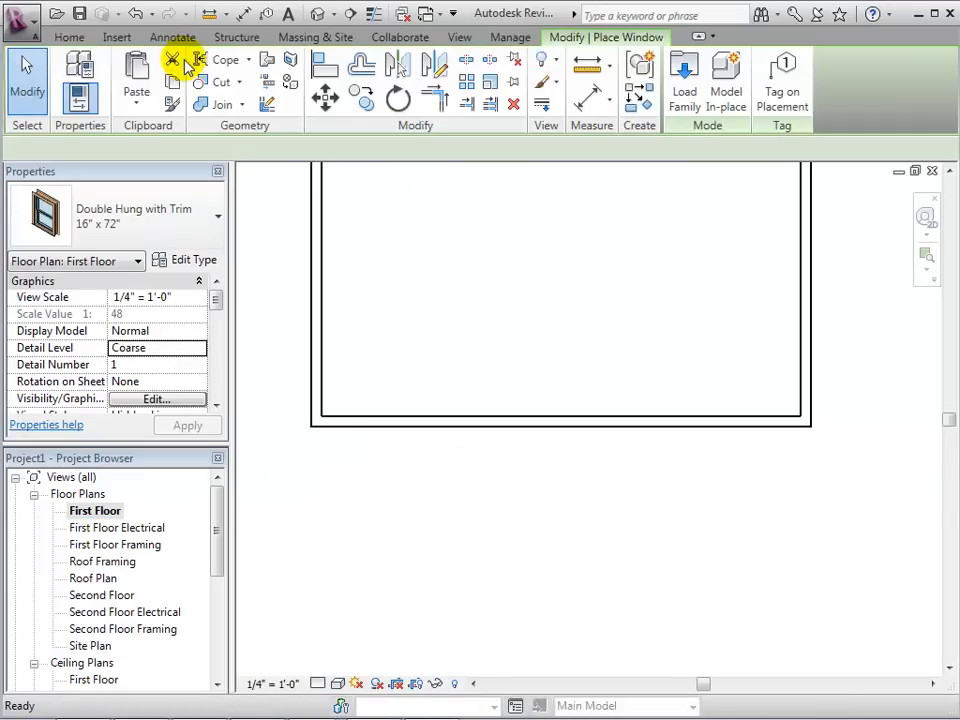
click(208, 218)
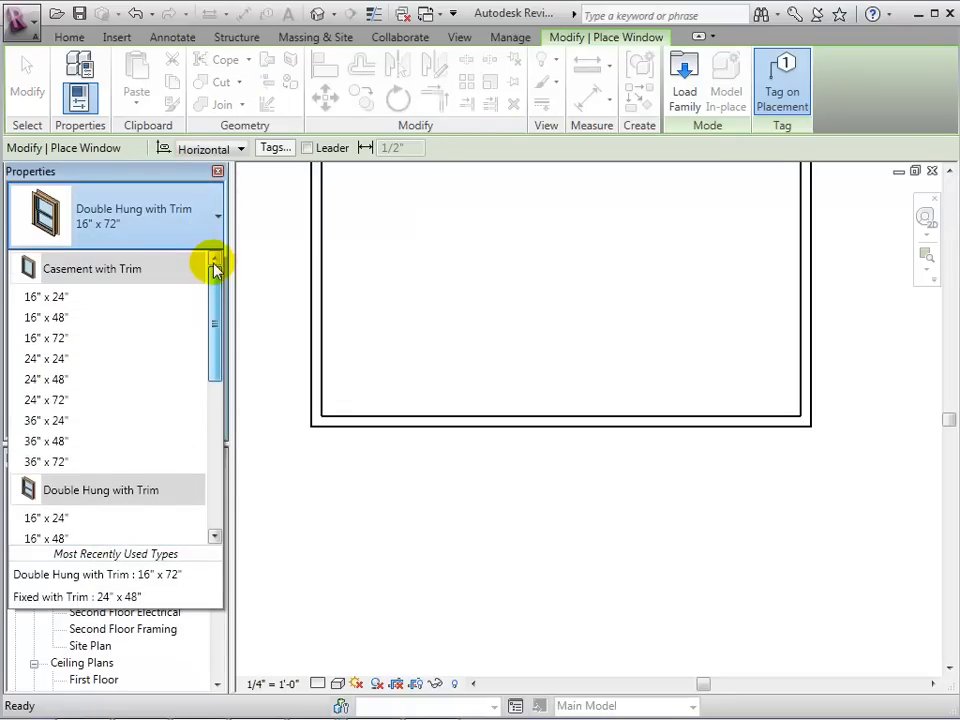
scroll(down, 3)
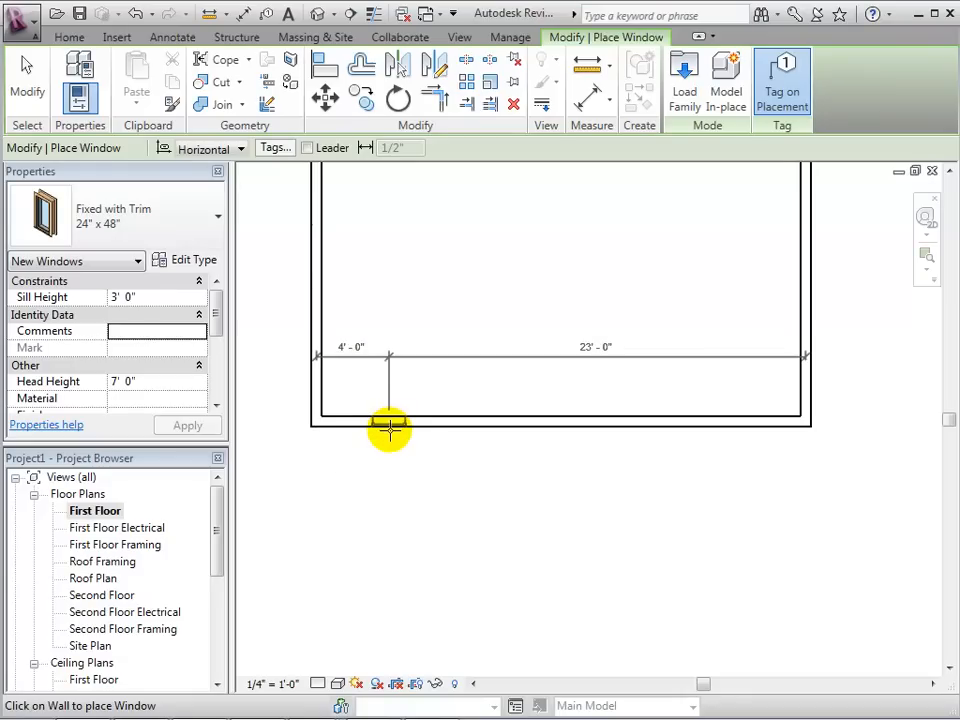
click(388, 420)
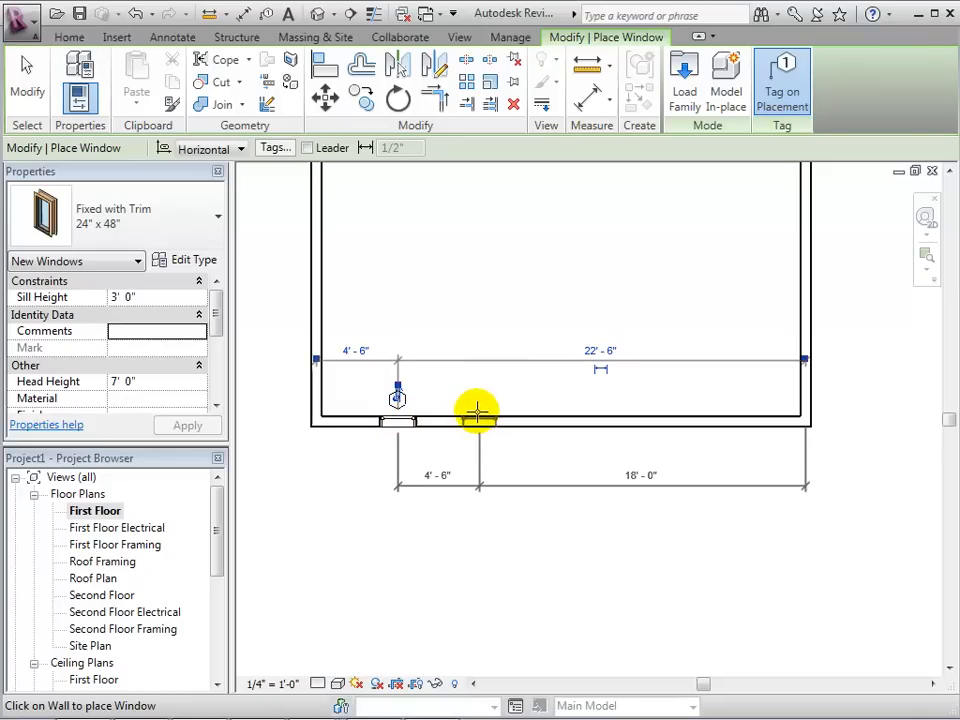
click(478, 400)
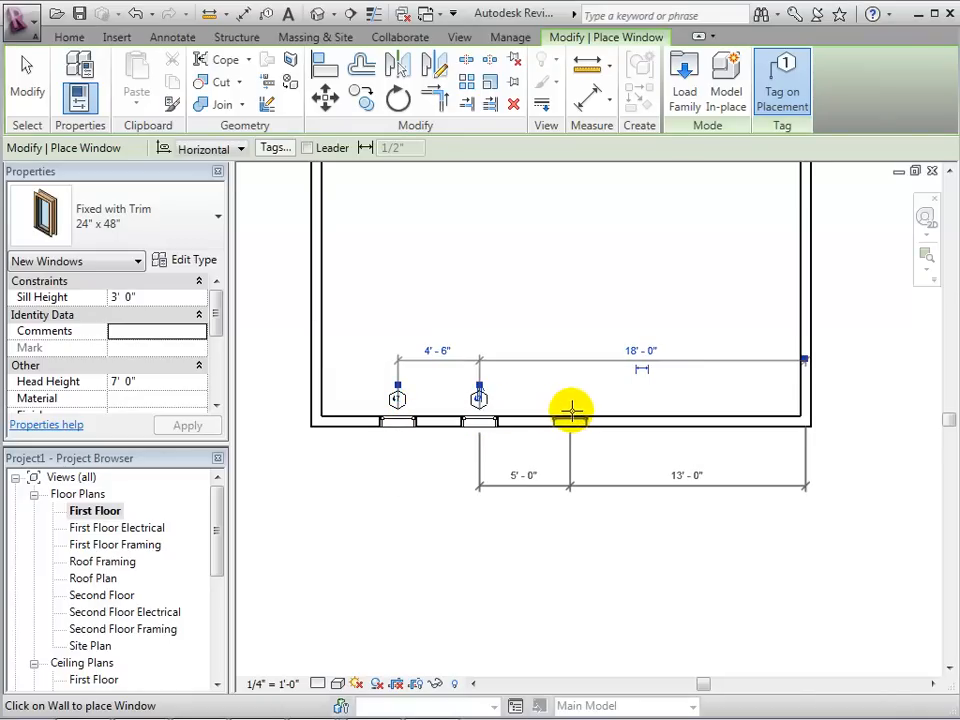
click(570, 410)
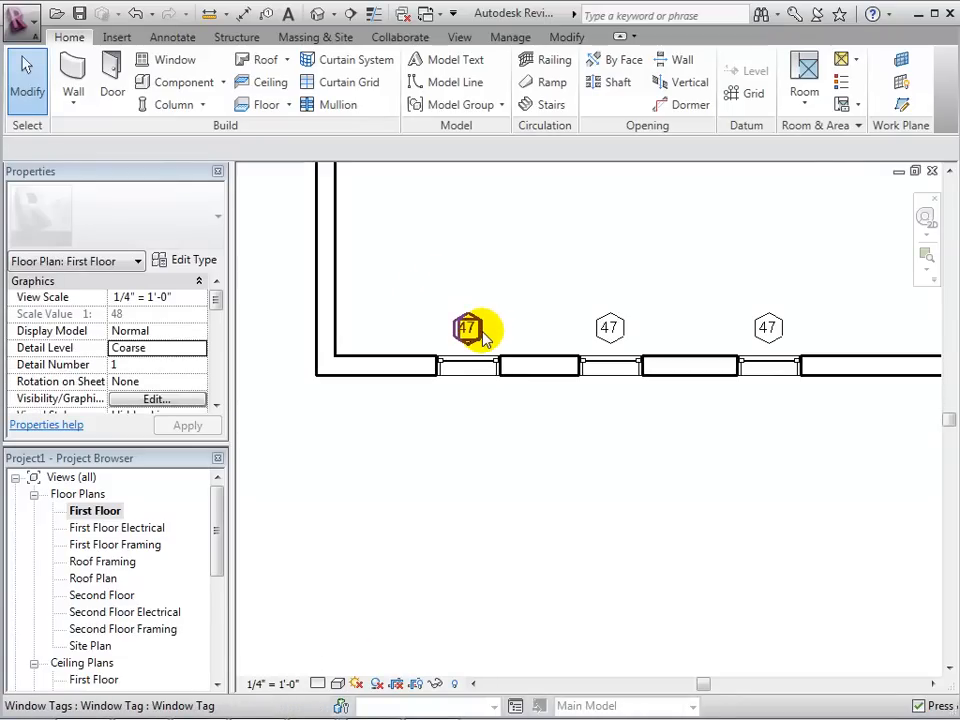
- Check a window tag (reading 47) and clear the selection
click(466, 328)
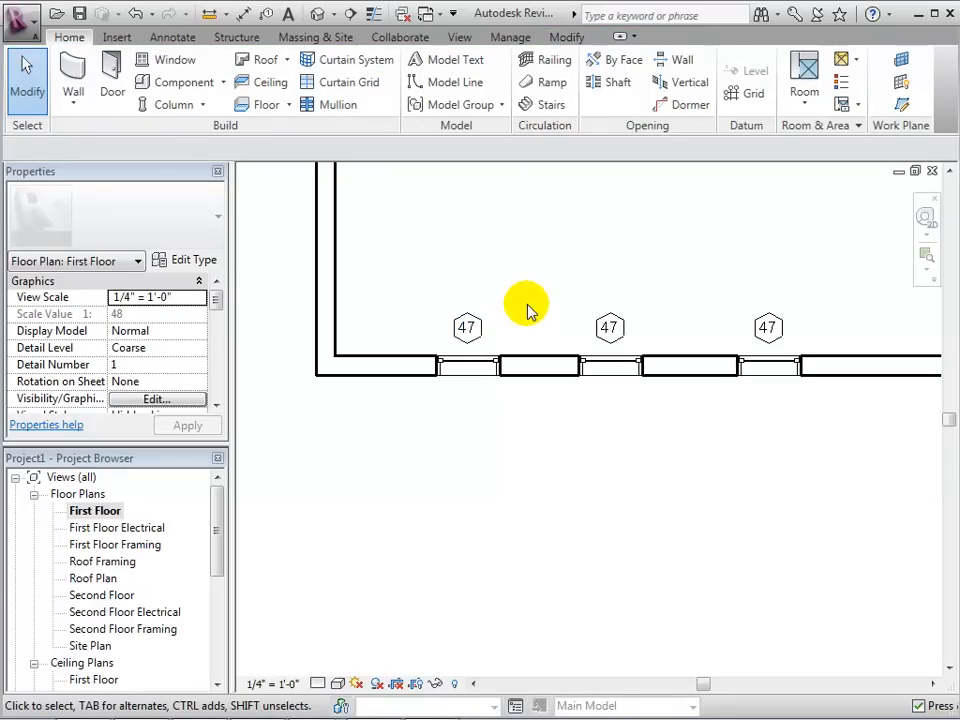
click(312, 12)
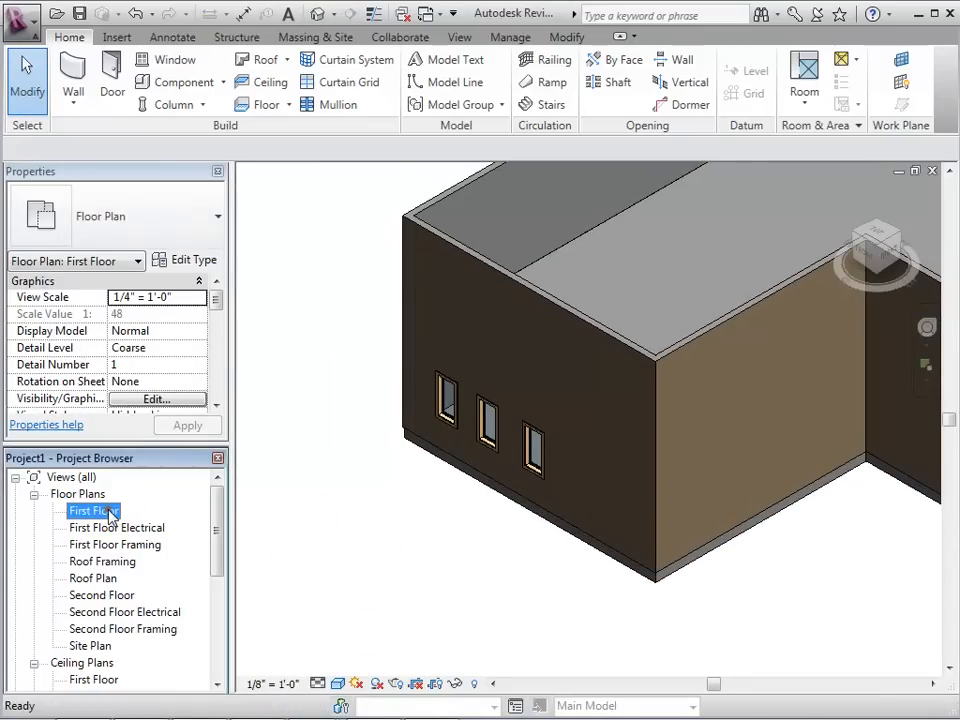
- Reposition the lower-wall windows by editing their temporary dimensions, setting the middle window's spacing to 4'
double_click(88, 512)
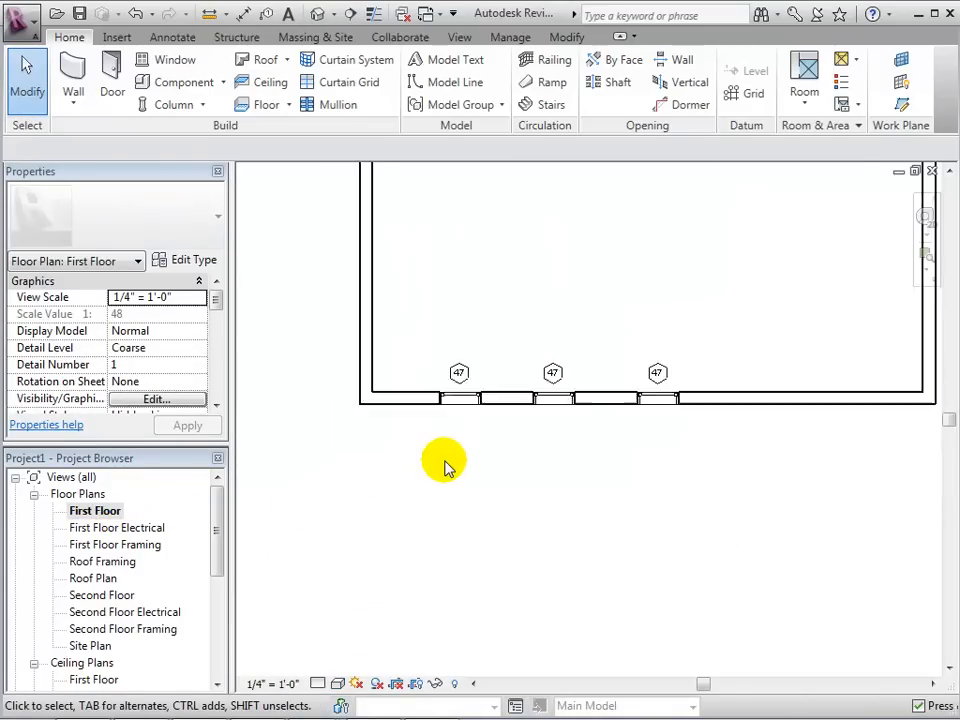
click(458, 384)
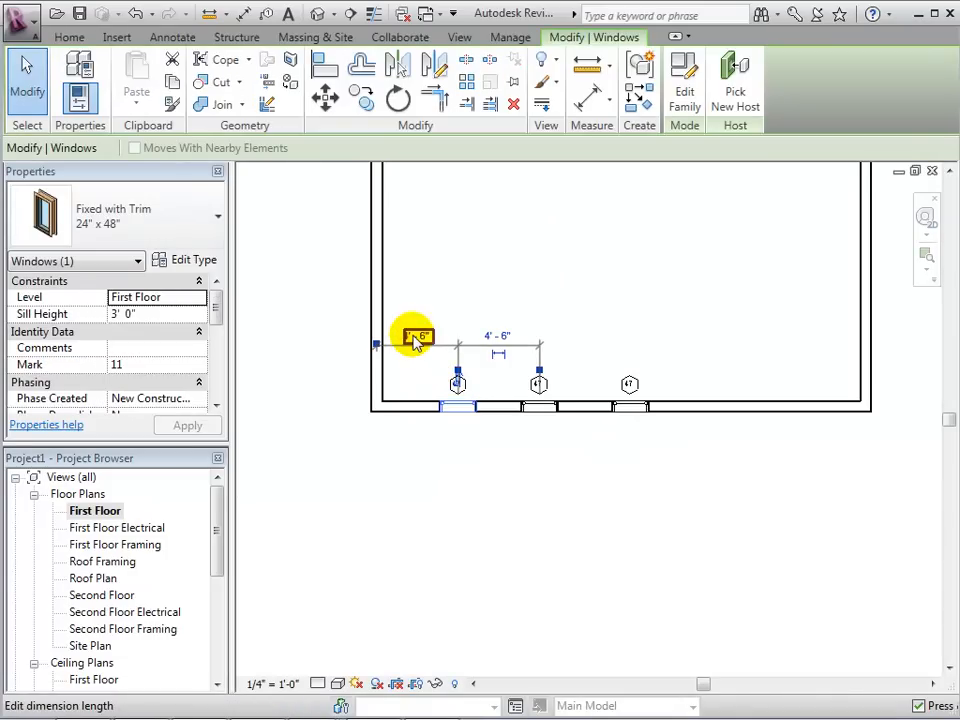
click(416, 336)
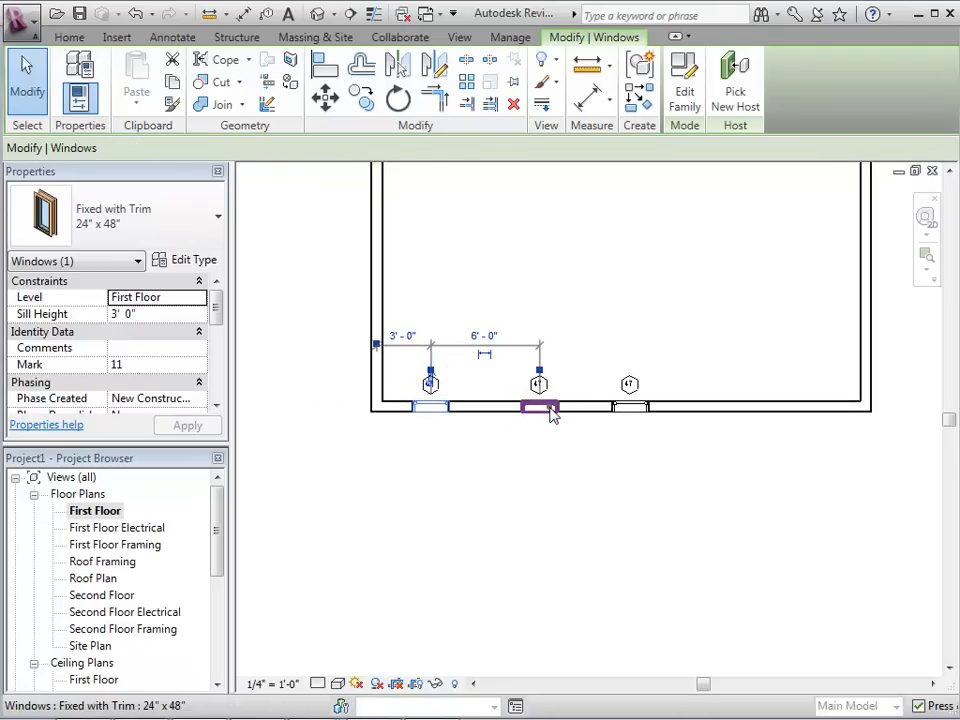
click(486, 336)
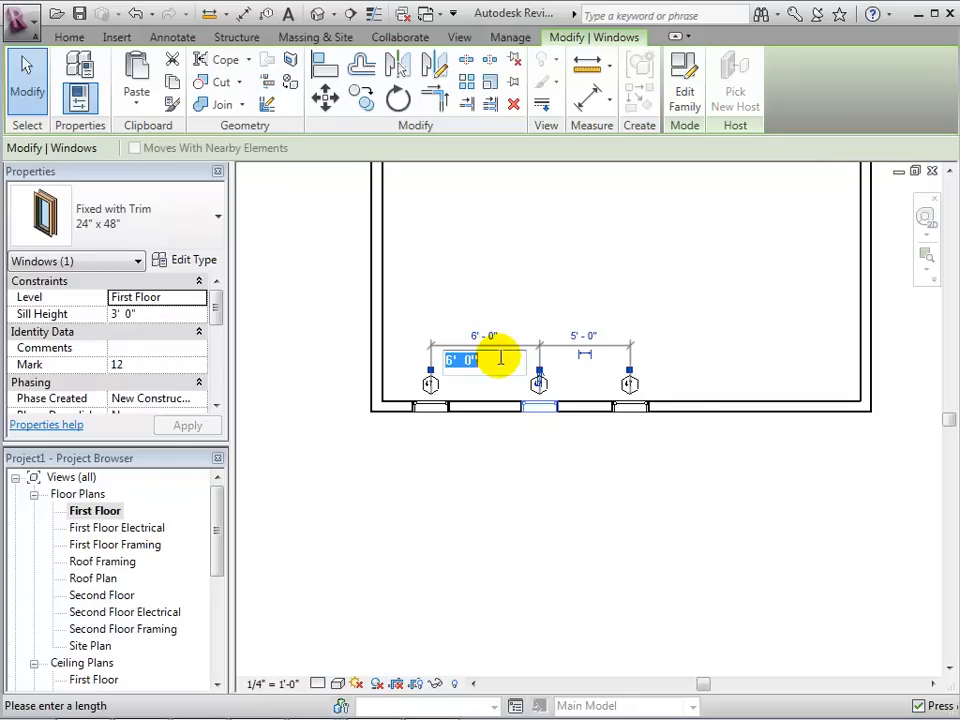
text(4)
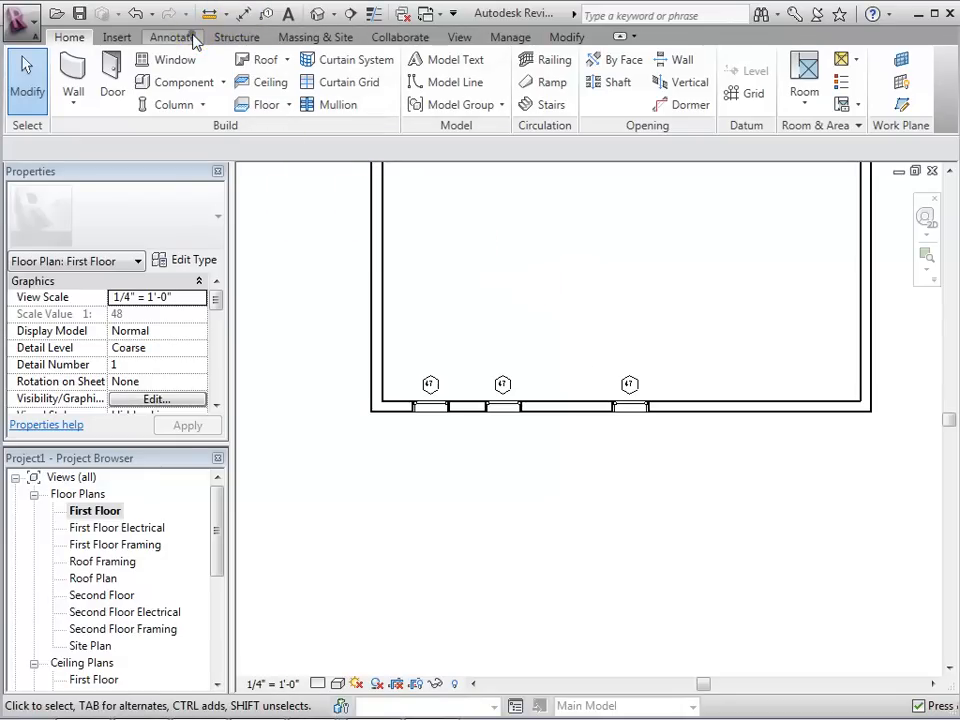
- Start an aligned dimension string along the lower wall using the windows as references
click(172, 36)
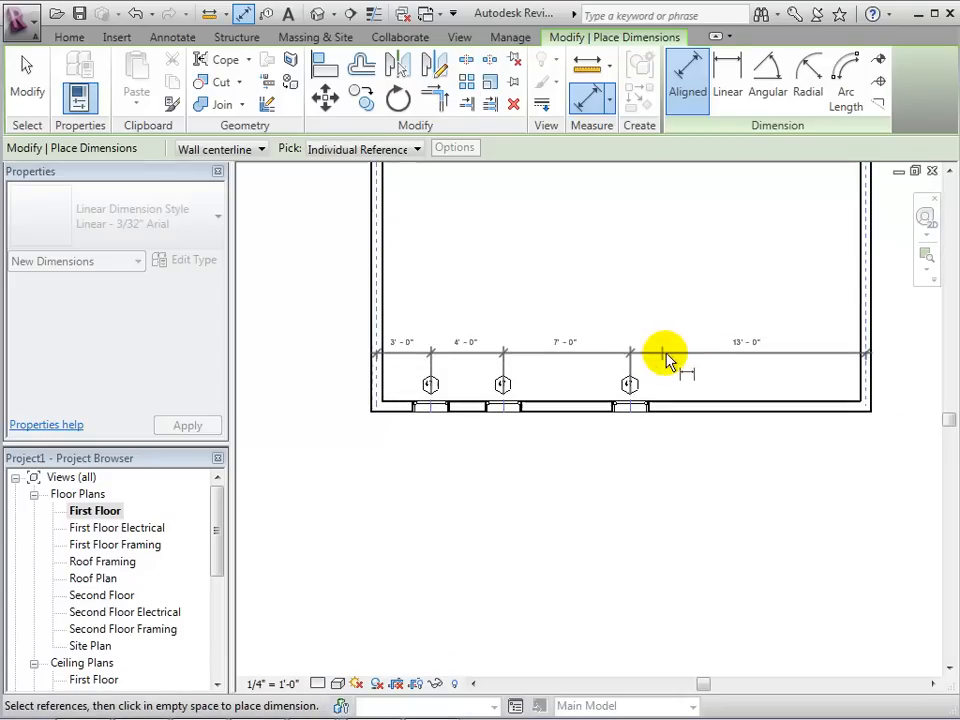
click(664, 360)
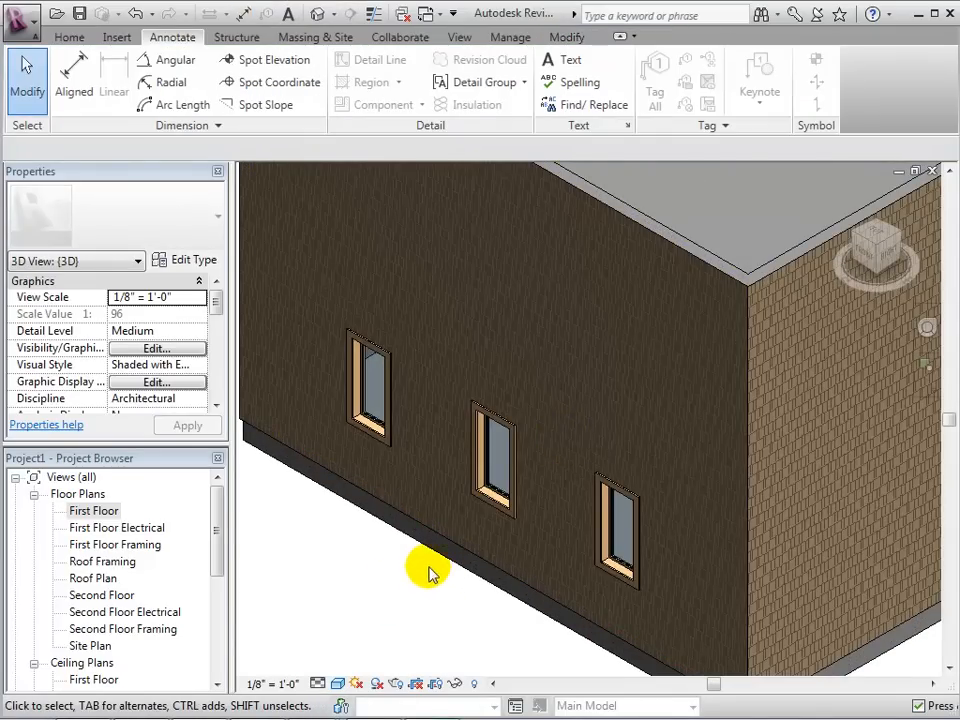
- Set the window dimension string to EQ equal spacing and view the result in 3D
double_click(92, 510)
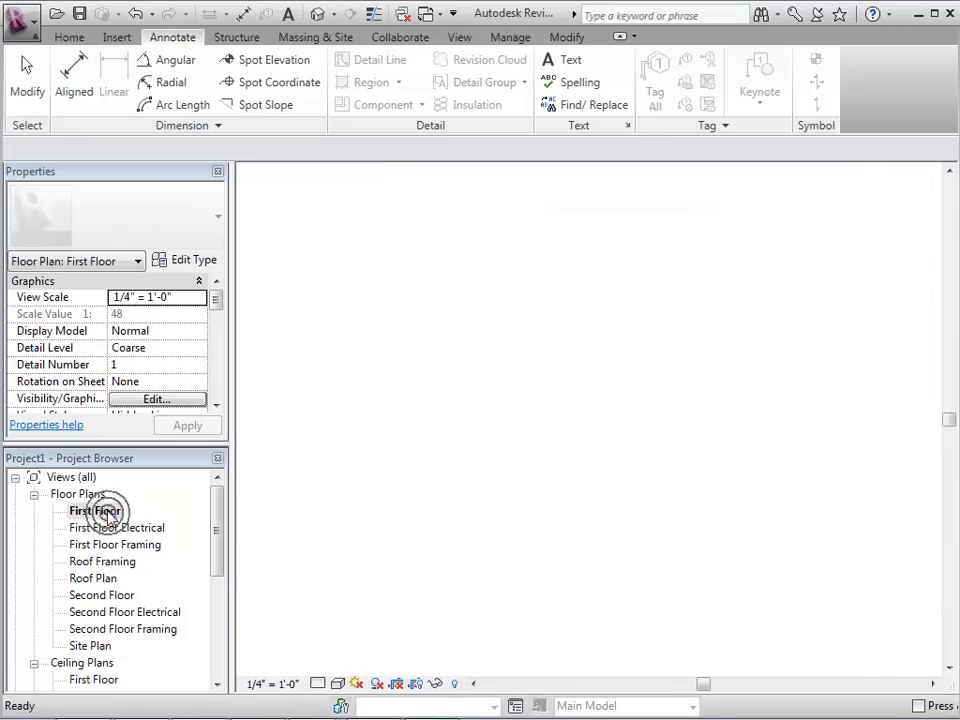
double_click(96, 512)
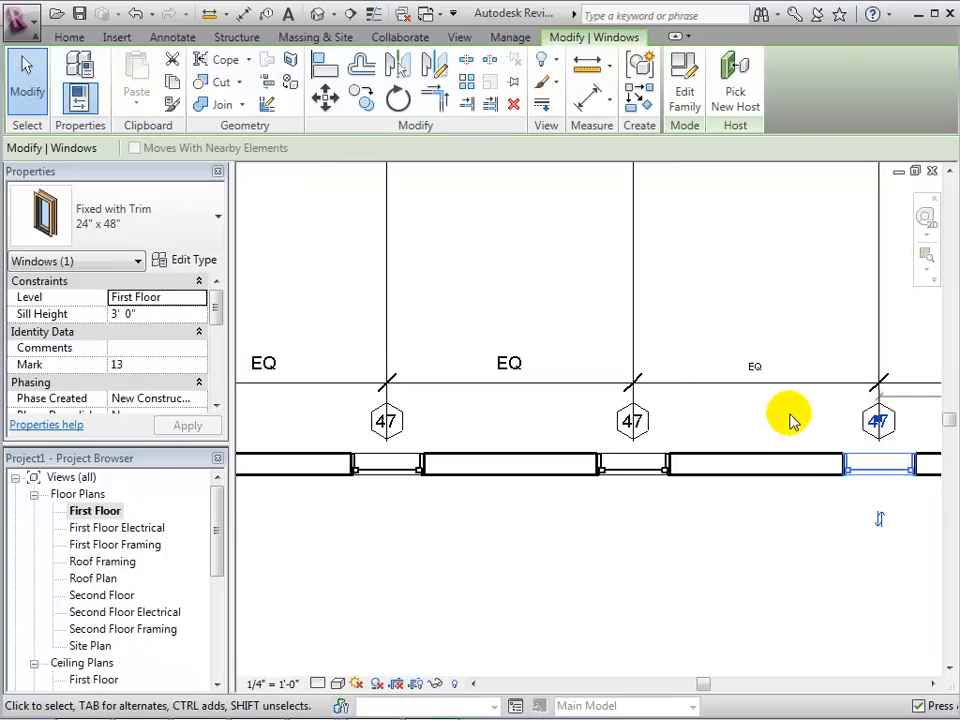
click(172, 36)
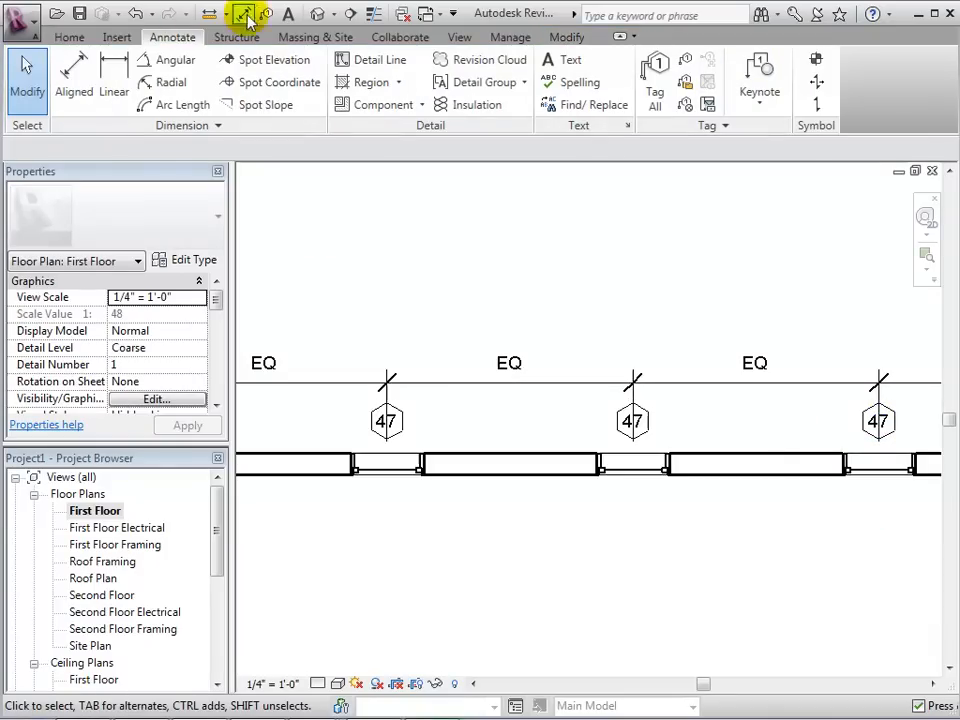
click(236, 14)
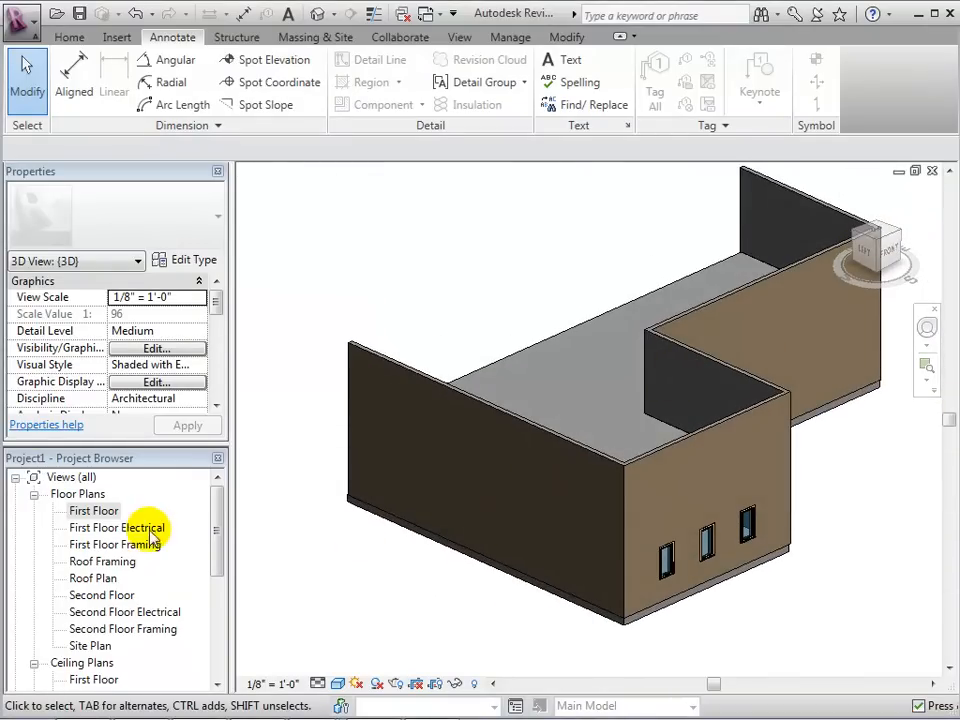
- Place a Fixed with Trim 24" x 48" window on the left wall of the First Floor plan and select it
double_click(92, 510)
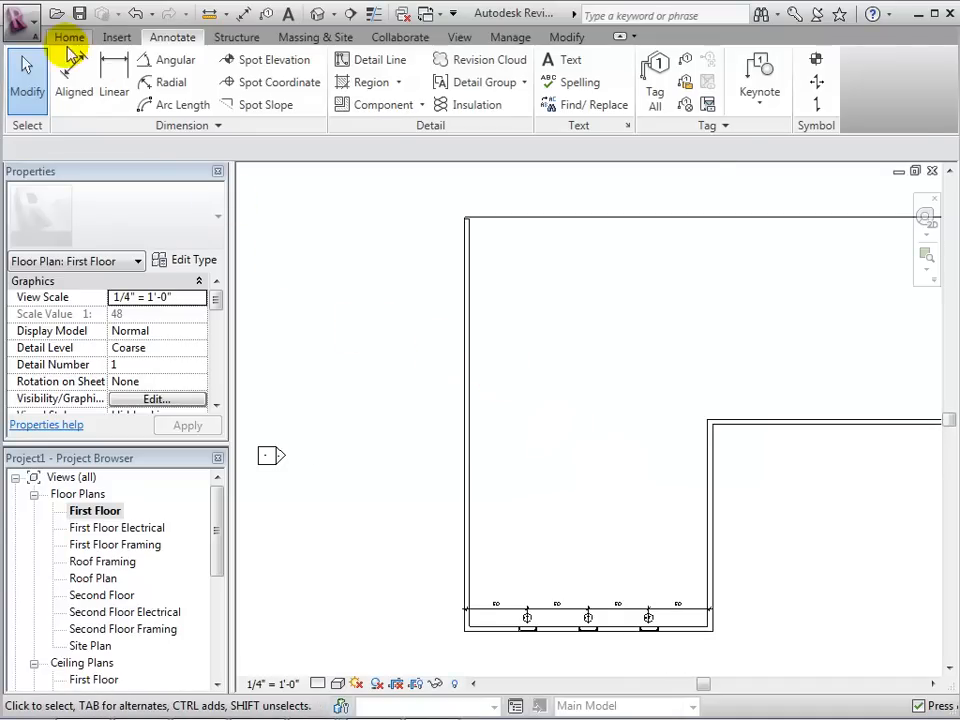
click(68, 36)
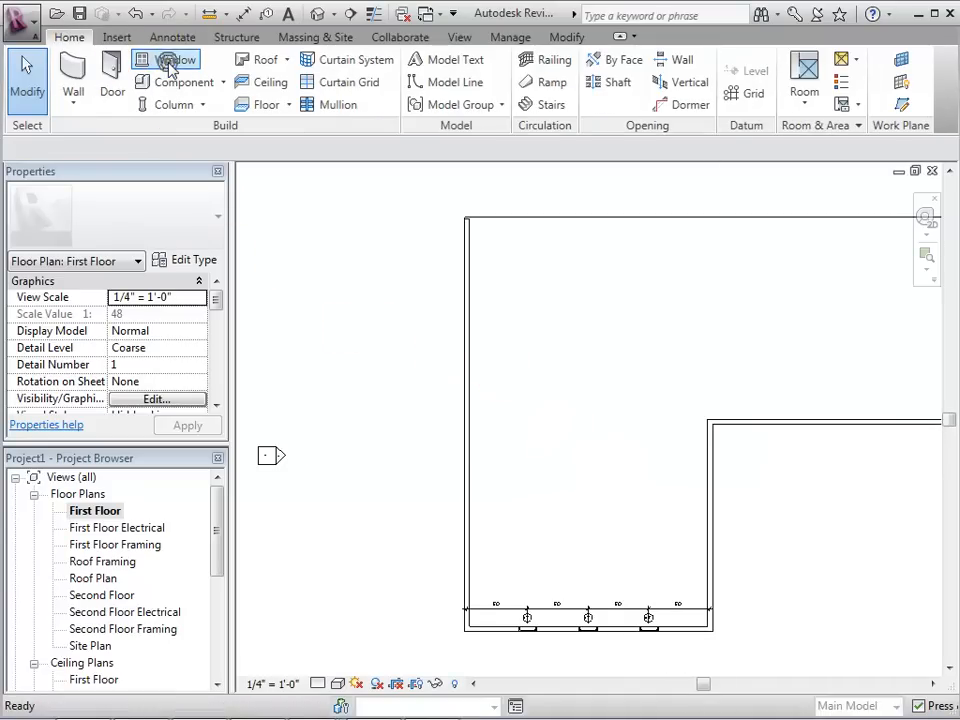
click(176, 64)
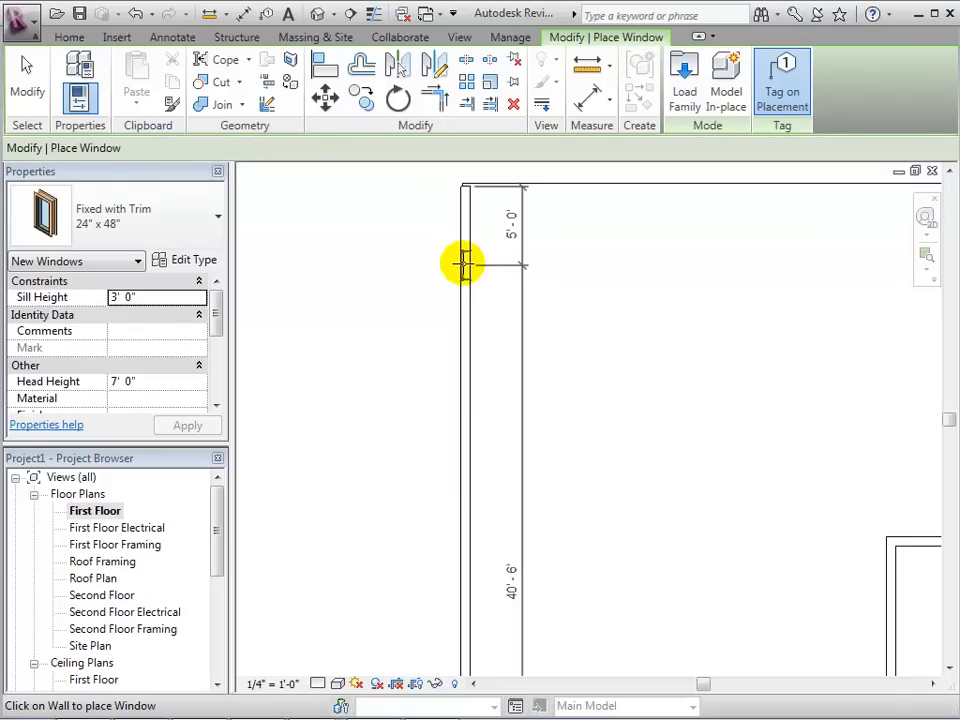
click(464, 264)
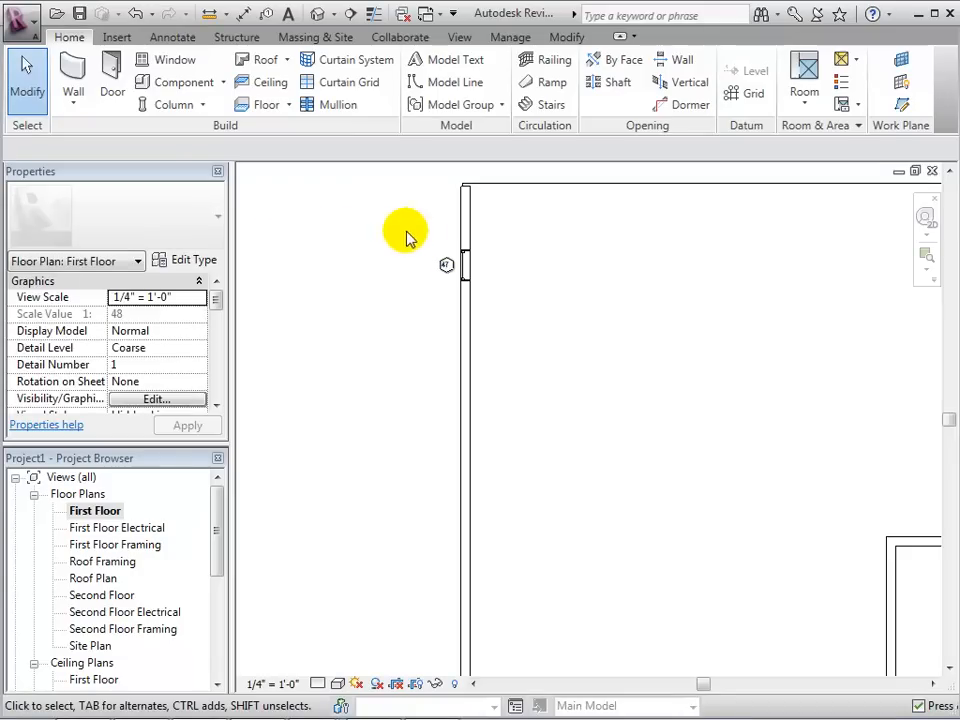
click(464, 262)
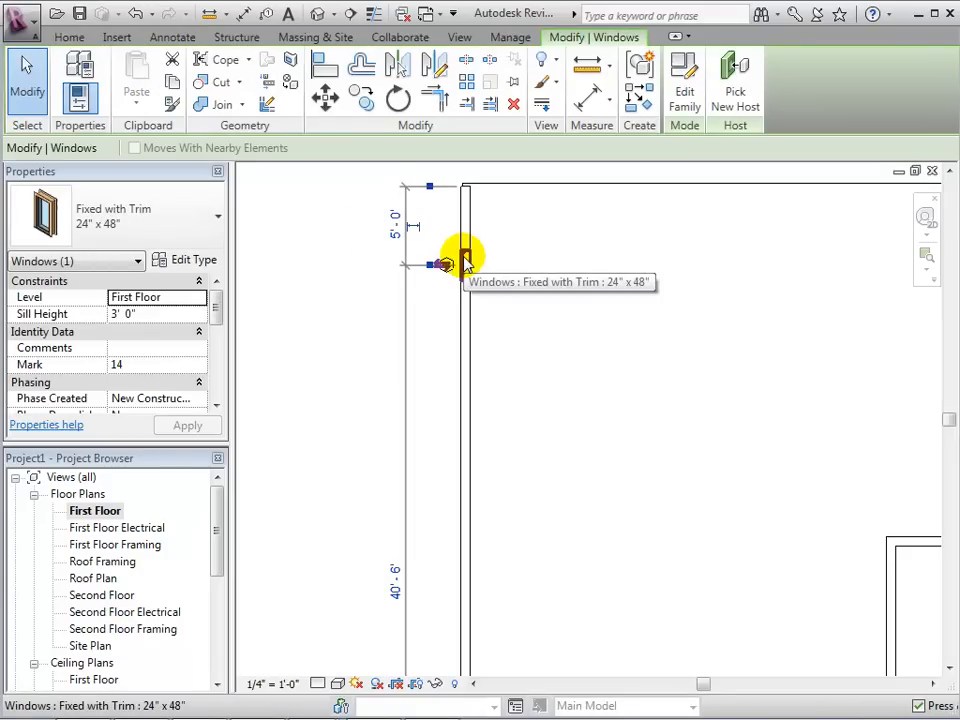
mouse_move(466, 80)
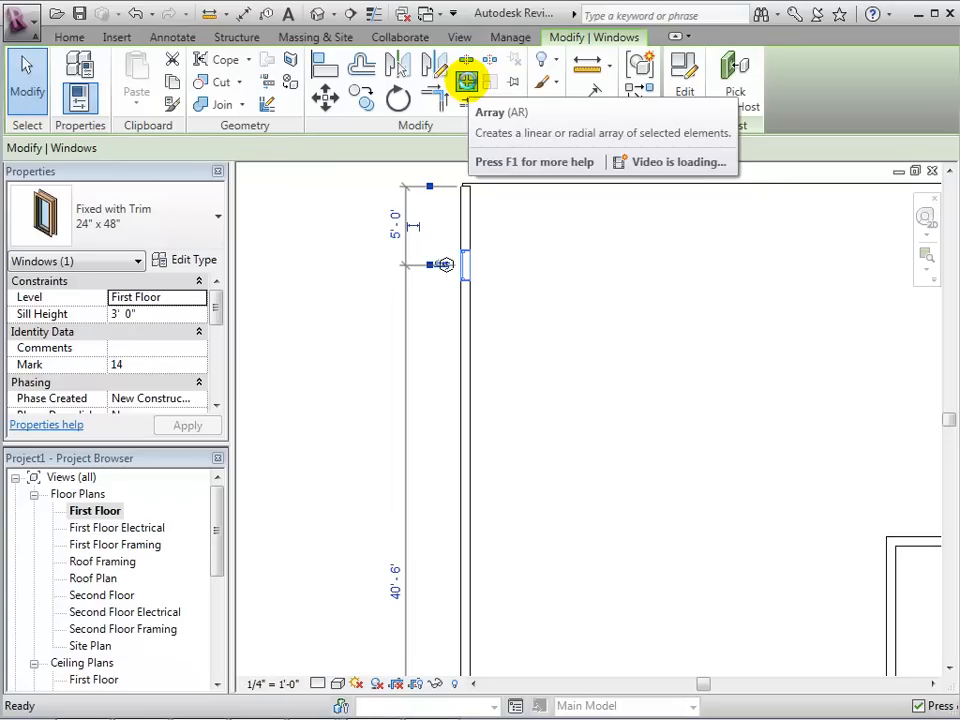
- Start a linear array of the window, setting its grouping option and number of copies
click(464, 82)
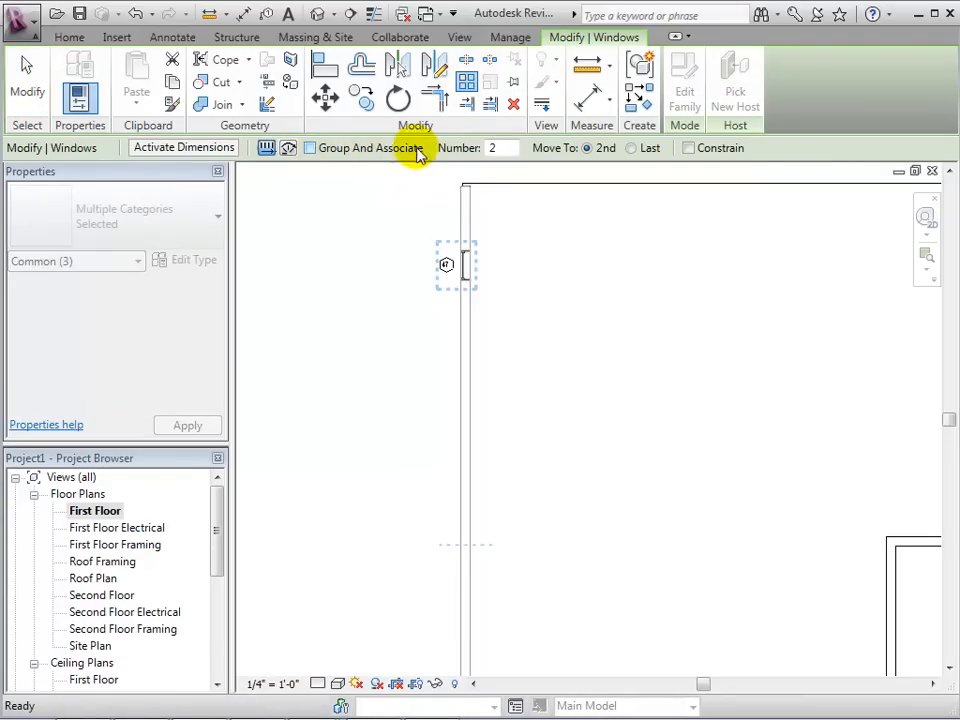
click(500, 148)
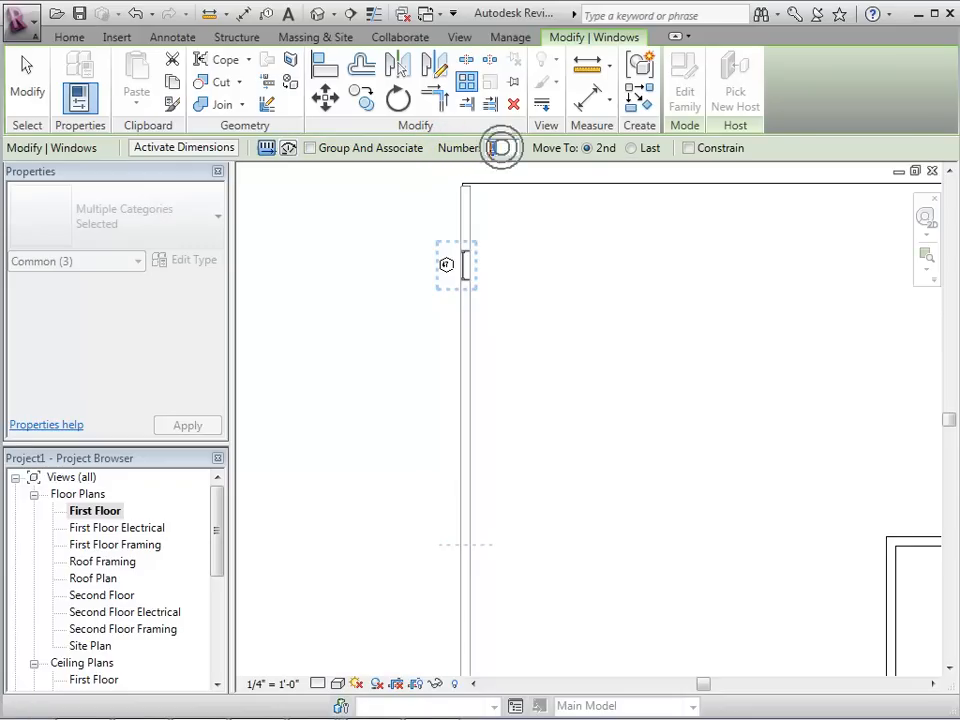
click(492, 148)
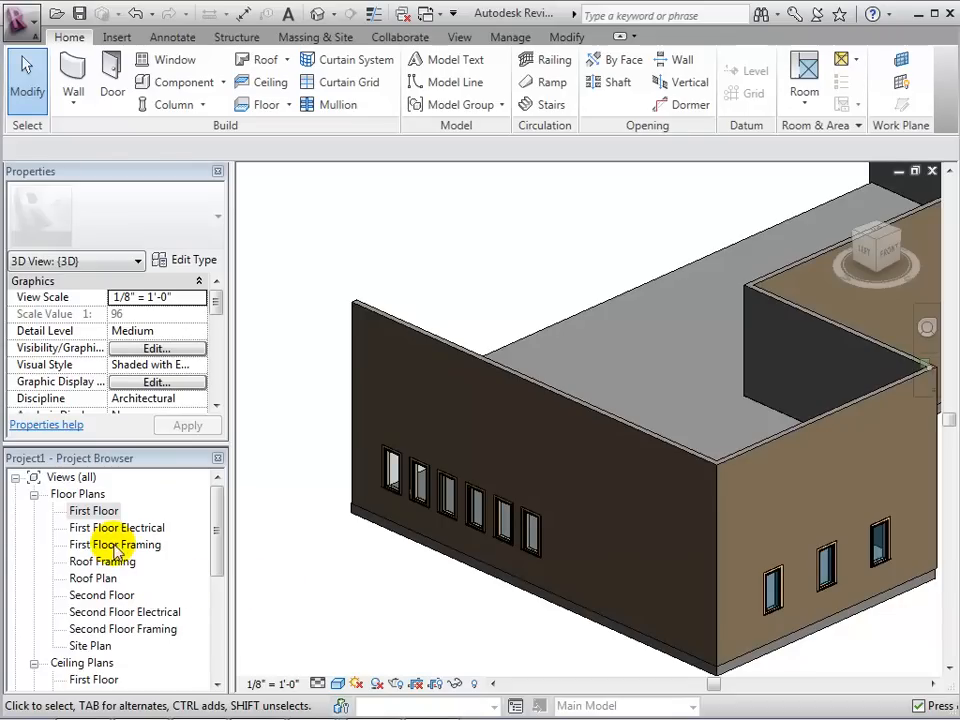
- Array the side-wall window with Number 8 and Move To: Last
double_click(92, 510)
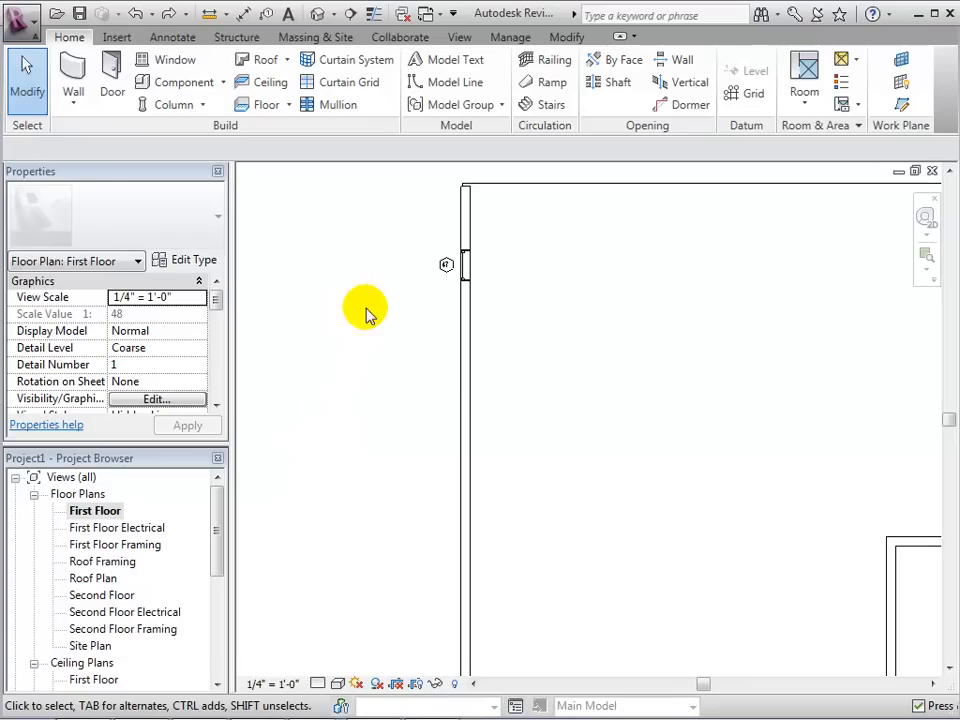
click(464, 264)
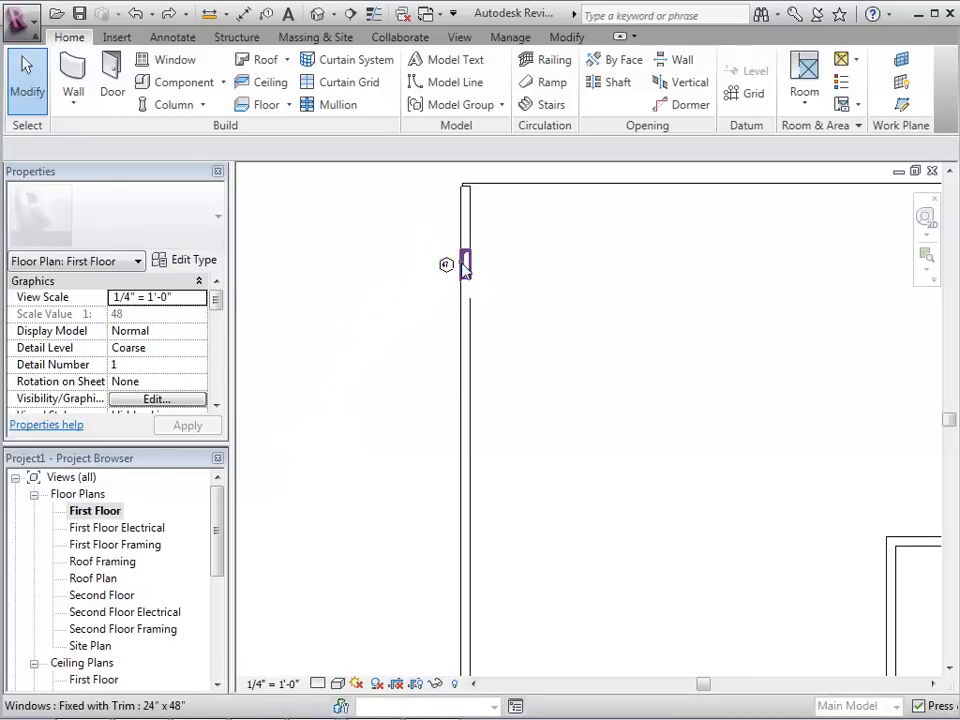
click(464, 264)
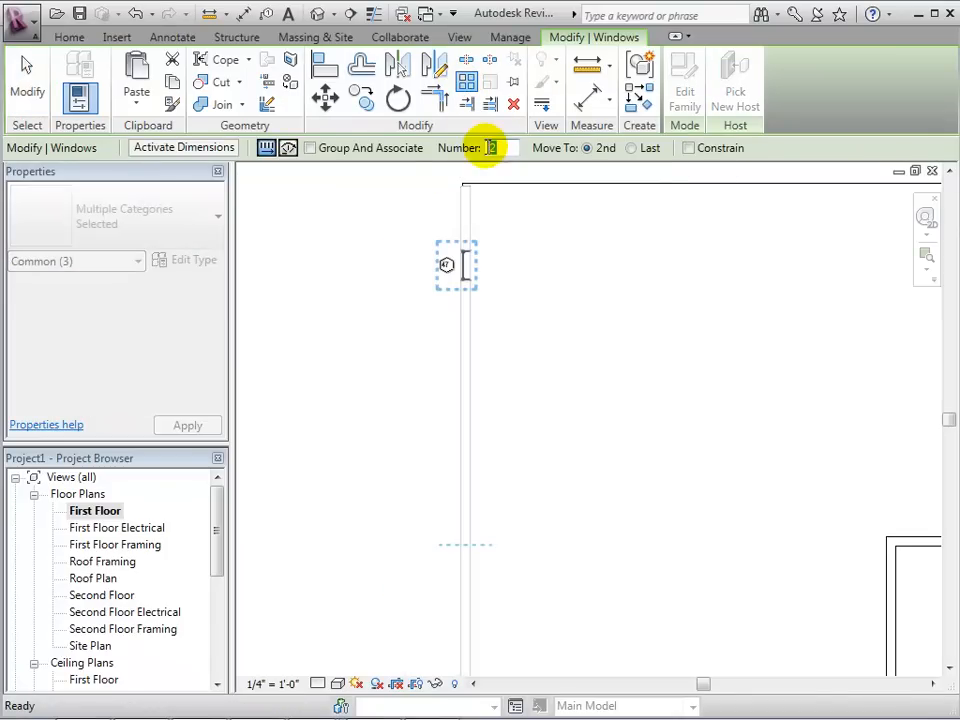
text(8)
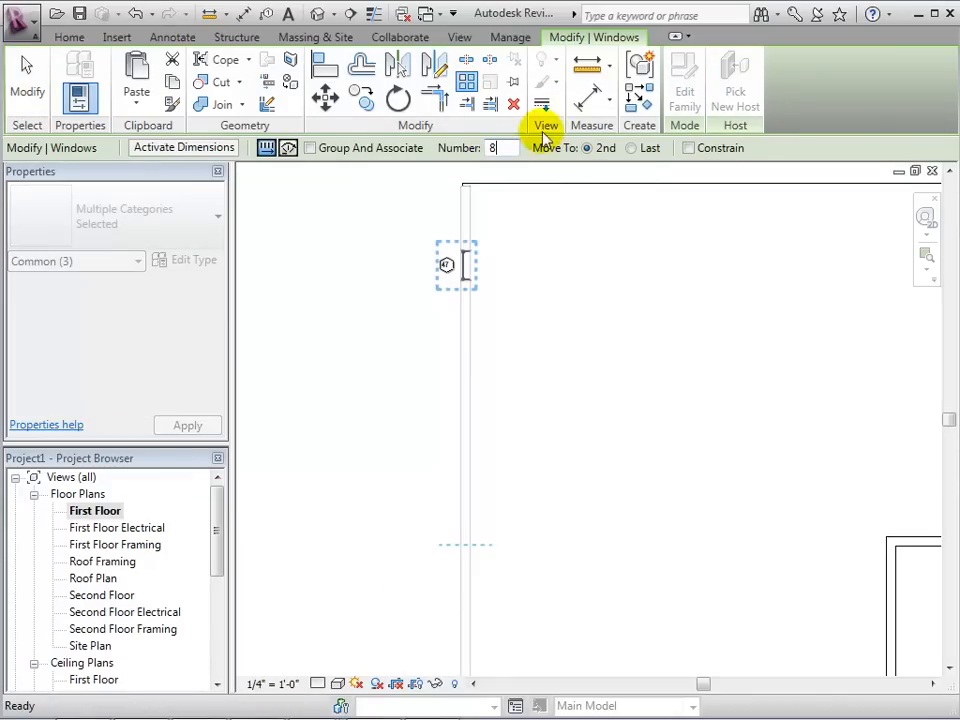
click(630, 148)
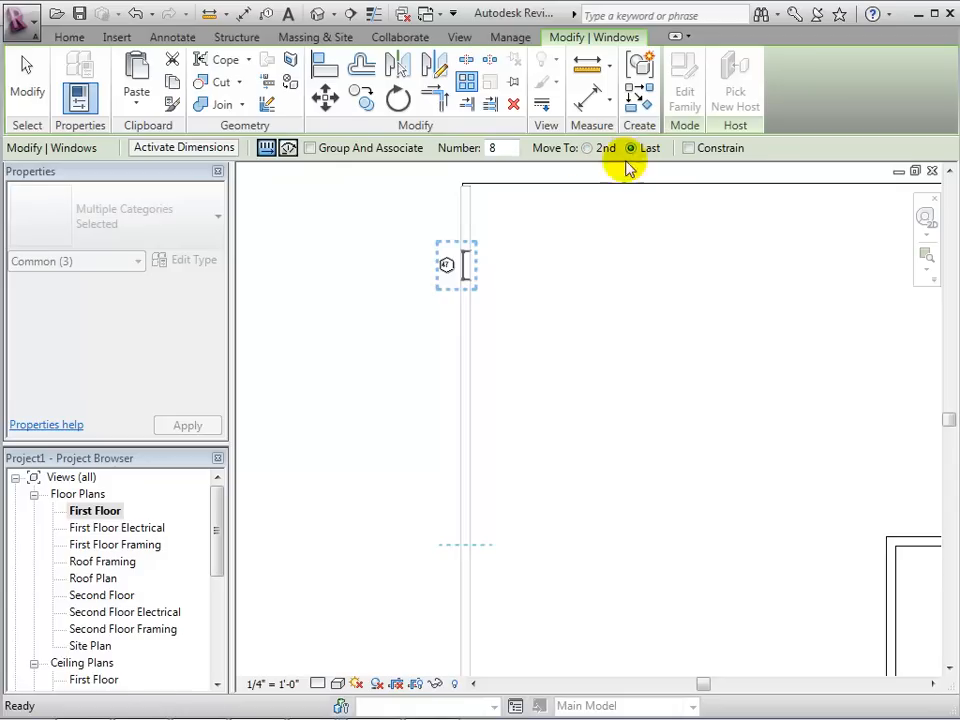
mouse_move(460, 268)
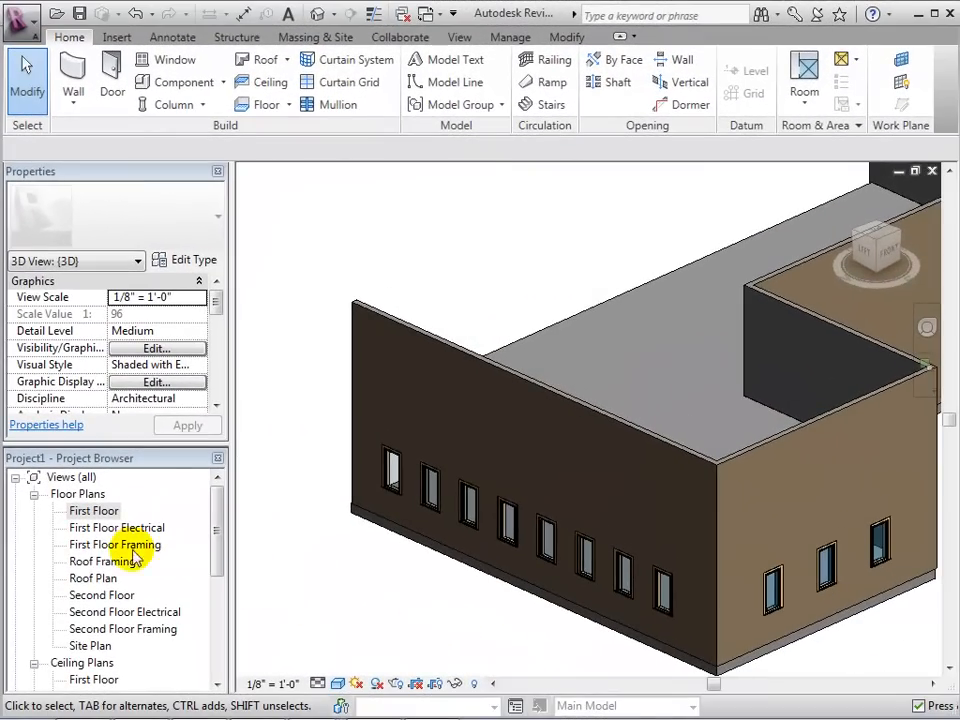
- Array the window into 8 grouped, associated copies spanning to the building corner
double_click(94, 510)
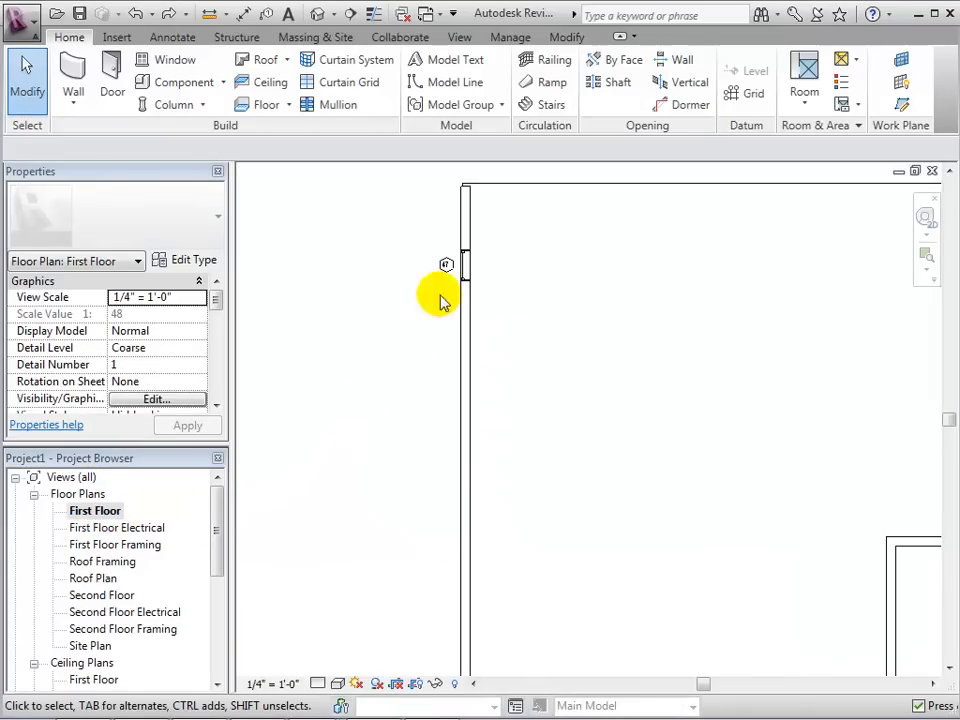
click(448, 264)
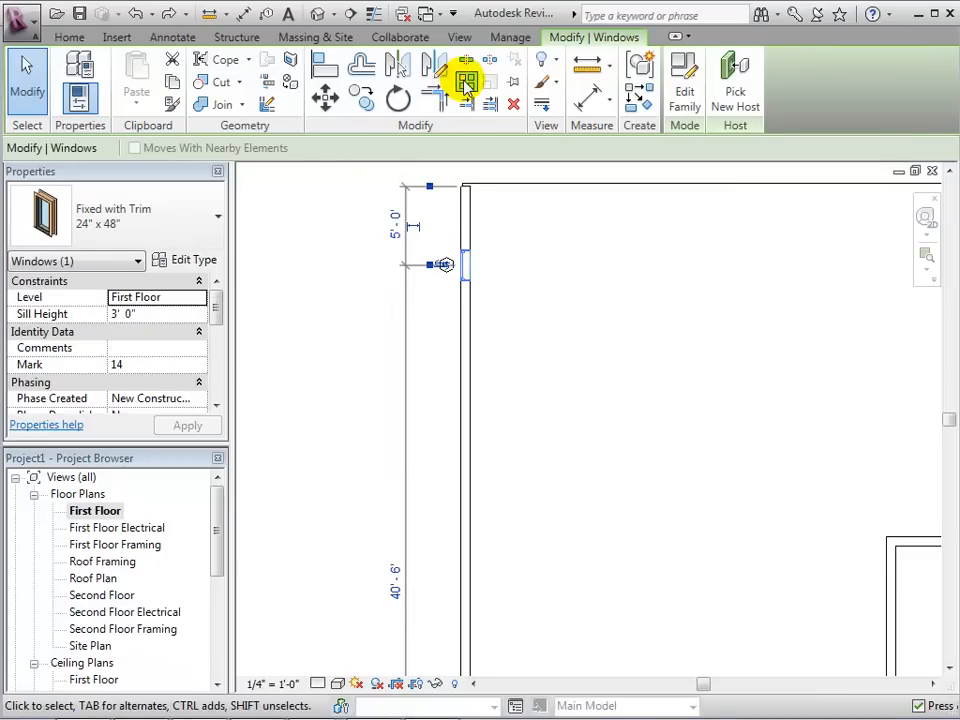
click(464, 80)
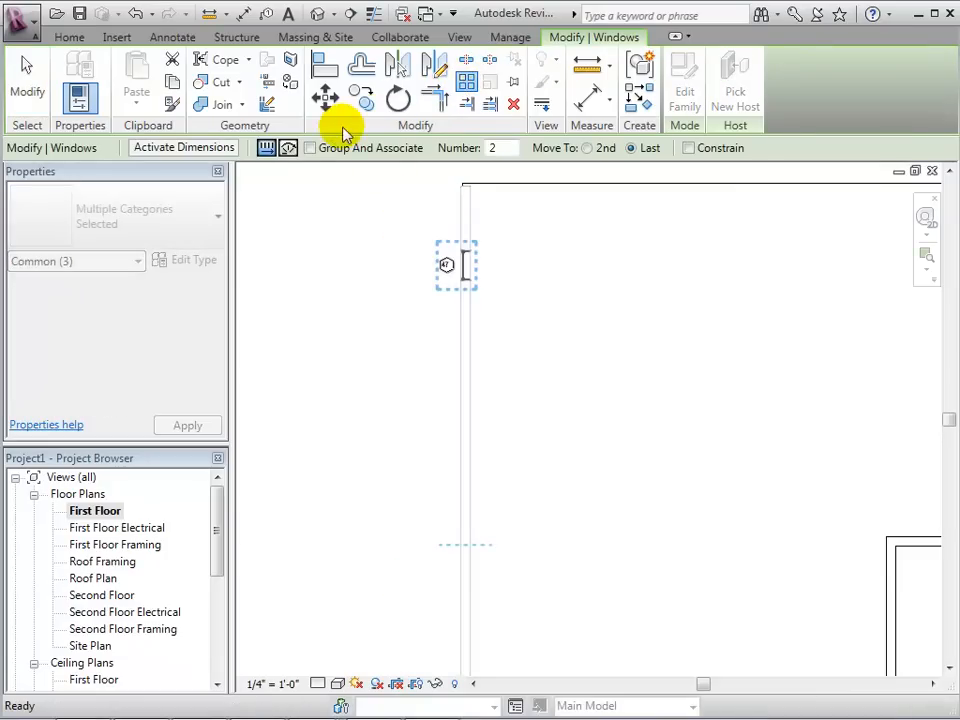
click(310, 148)
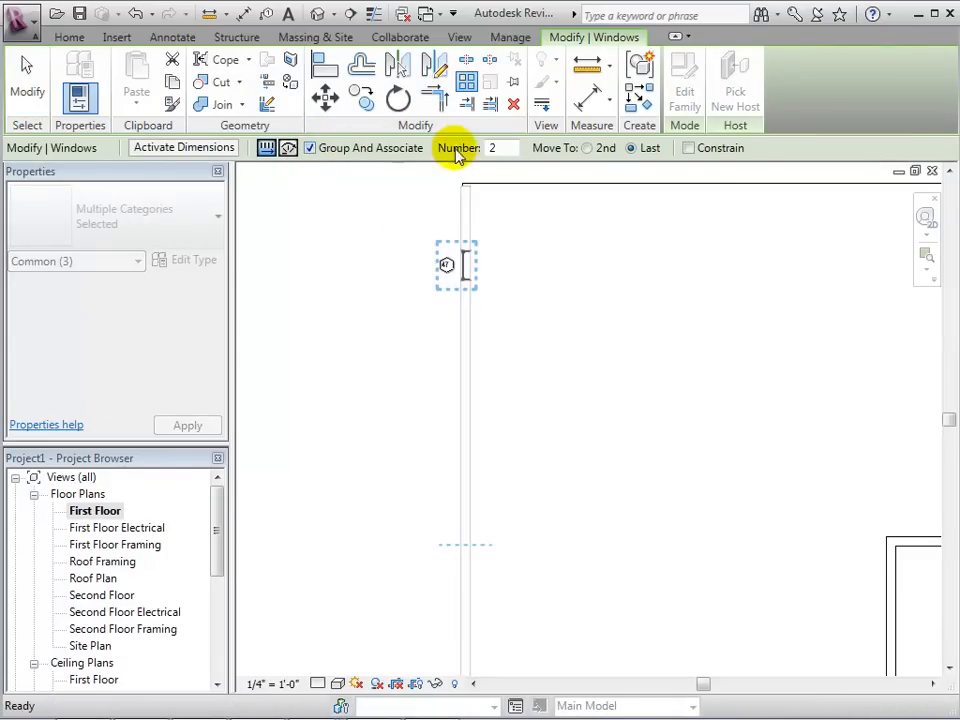
click(494, 148)
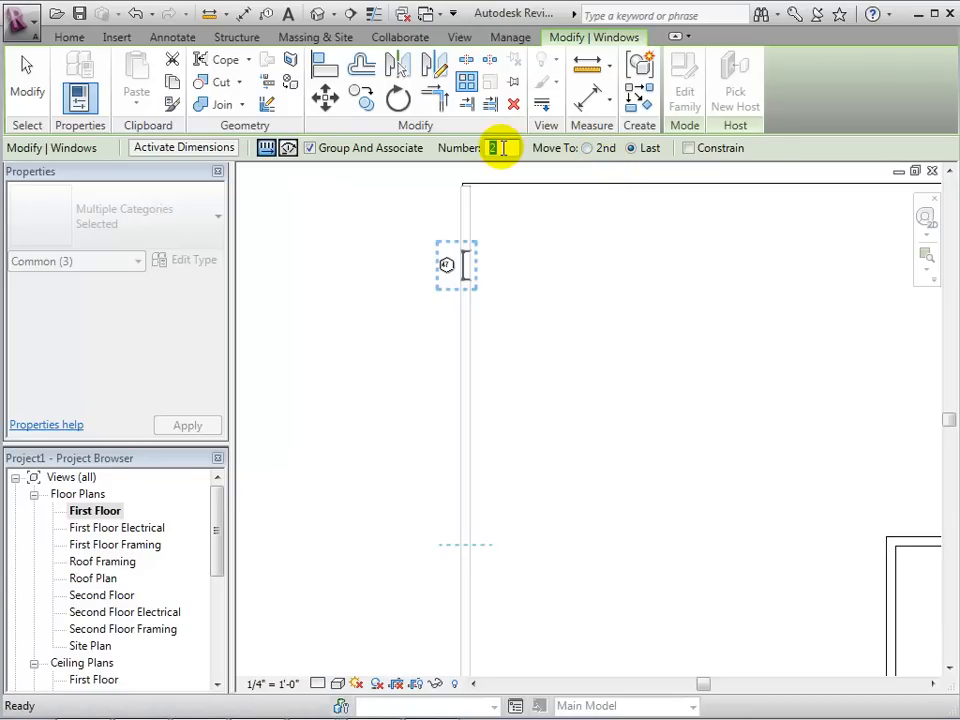
text(8)
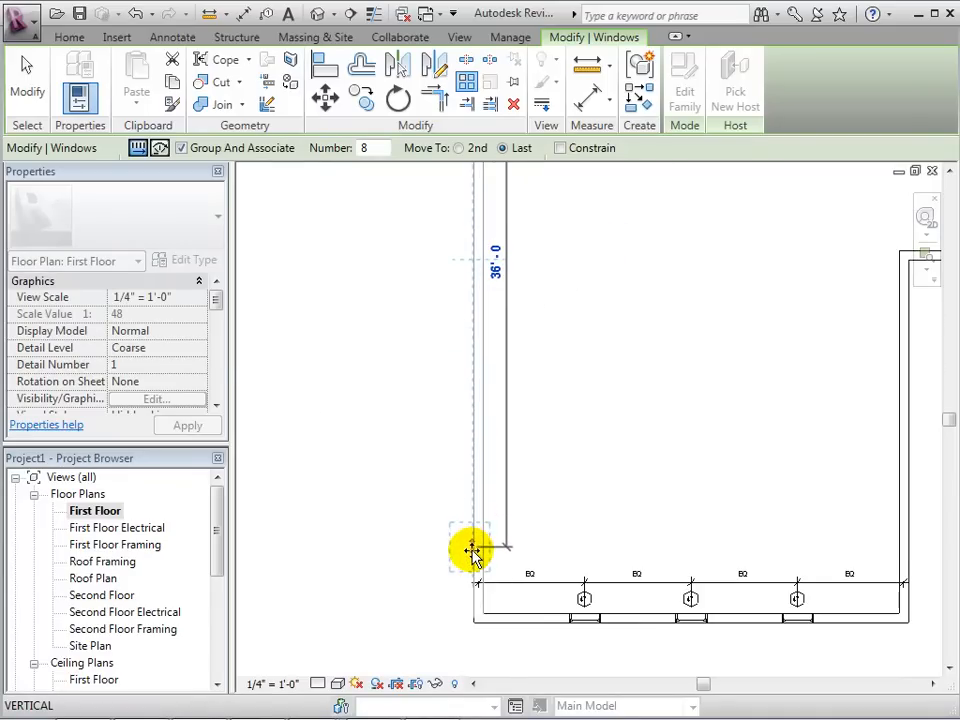
click(472, 548)
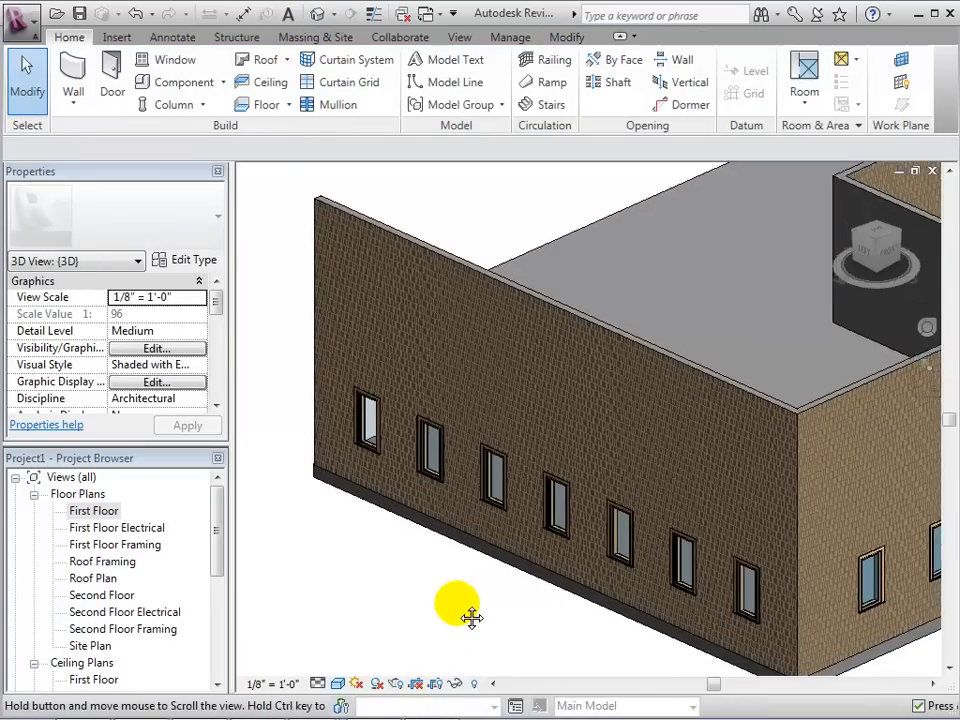
- Select the window array group in 3D and enter Edit Group mode
drag(458, 608, 452, 500)
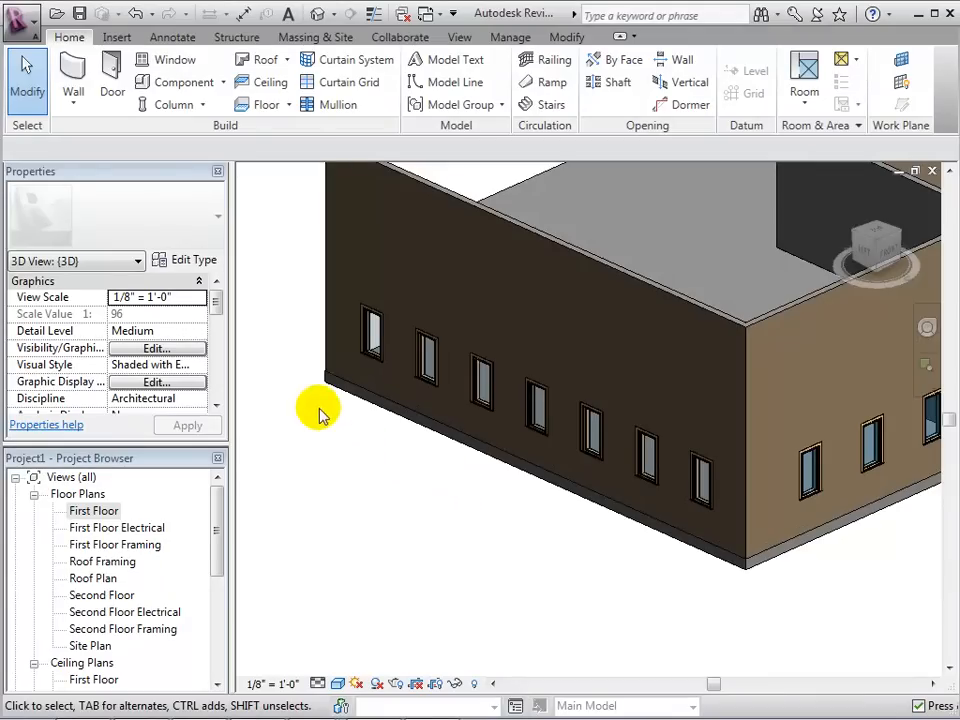
click(370, 330)
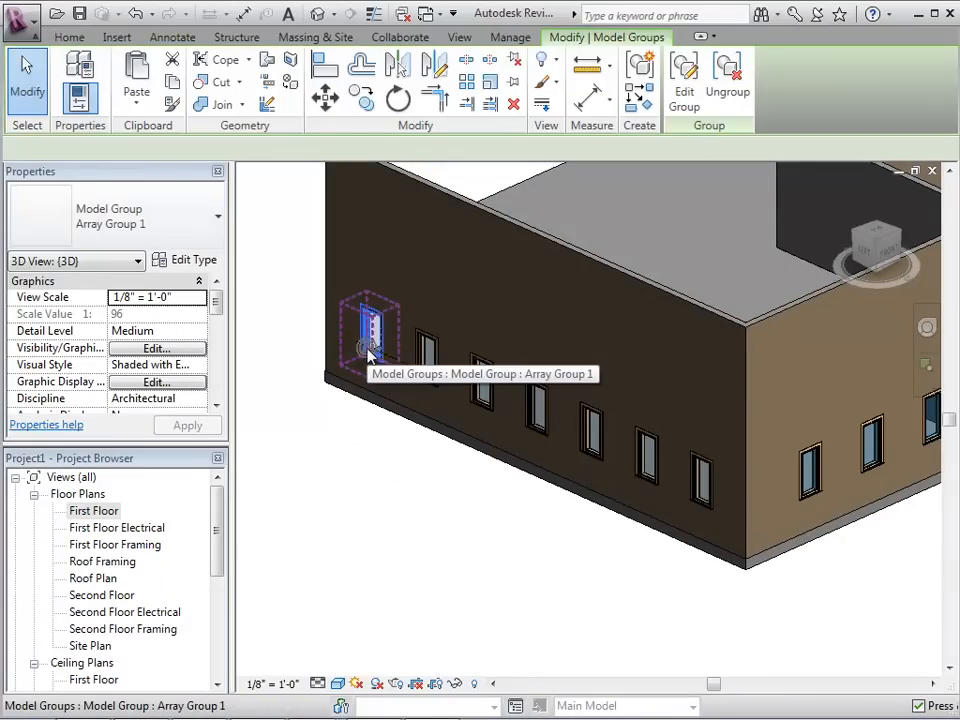
click(372, 330)
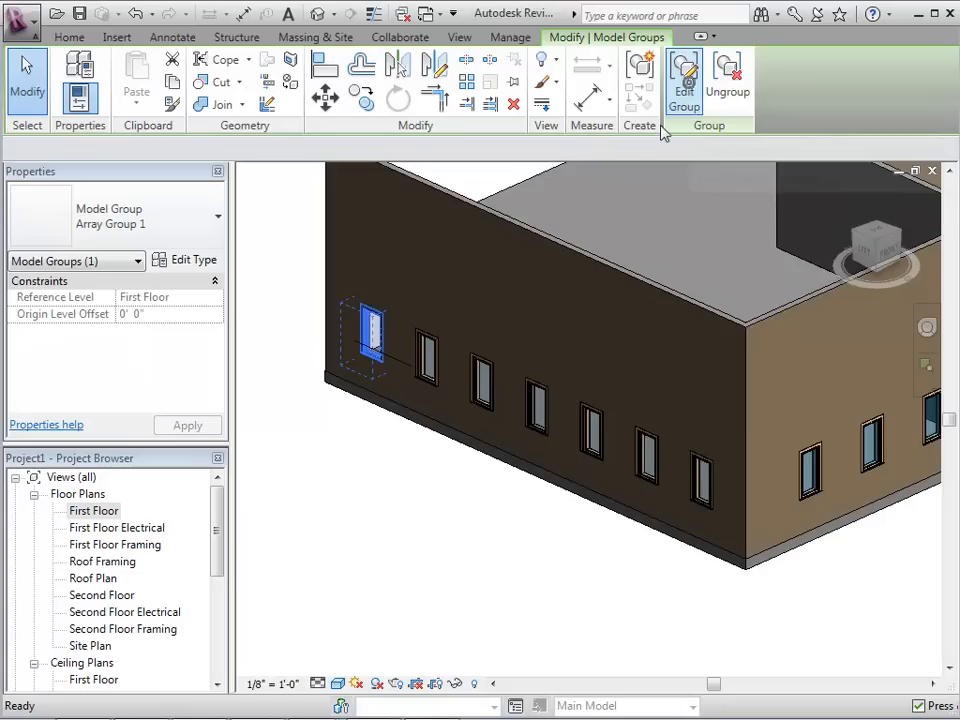
click(684, 78)
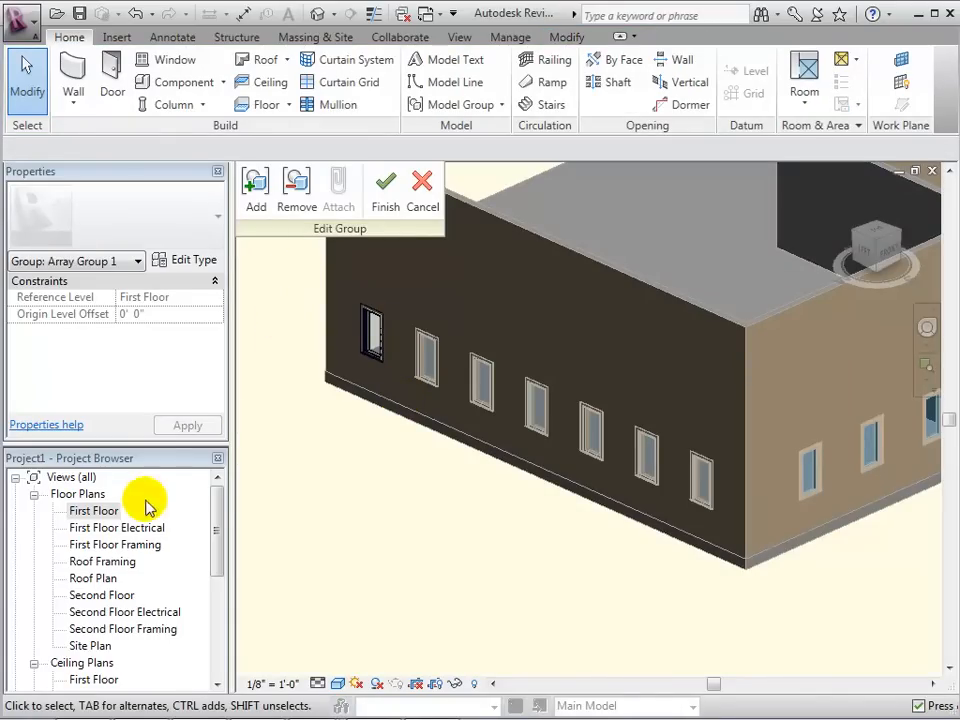
- Sketch a railing path beside the first window in the First Floor plan
double_click(92, 512)
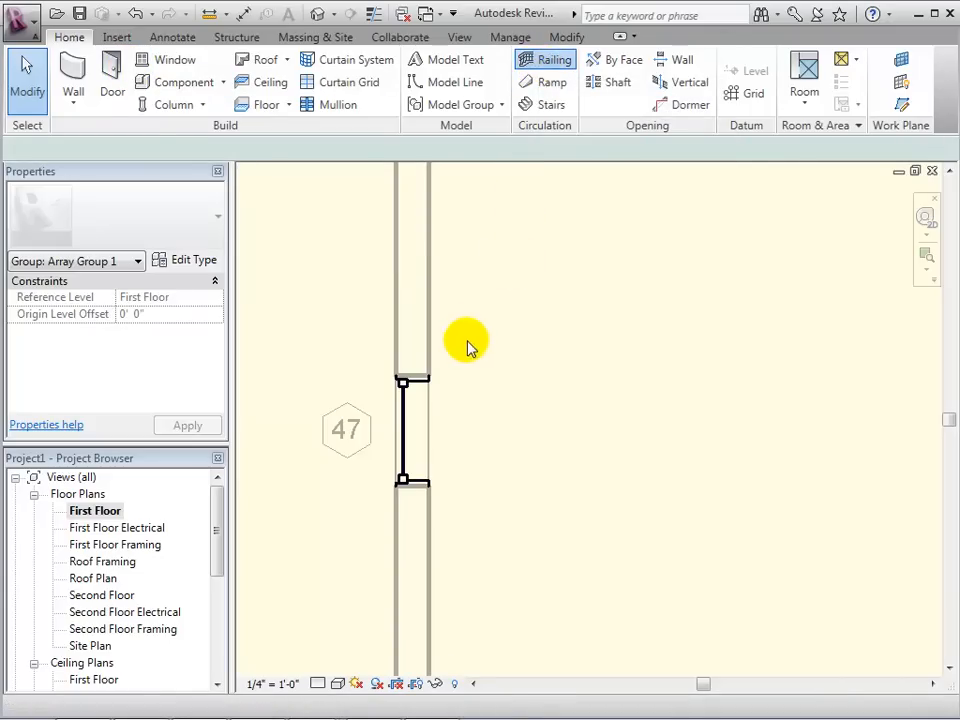
click(544, 60)
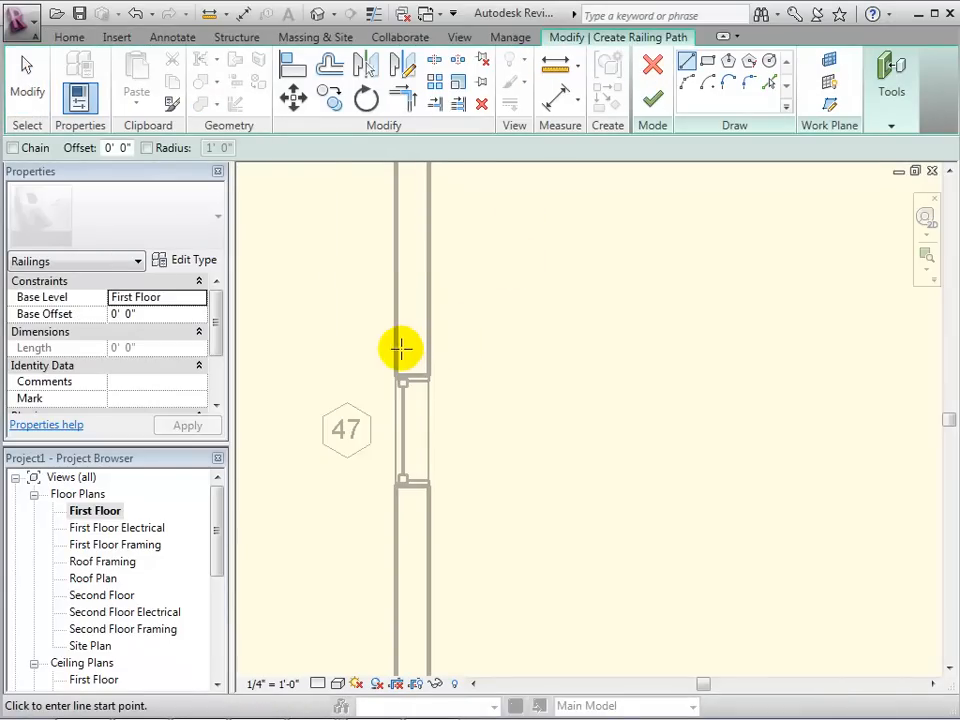
click(400, 356)
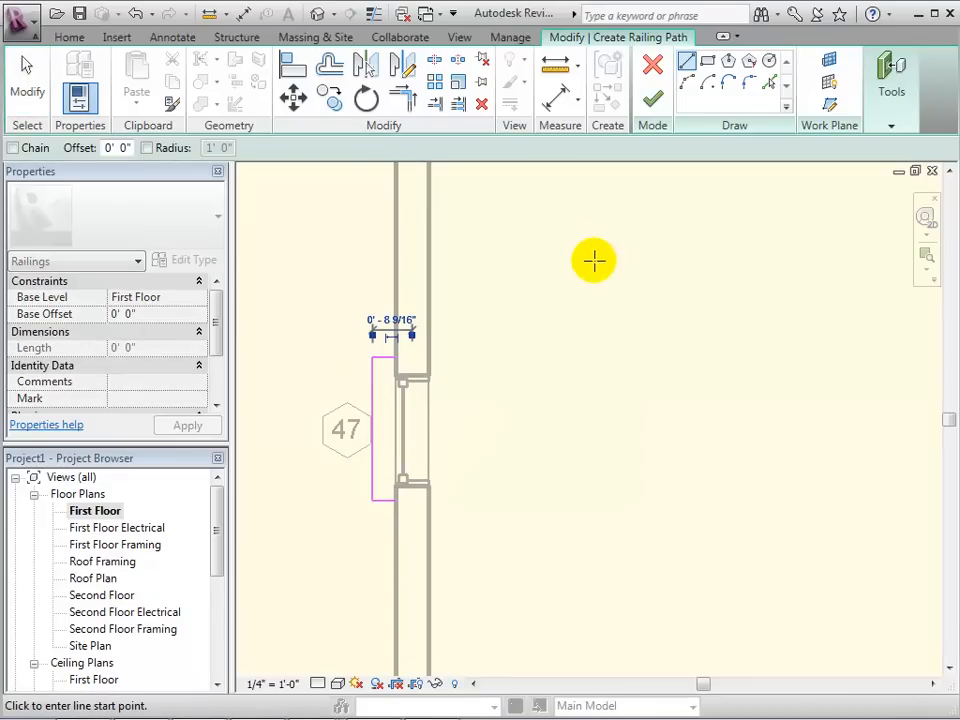
mouse_move(652, 100)
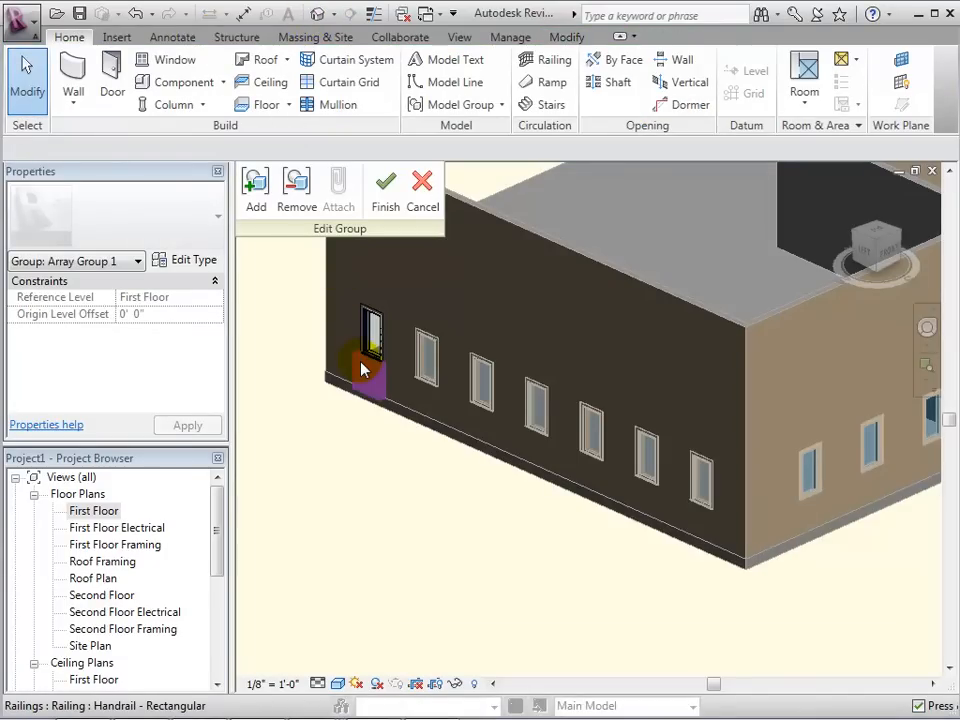
- Set the railing's Base Offset to 2' 0", apply it, and finish the group edit
click(370, 340)
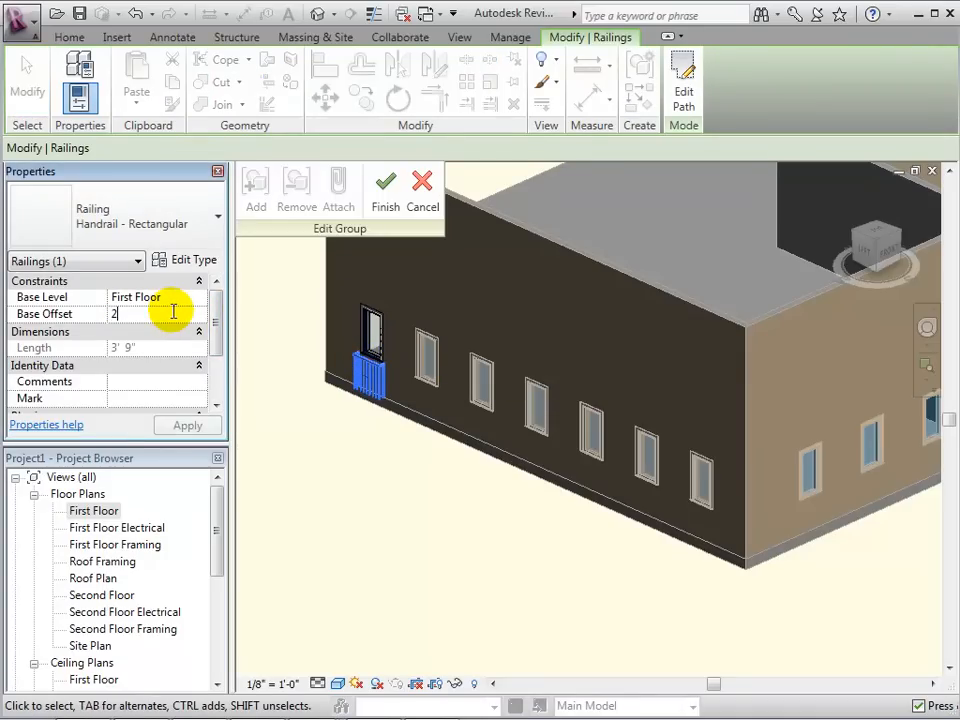
text(2' 0")
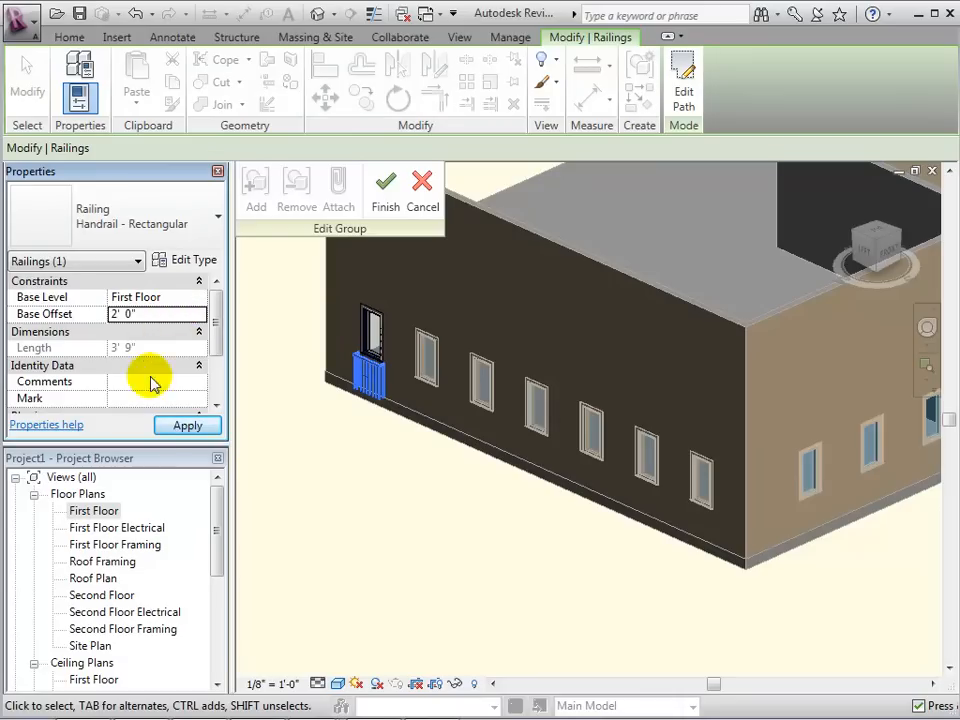
click(188, 424)
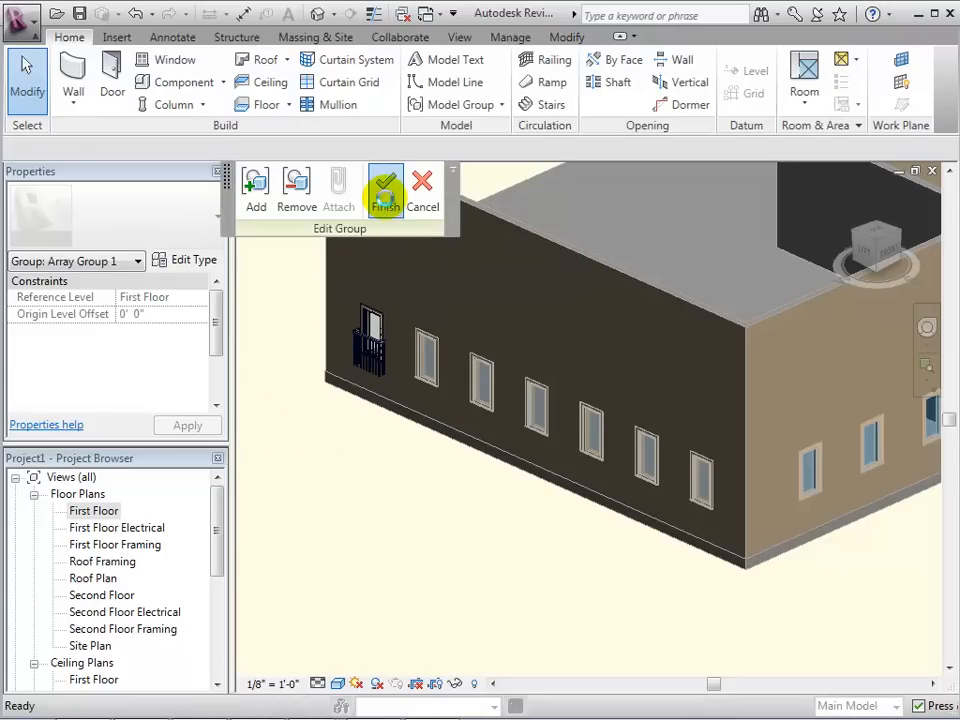
click(384, 190)
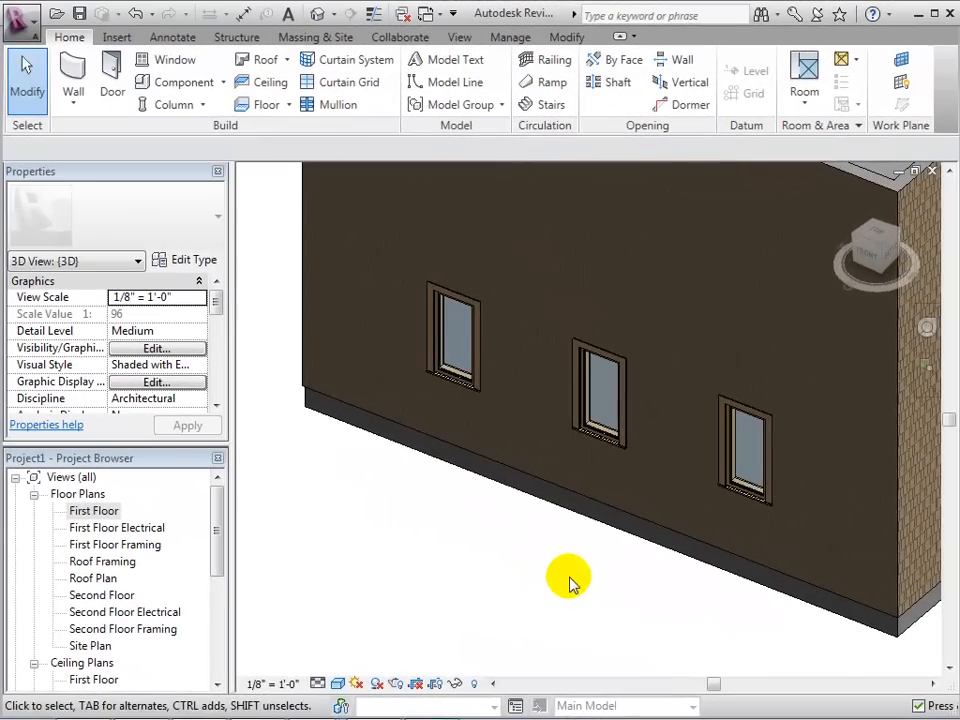
- Set the lower right-hand window's Sill Height to 4' and apply it
click(600, 390)
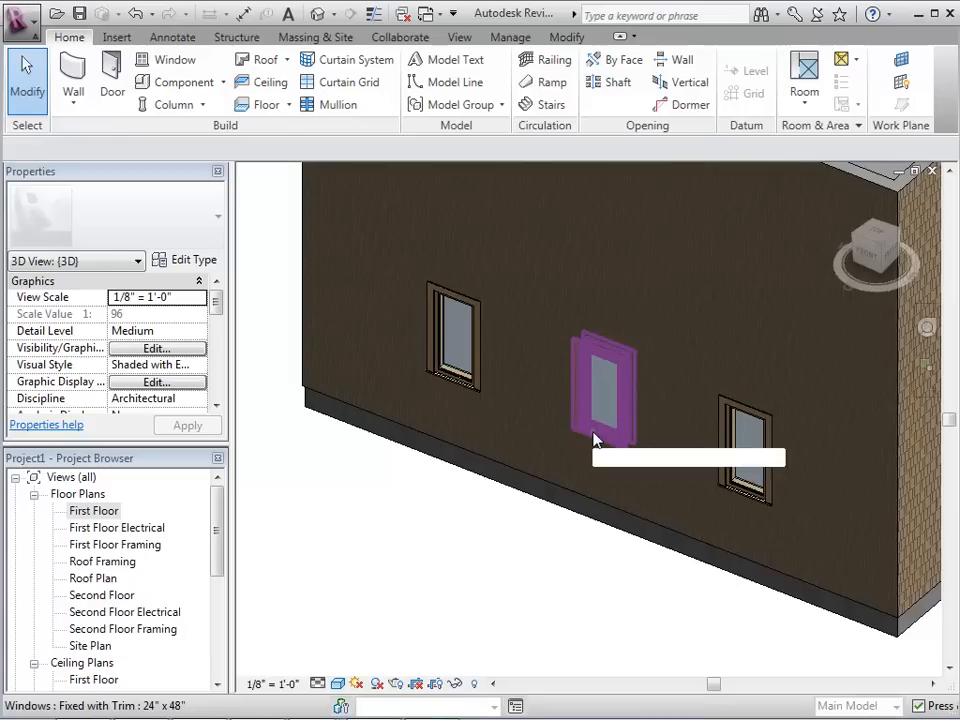
click(600, 390)
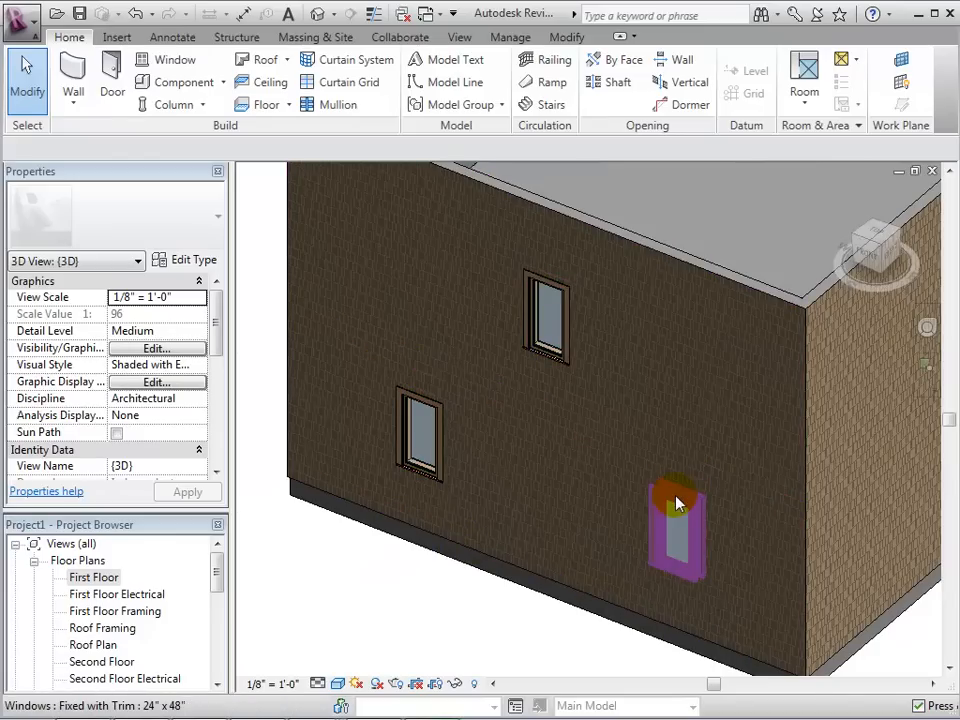
click(678, 520)
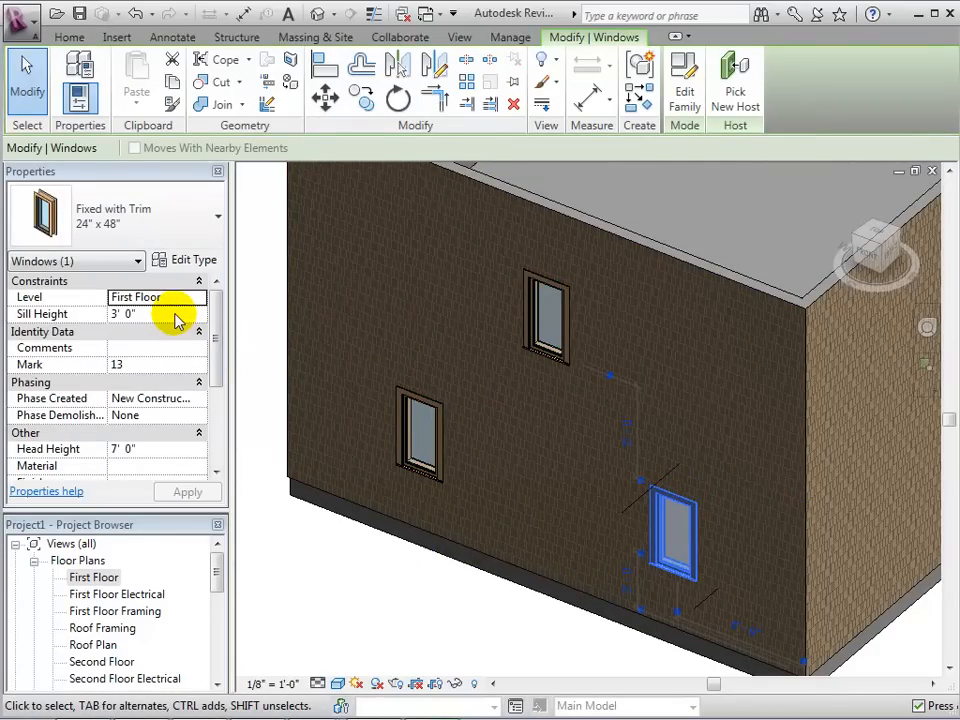
click(156, 312)
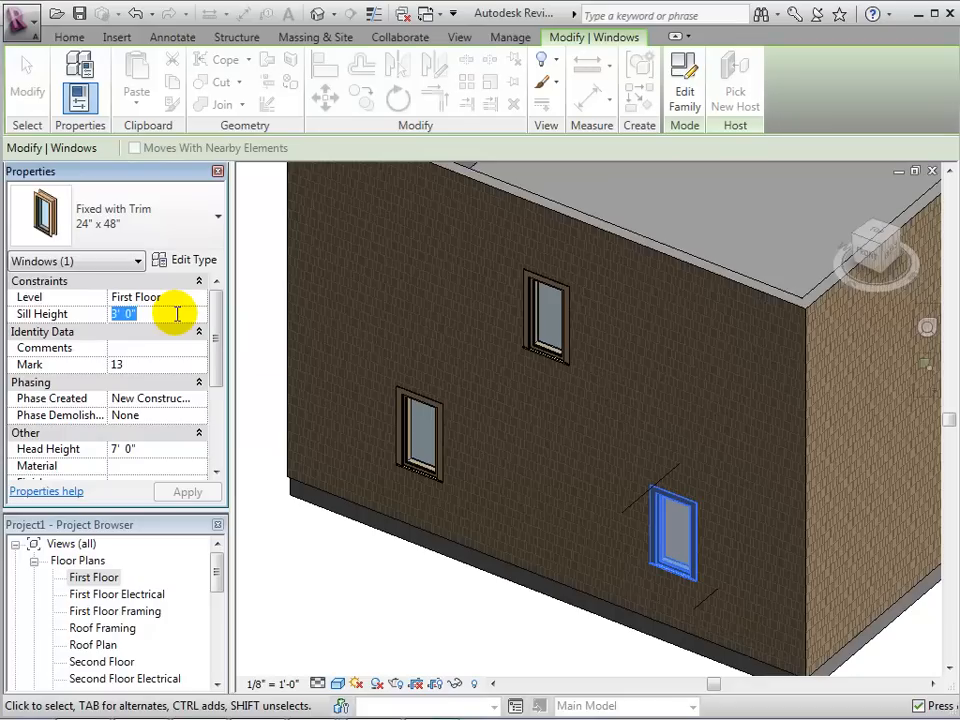
text(4)
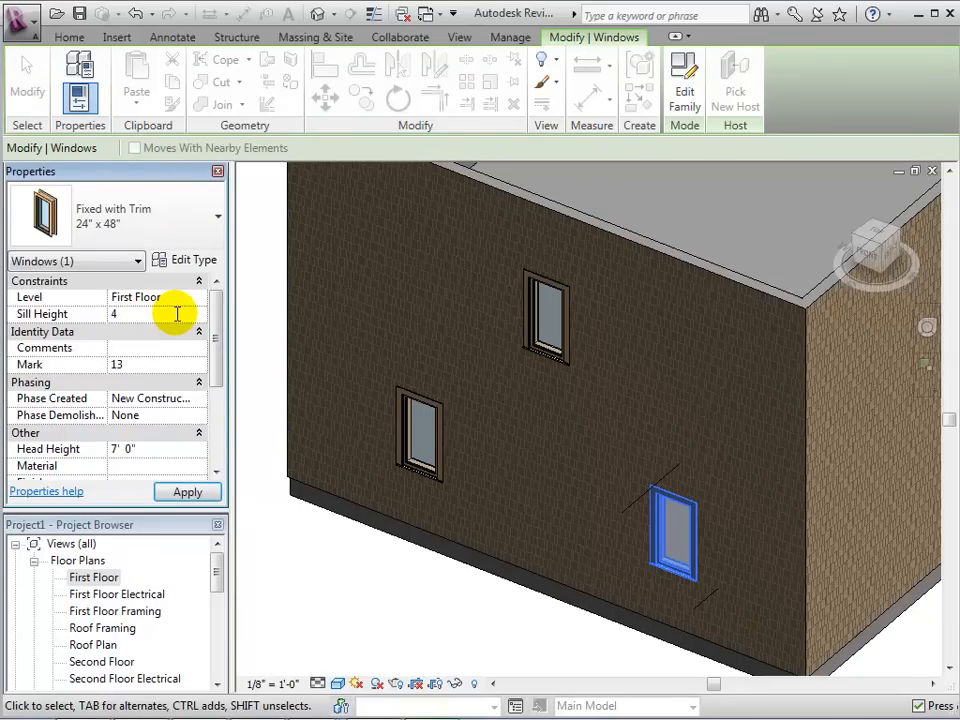
click(188, 492)
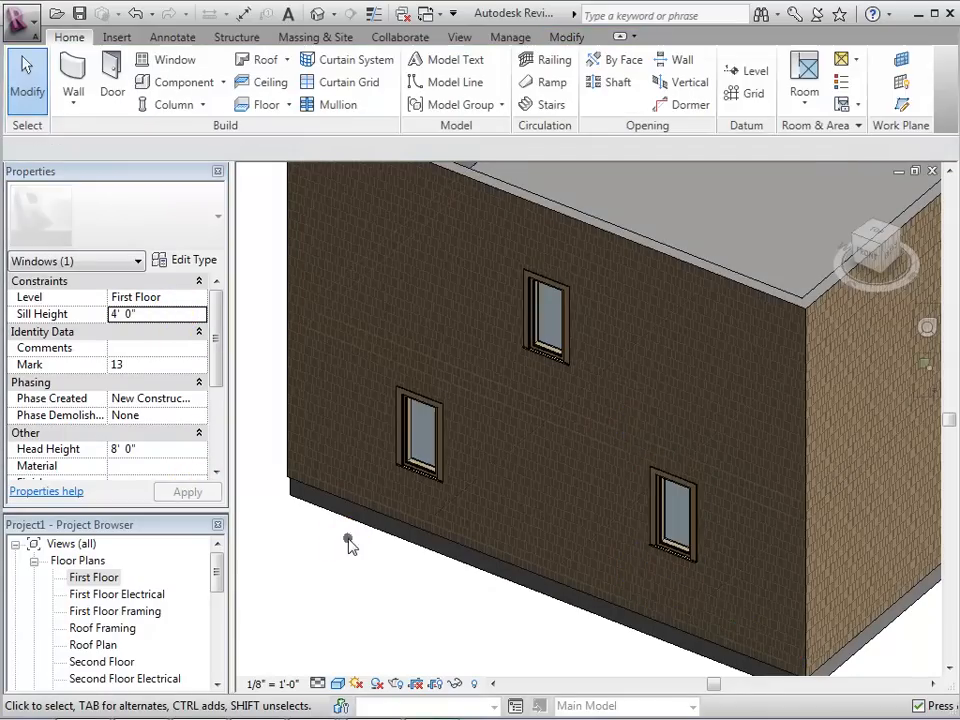
click(348, 540)
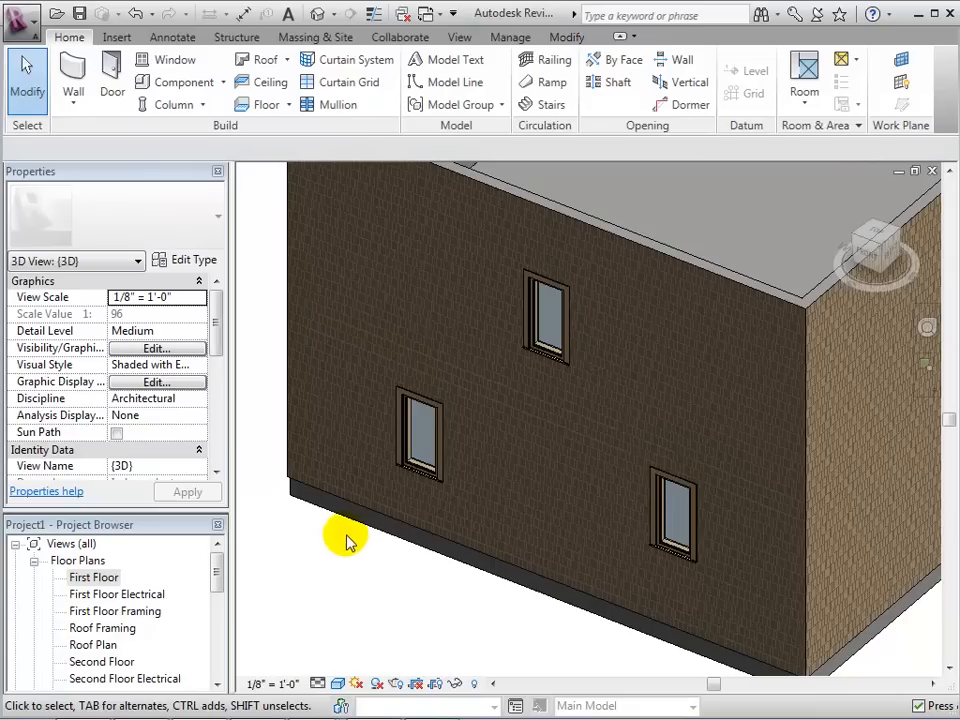
- Set the lower left-hand window's Sill Height to 2' and check the result in Properties
click(418, 436)
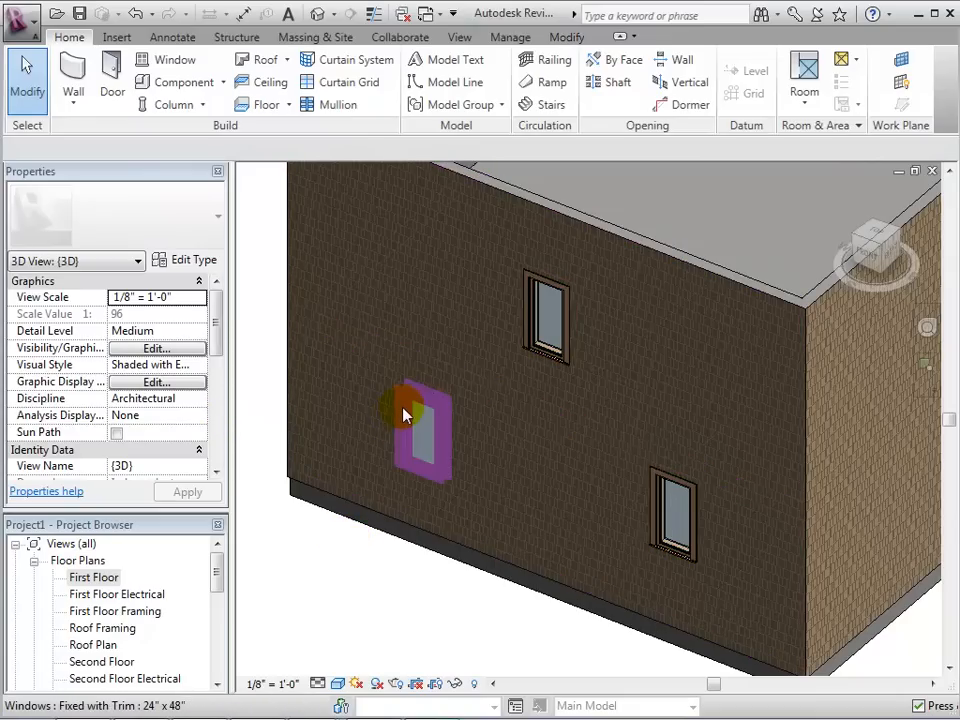
click(416, 430)
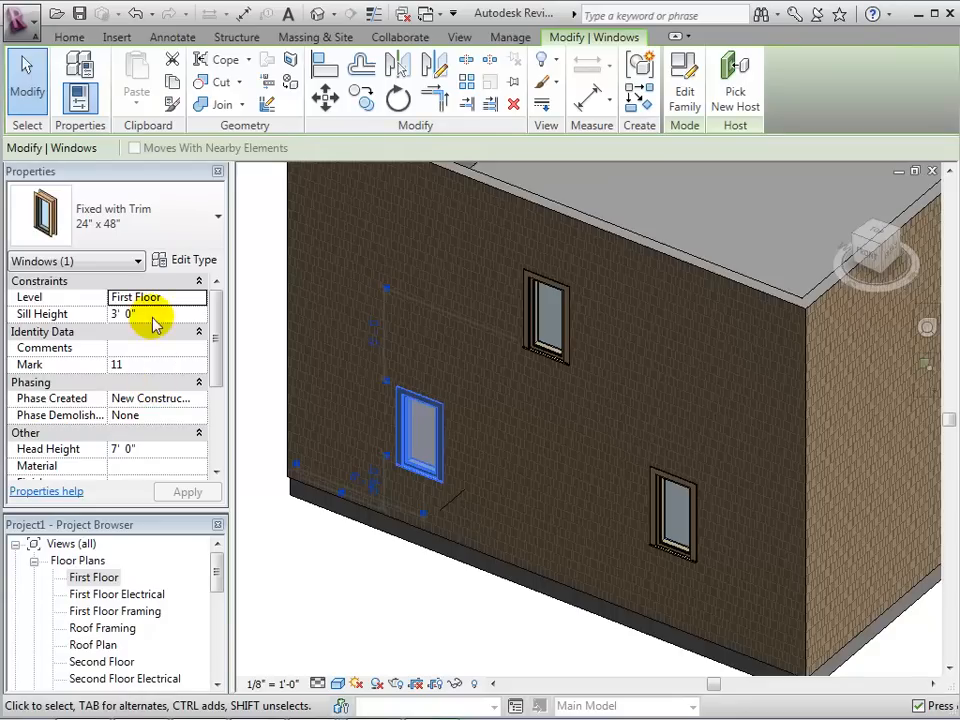
text(2)
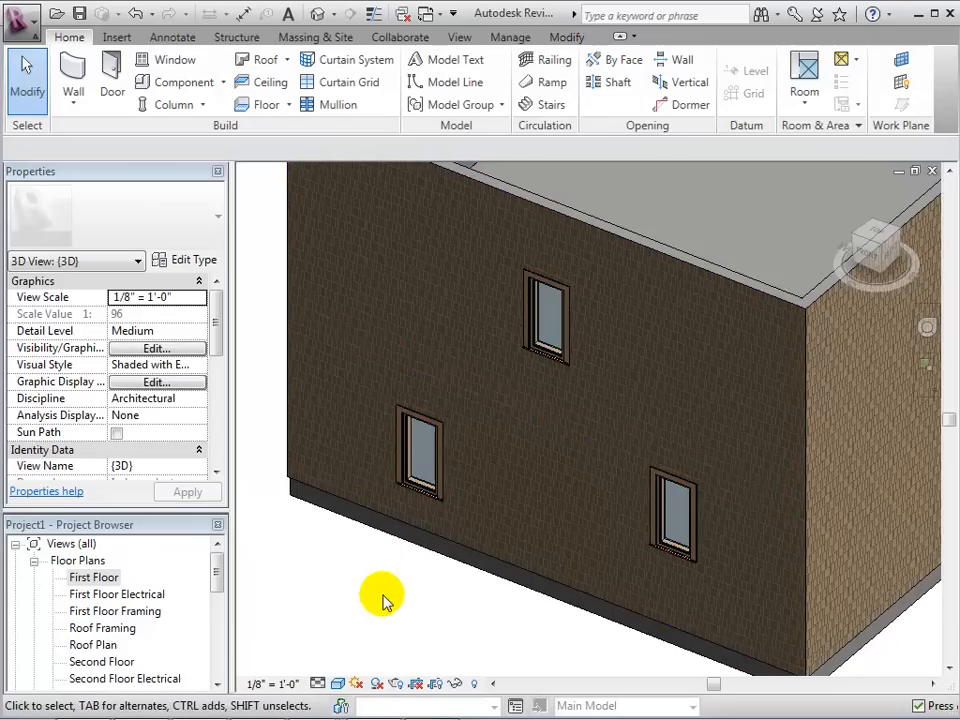
click(420, 450)
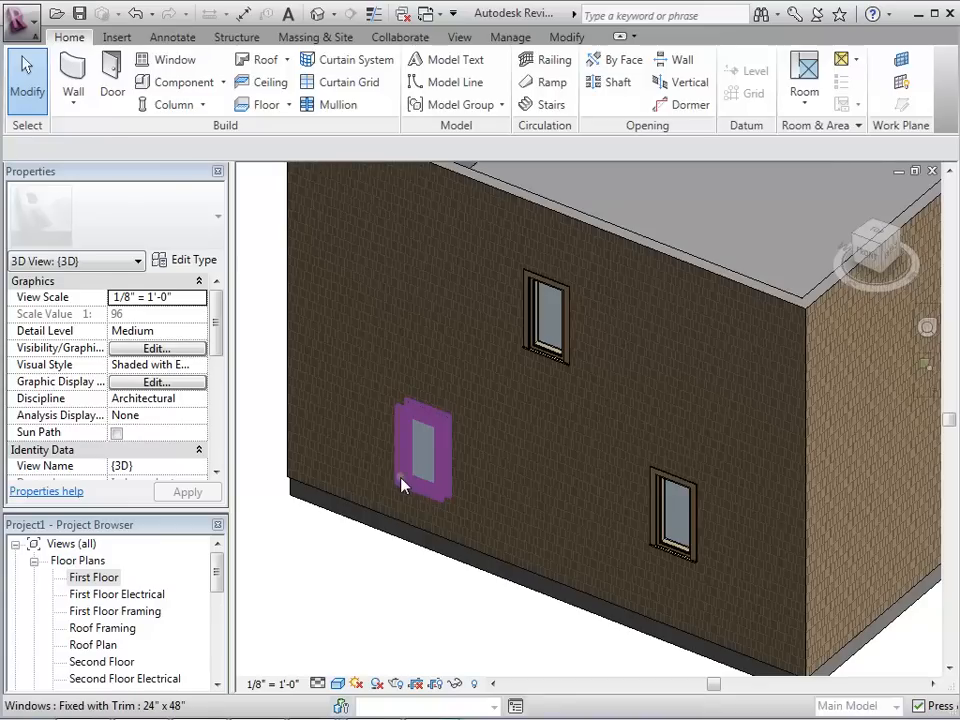
click(420, 450)
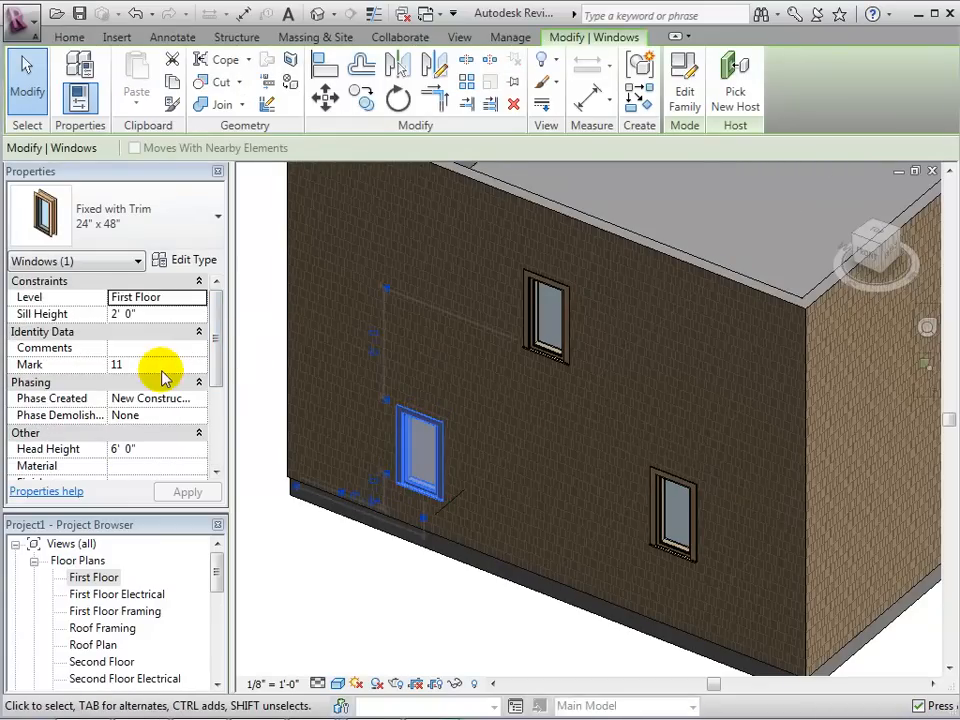
click(156, 364)
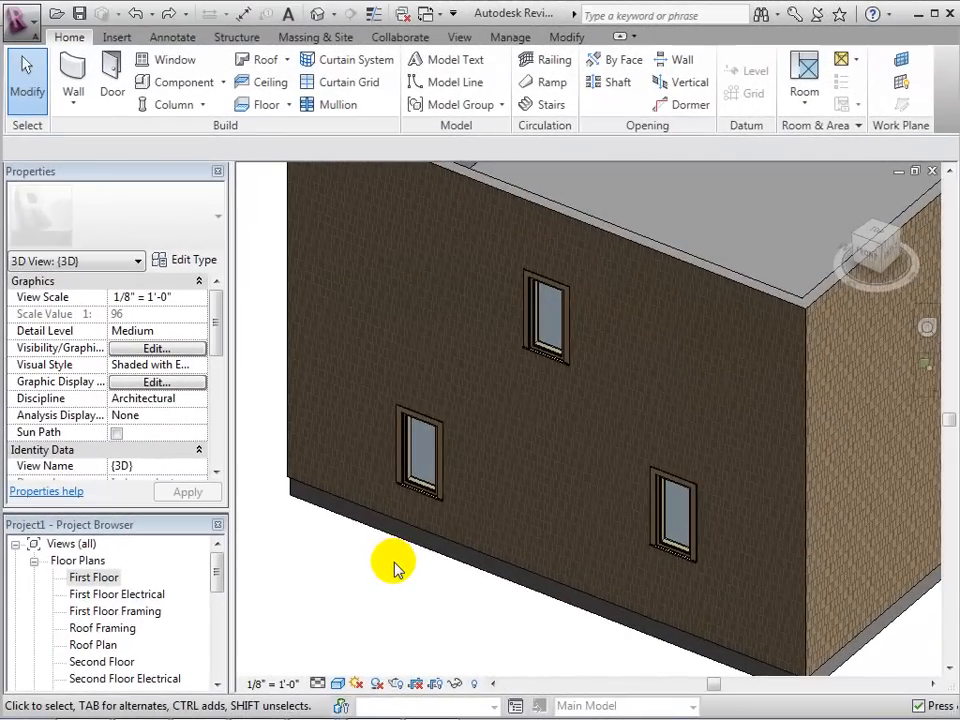
- Set the 24" x 48" Fixed with Trim type's exterior and interior trim widths to 0' 6"
click(420, 456)
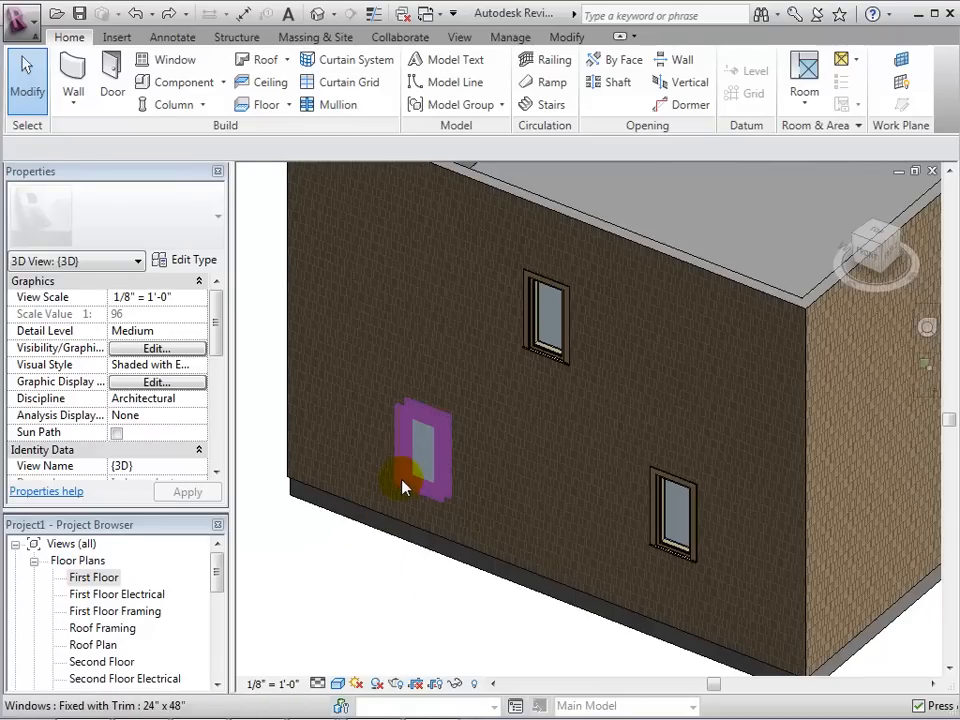
click(420, 450)
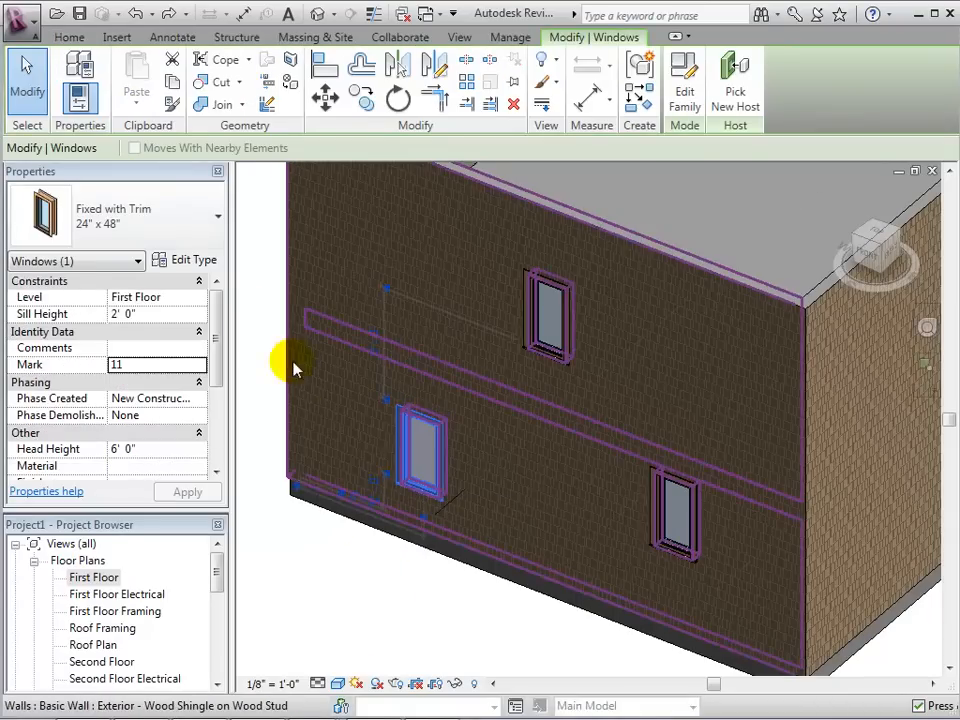
click(196, 260)
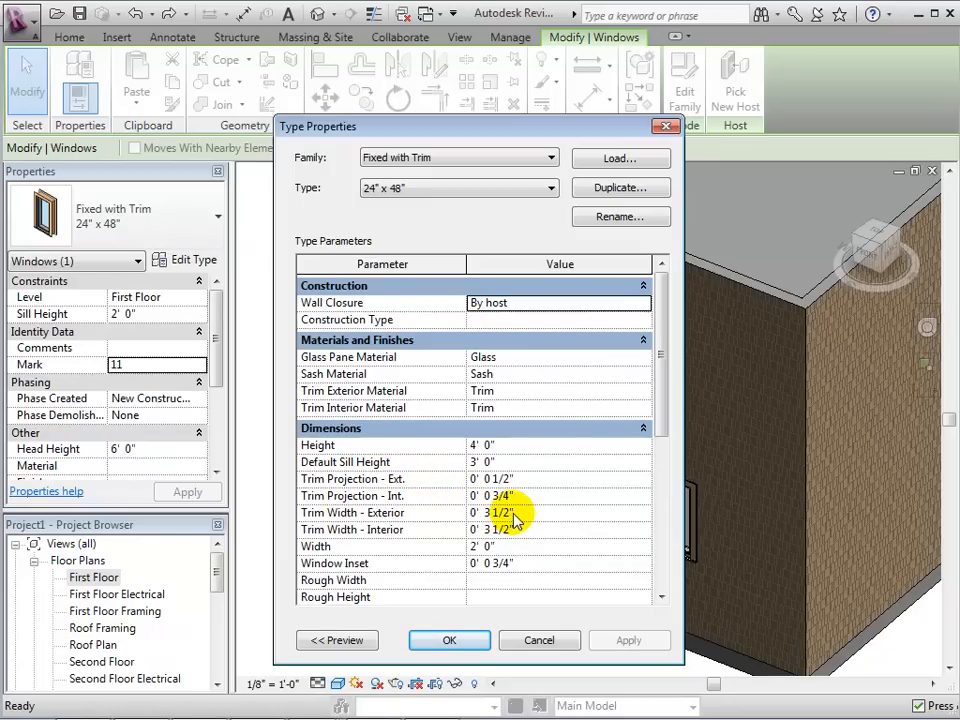
click(516, 512)
text(0' 6)
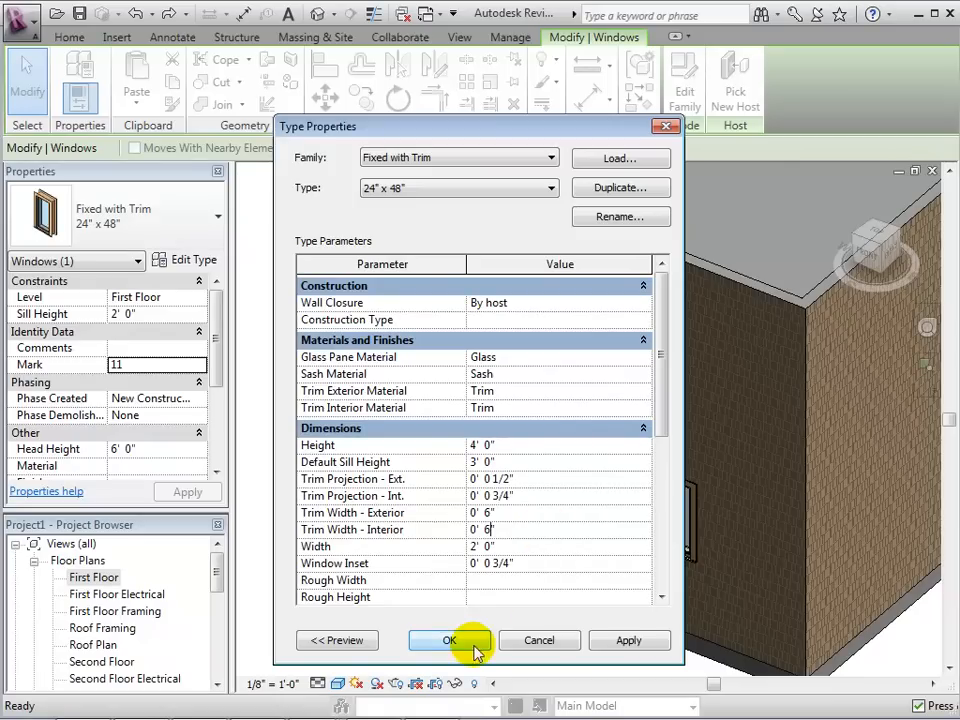
click(448, 640)
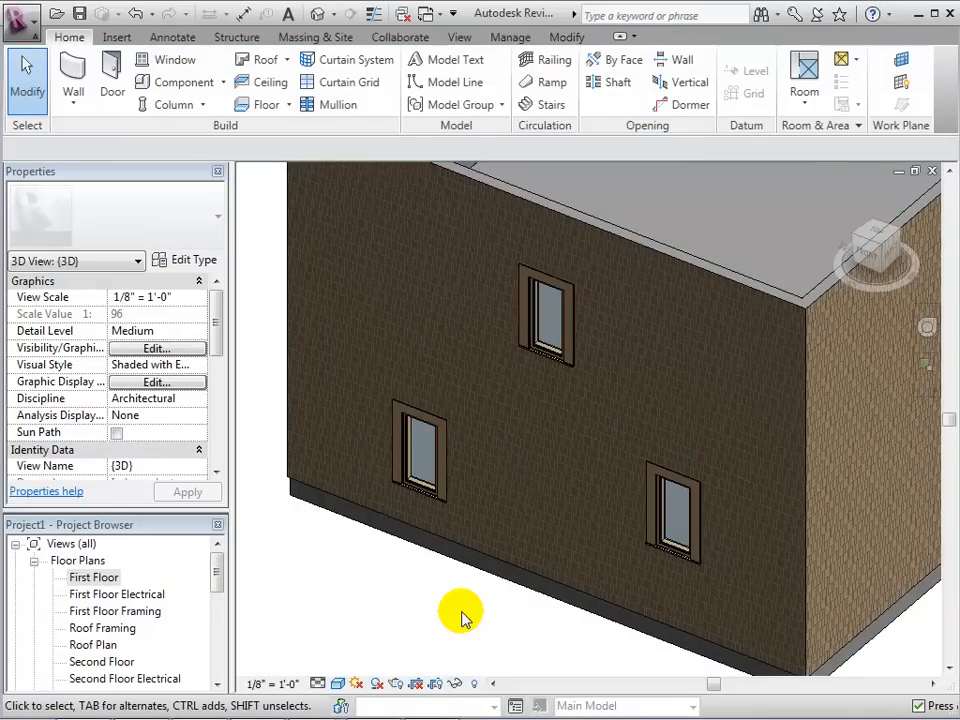
click(518, 362)
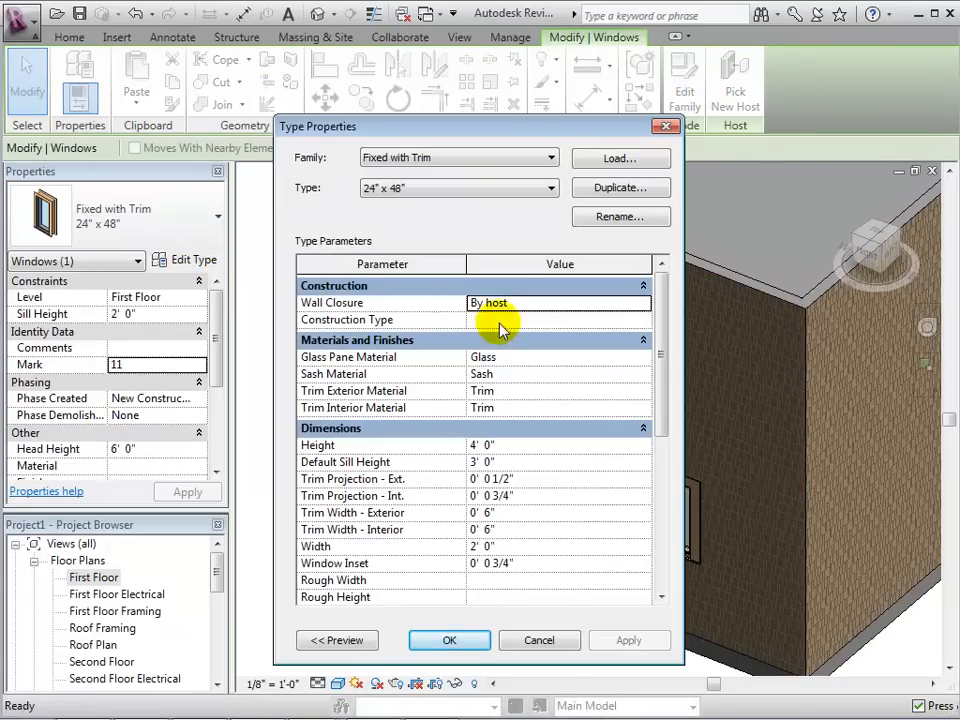
mouse_move(510, 384)
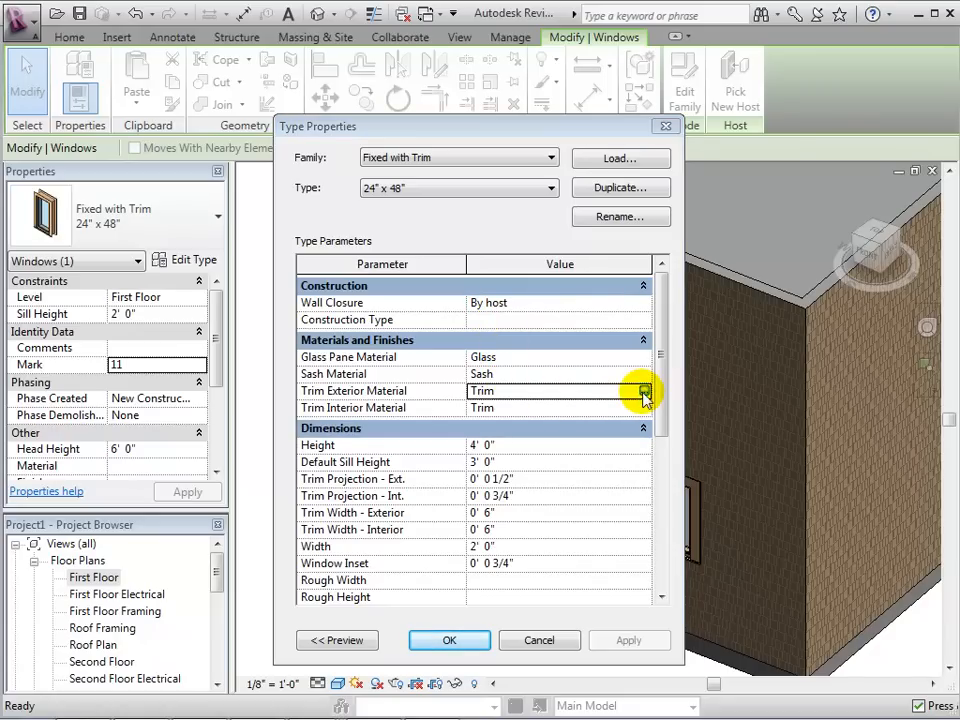
- Assign Metal - Steel to both the exterior and interior trim materials of the window type
click(644, 390)
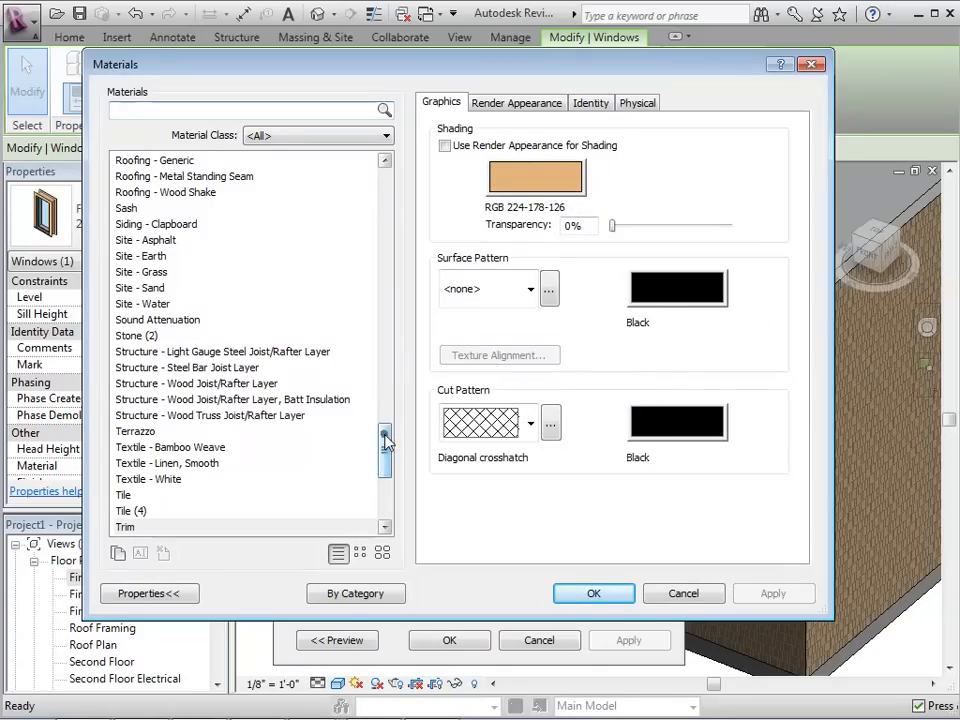
drag(384, 440, 384, 356)
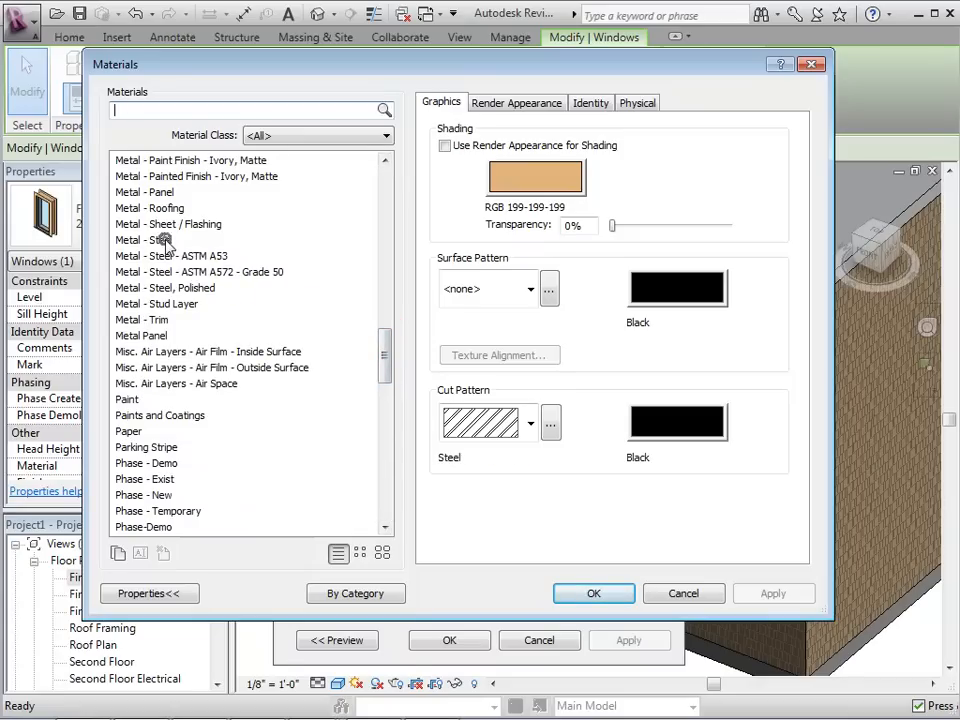
click(144, 240)
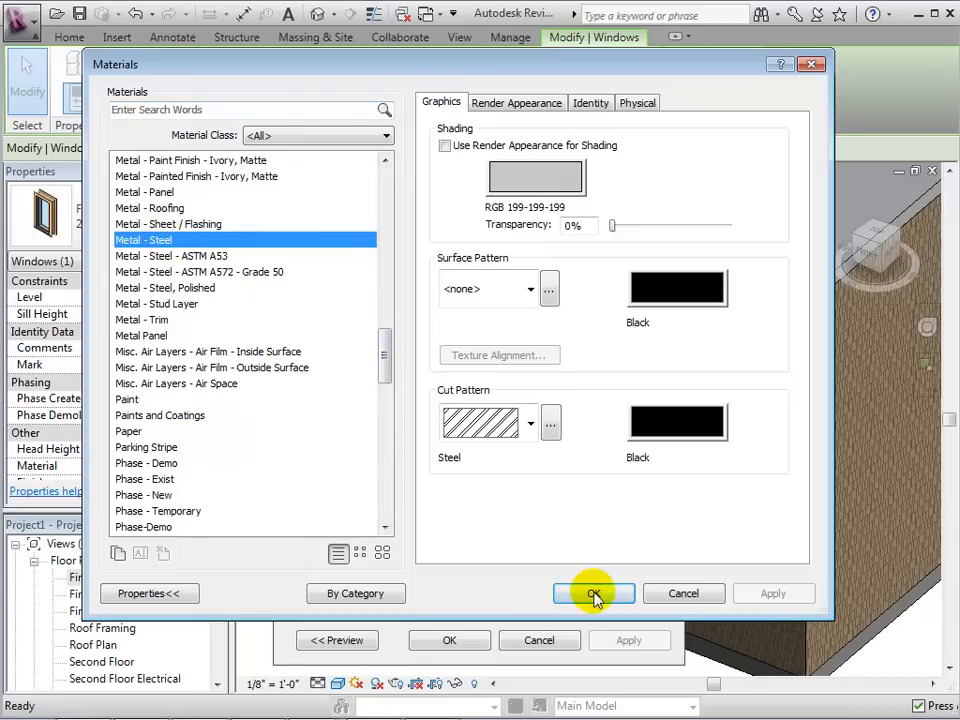
click(592, 592)
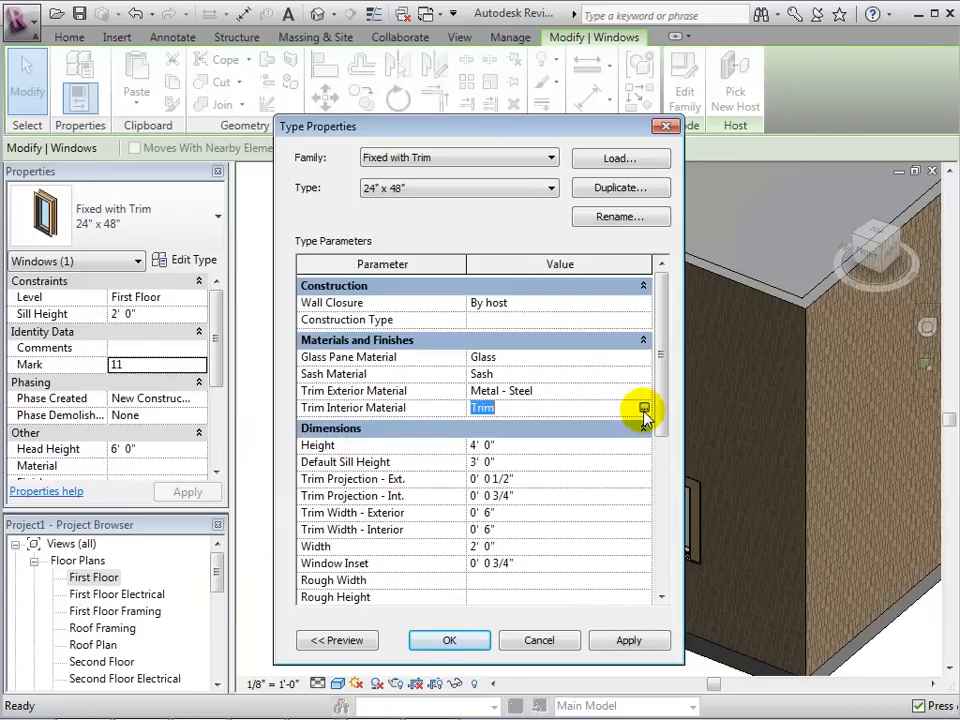
click(644, 408)
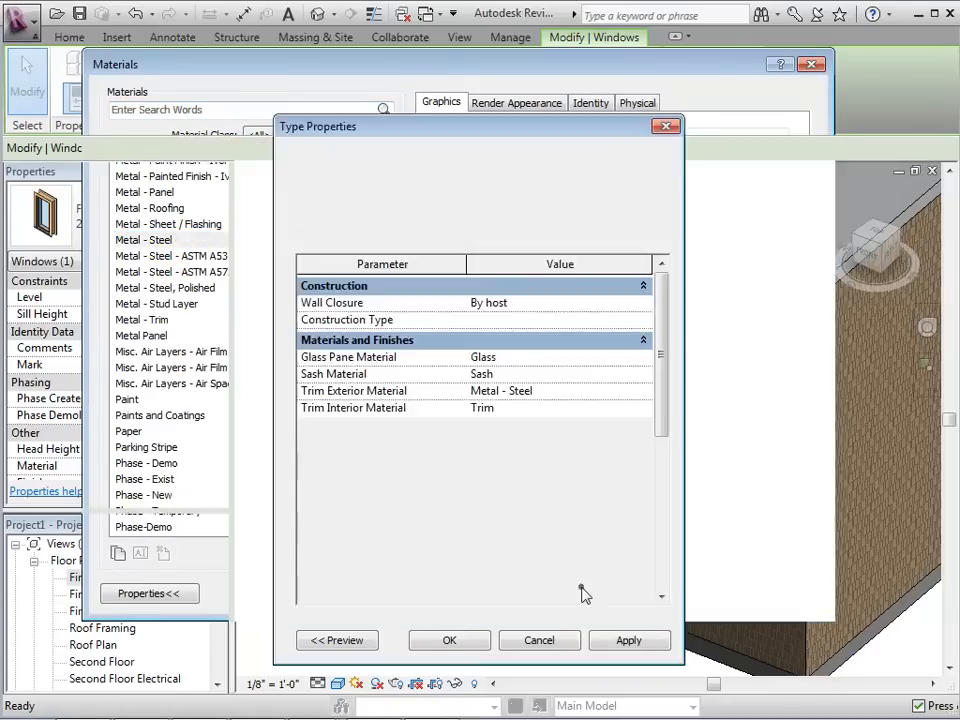
click(448, 640)
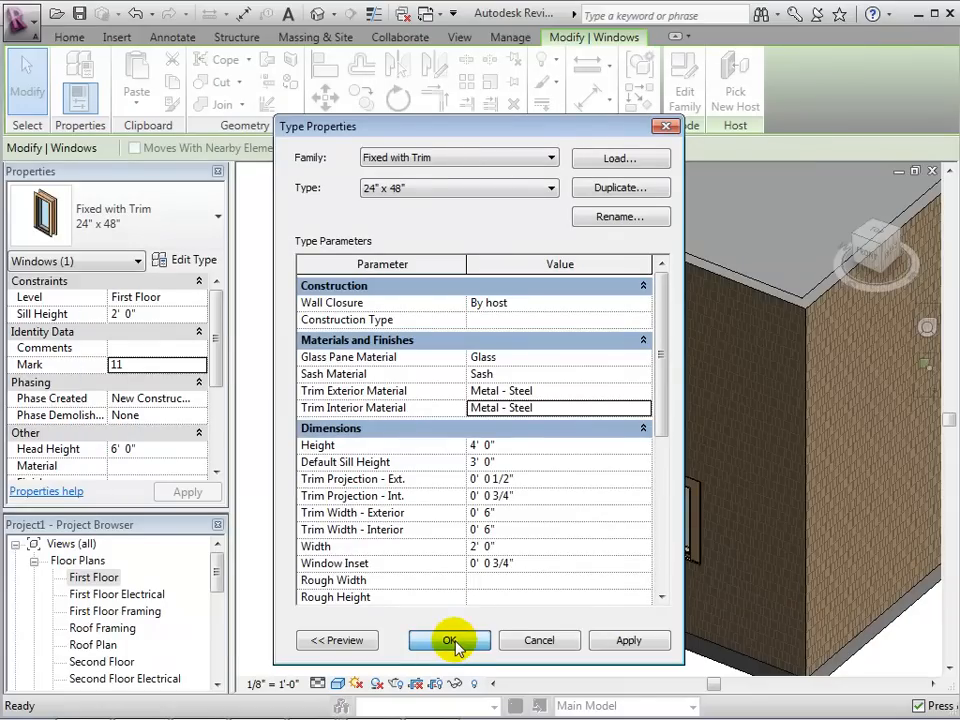
click(448, 640)
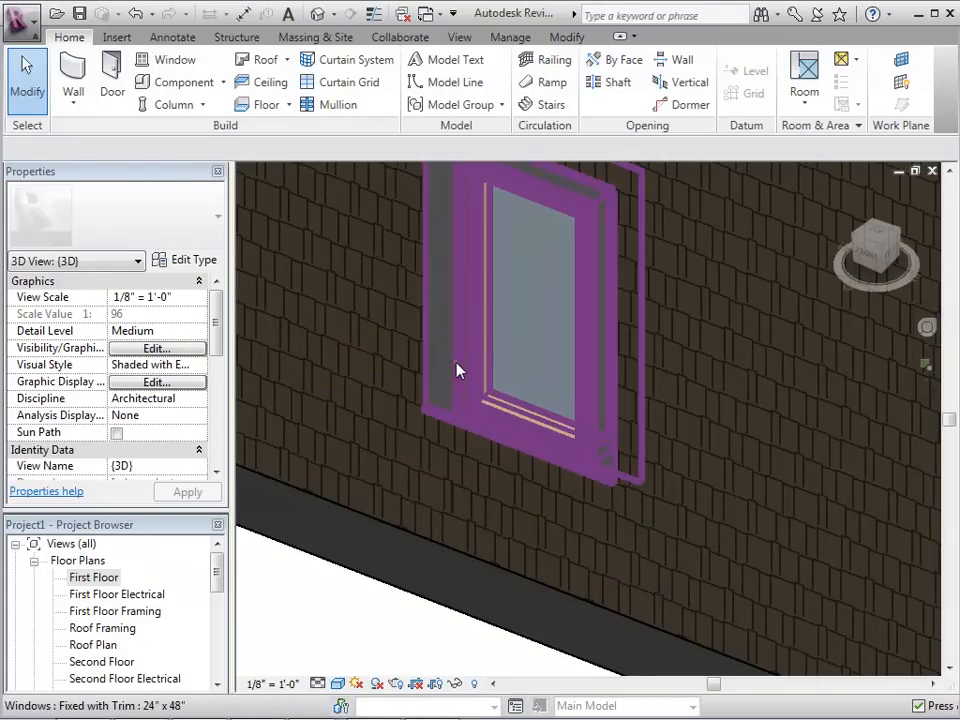
- Set the 24" x 48" window type's inset to 0' 4" so the windows sit deeper in the wall
click(524, 310)
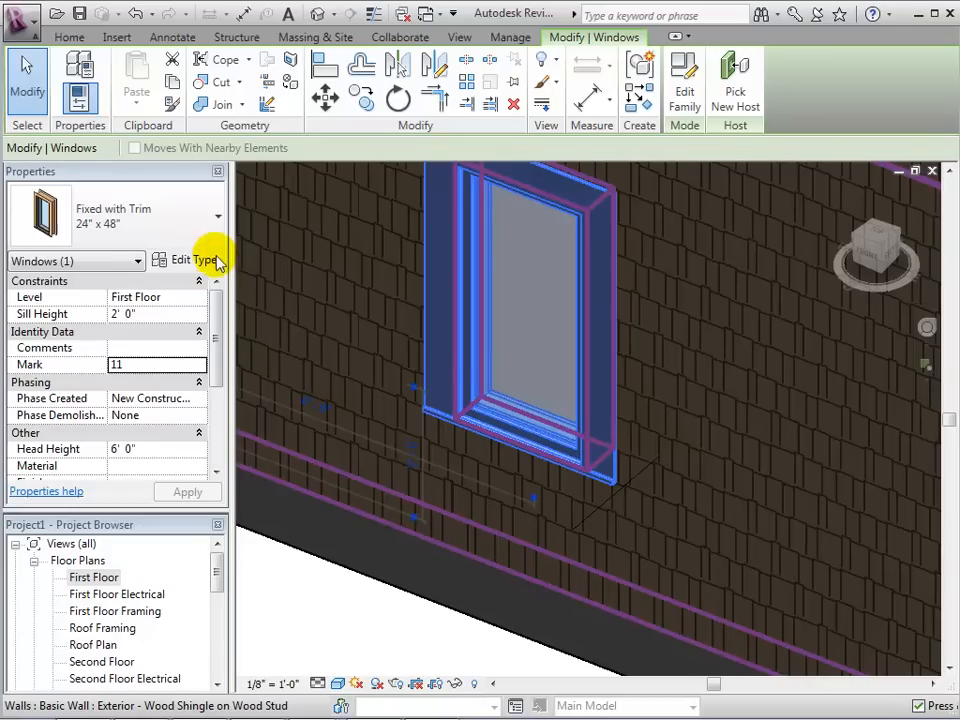
click(192, 260)
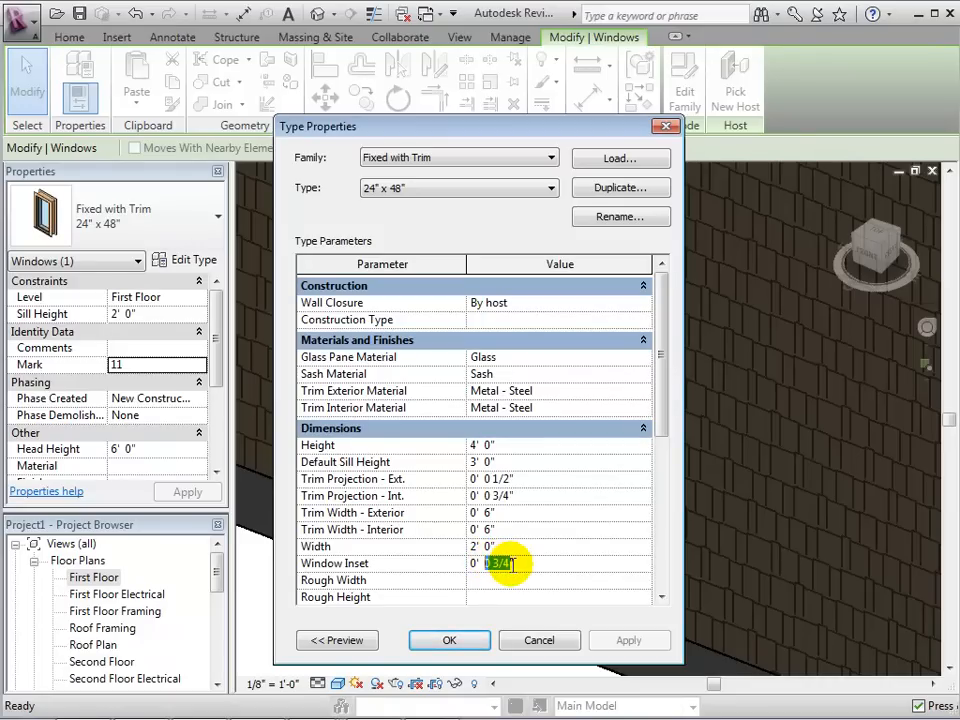
click(448, 640)
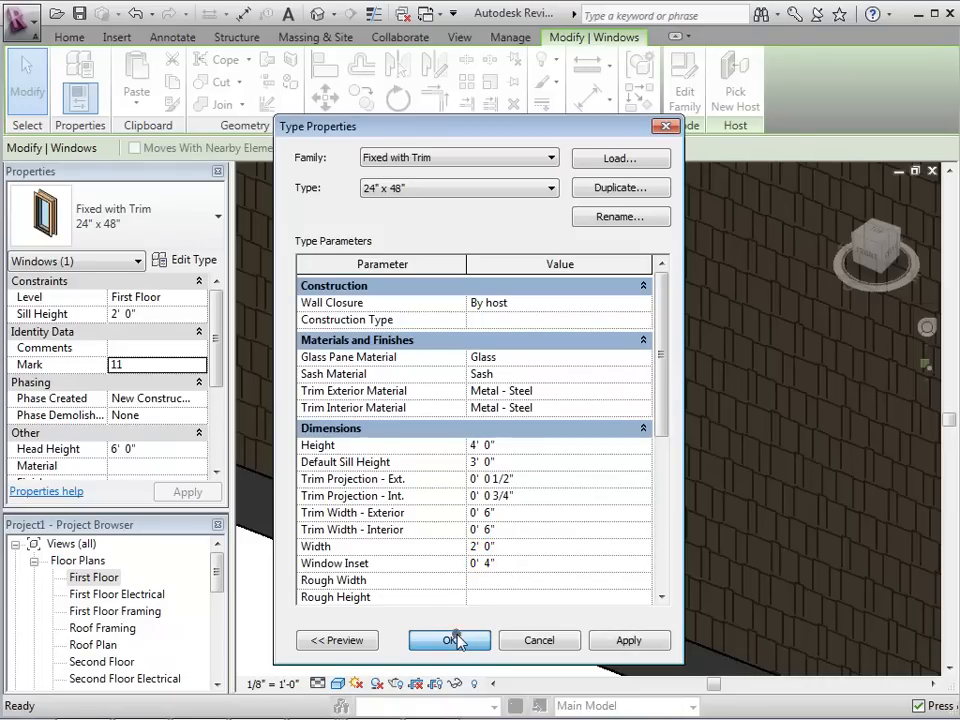
click(448, 640)
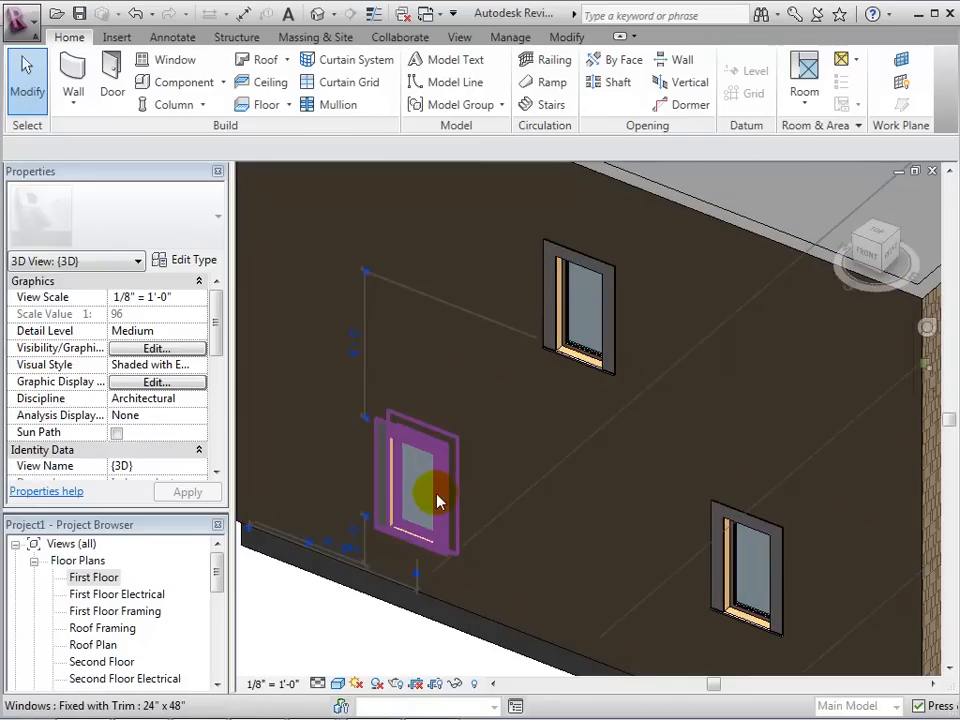
- Duplicate the lower window's type under the new name 20" x 52"
click(416, 486)
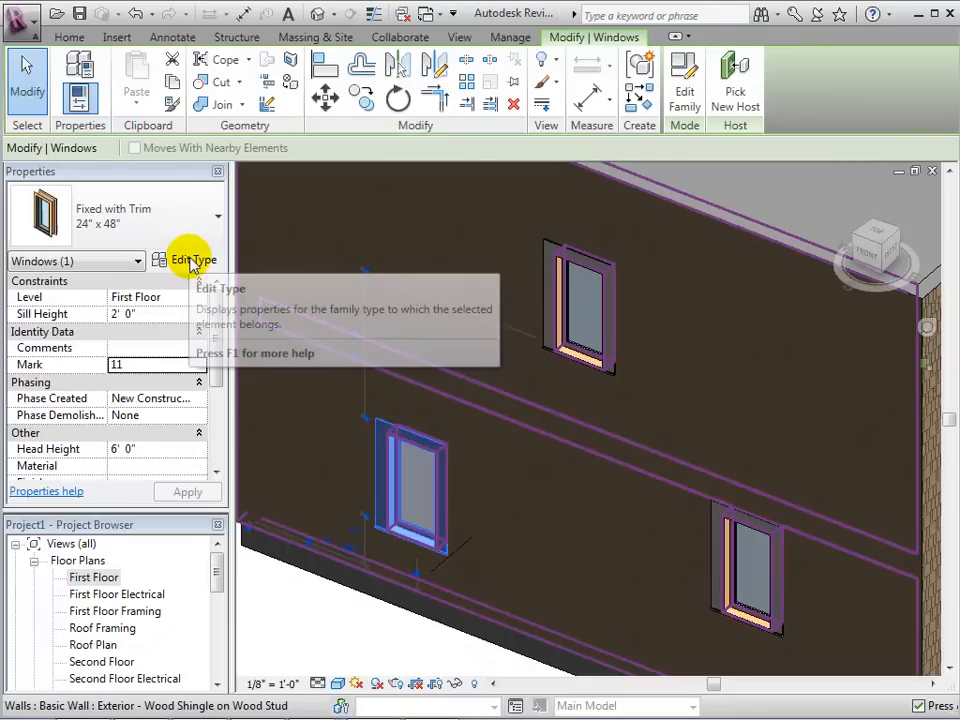
click(192, 260)
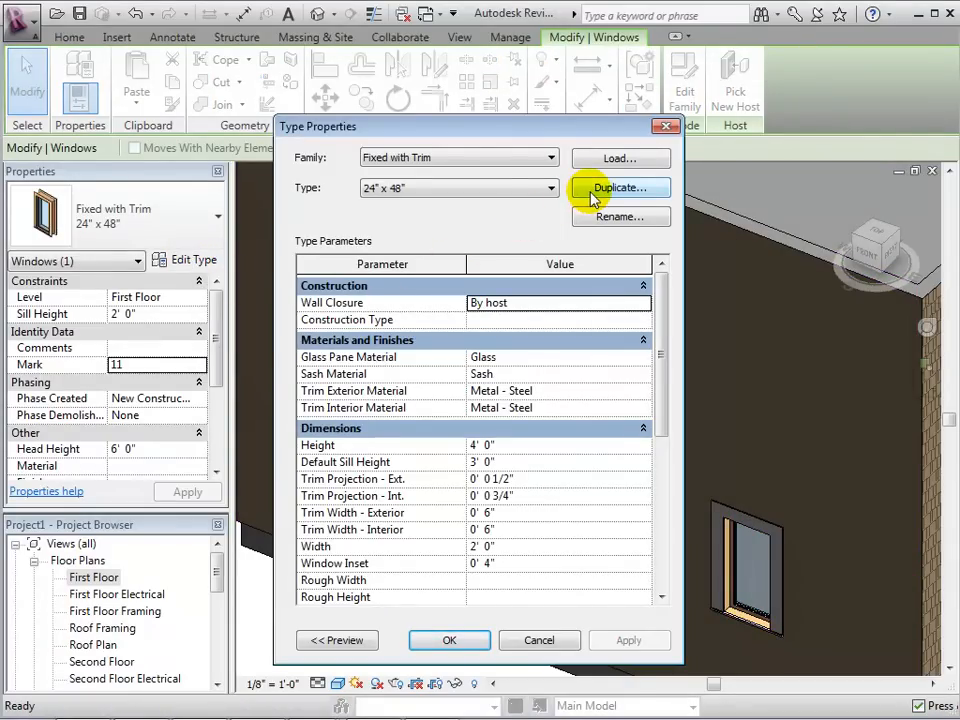
click(620, 188)
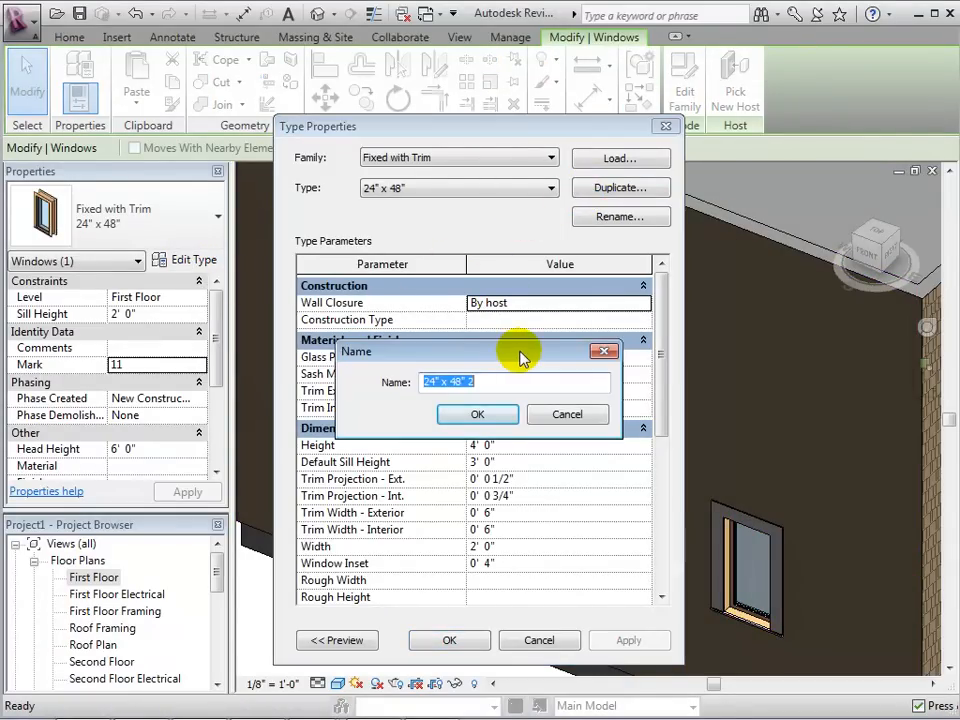
text(20" x)
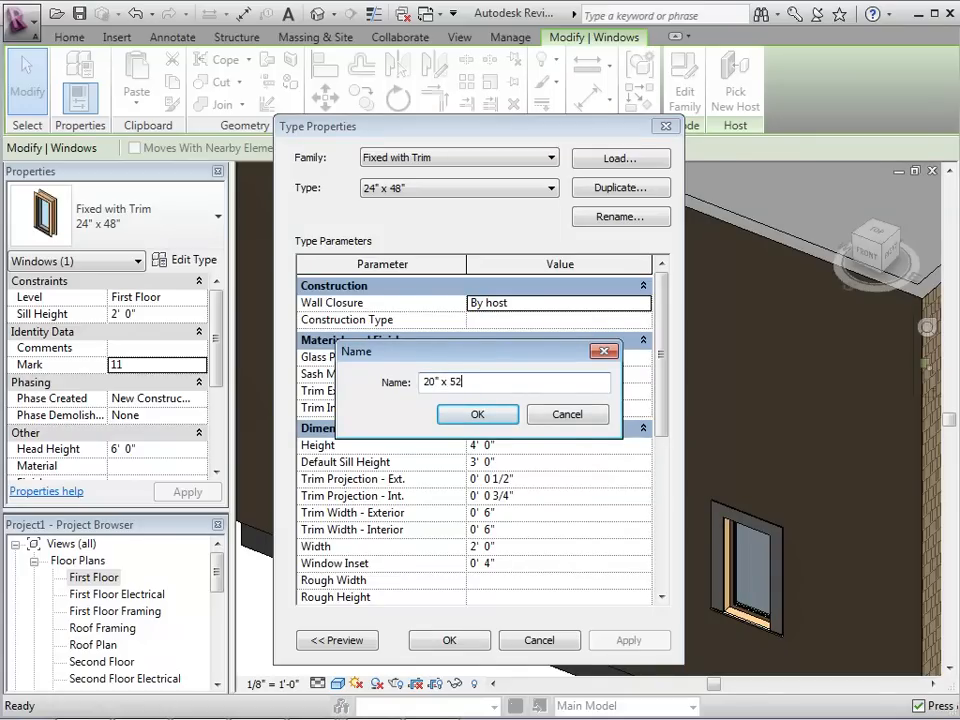
click(476, 414)
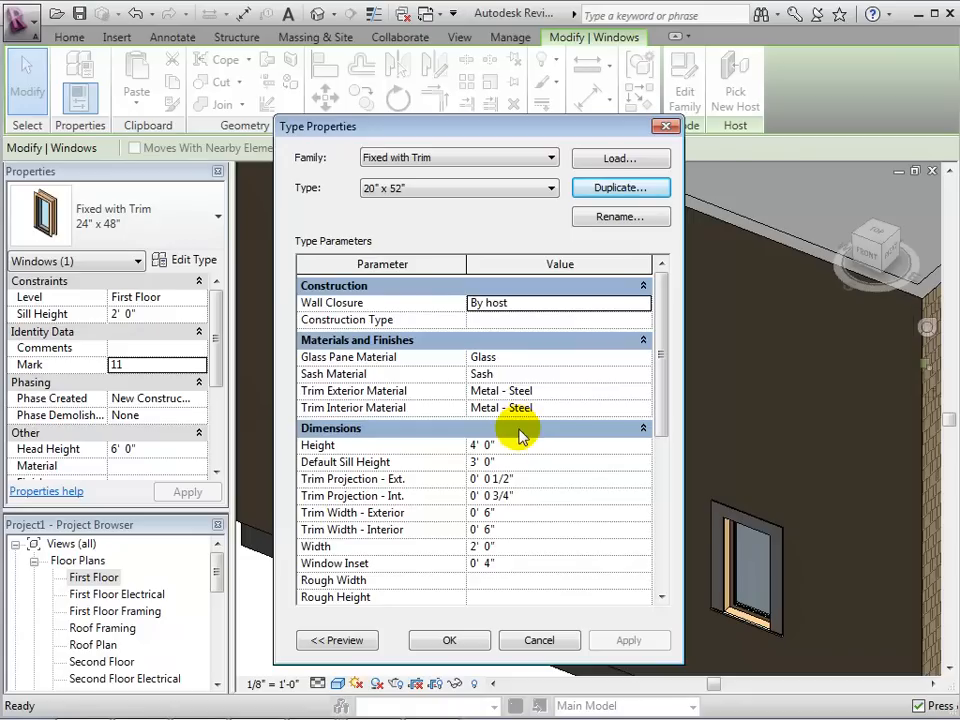
- Give the 20" x 52" type a height of 4' 4" and a width of 1' 8"
click(480, 444)
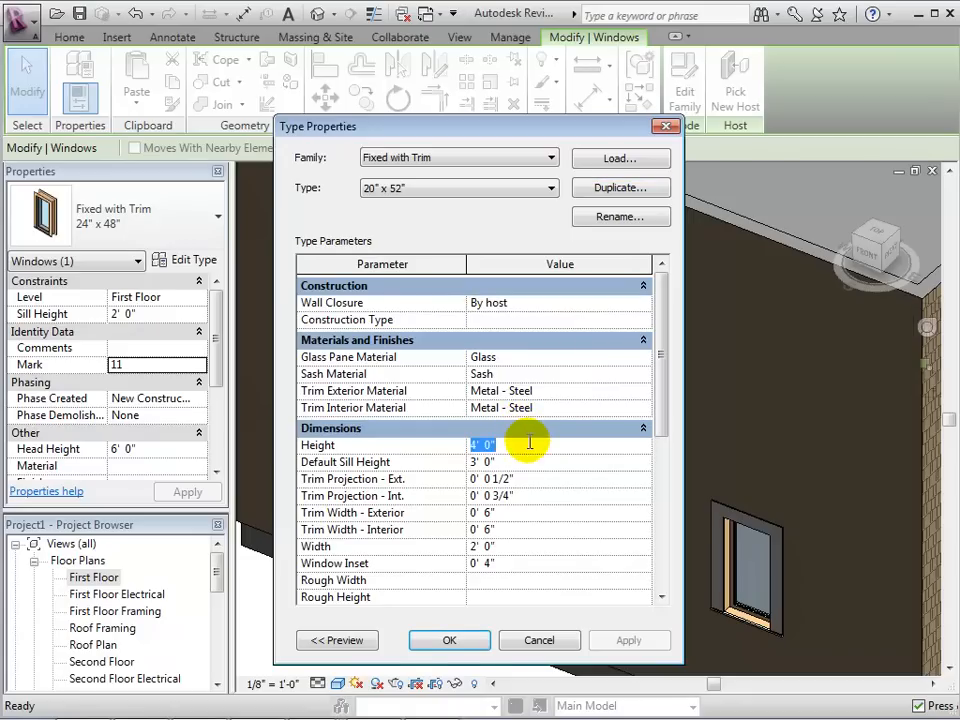
text(4' 4")
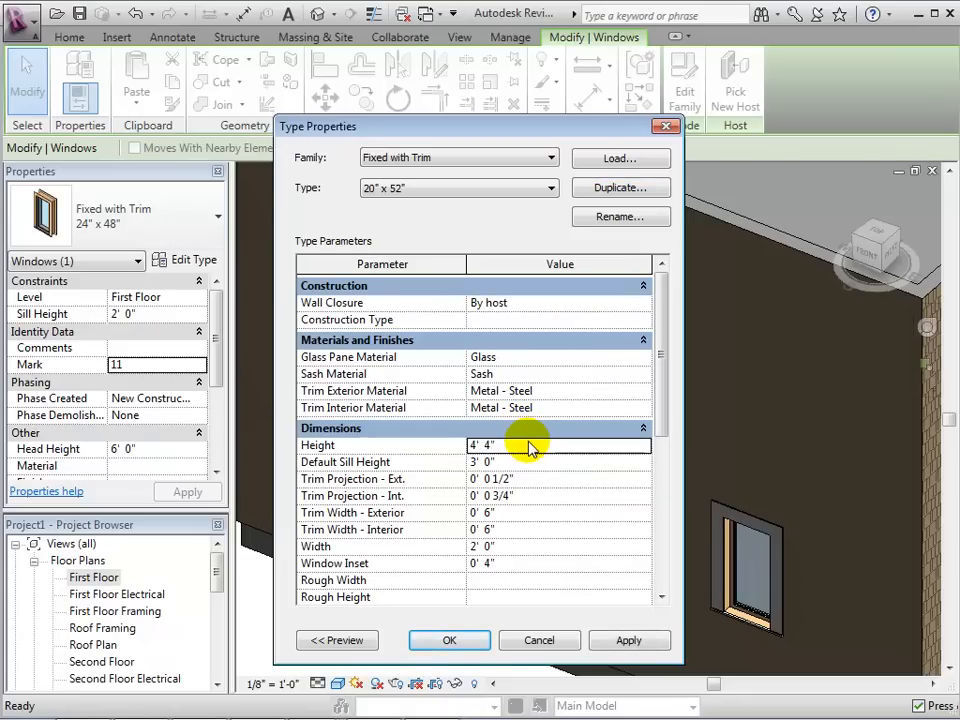
click(486, 544)
text(0 20)
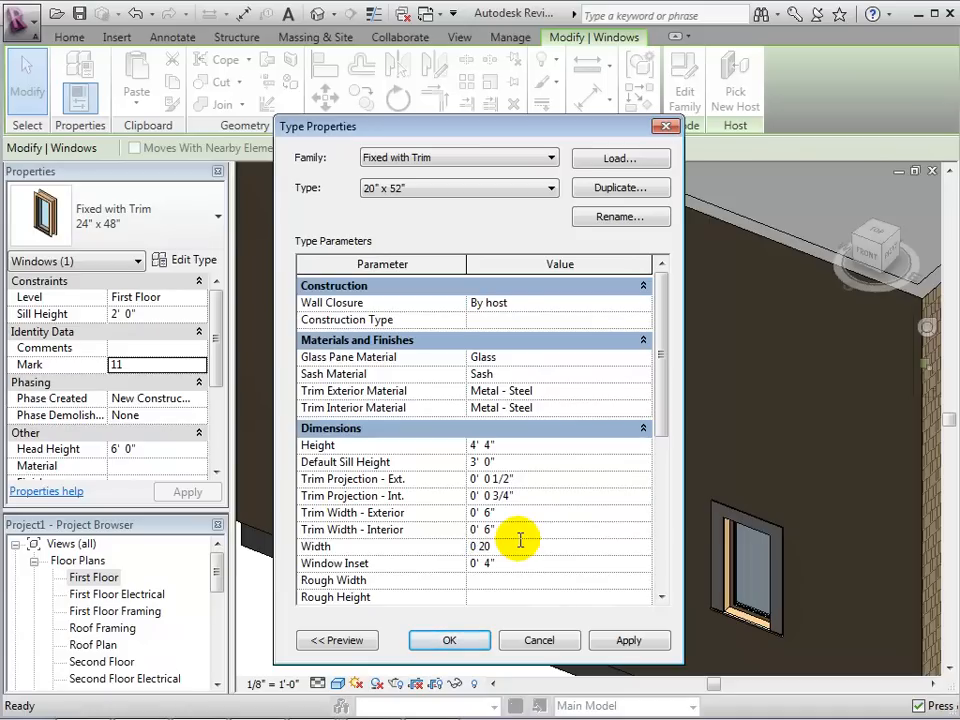
text(1' 8")
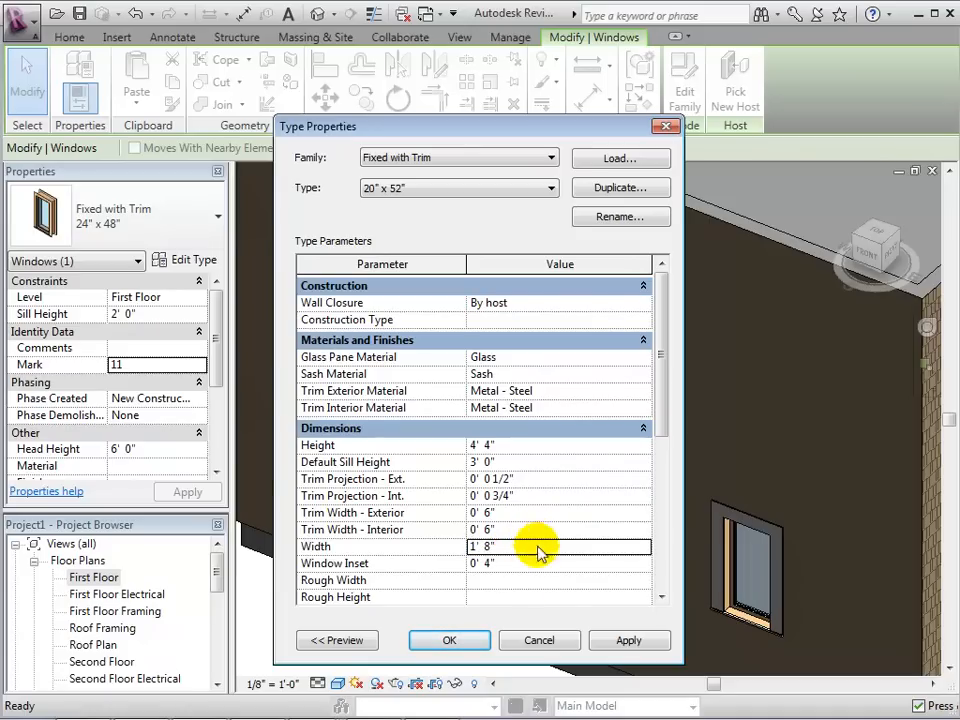
click(448, 640)
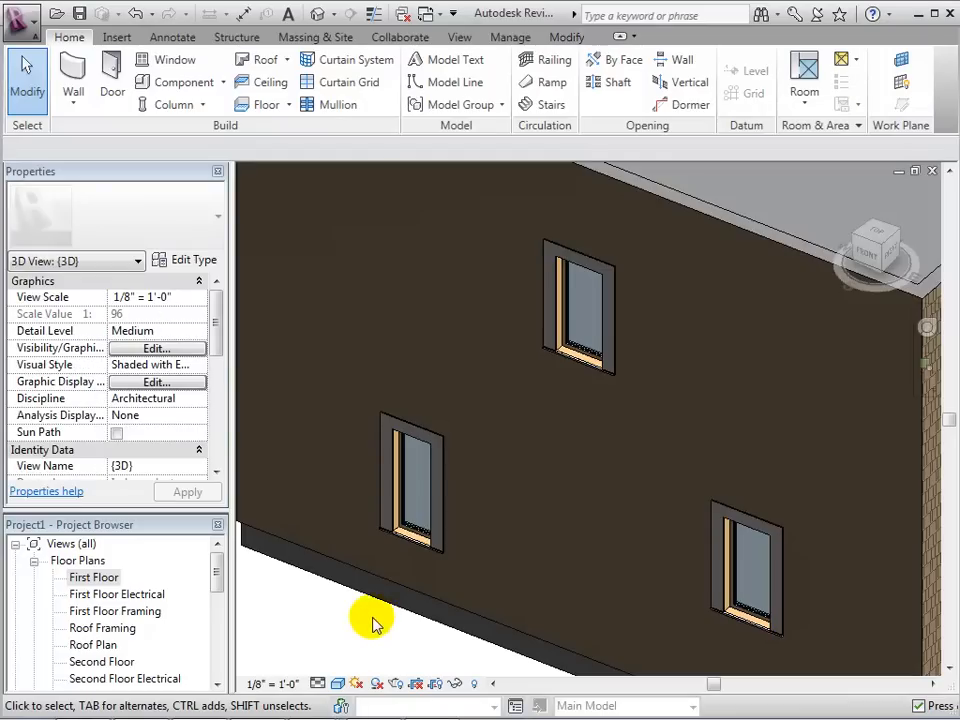
mouse_move(344, 616)
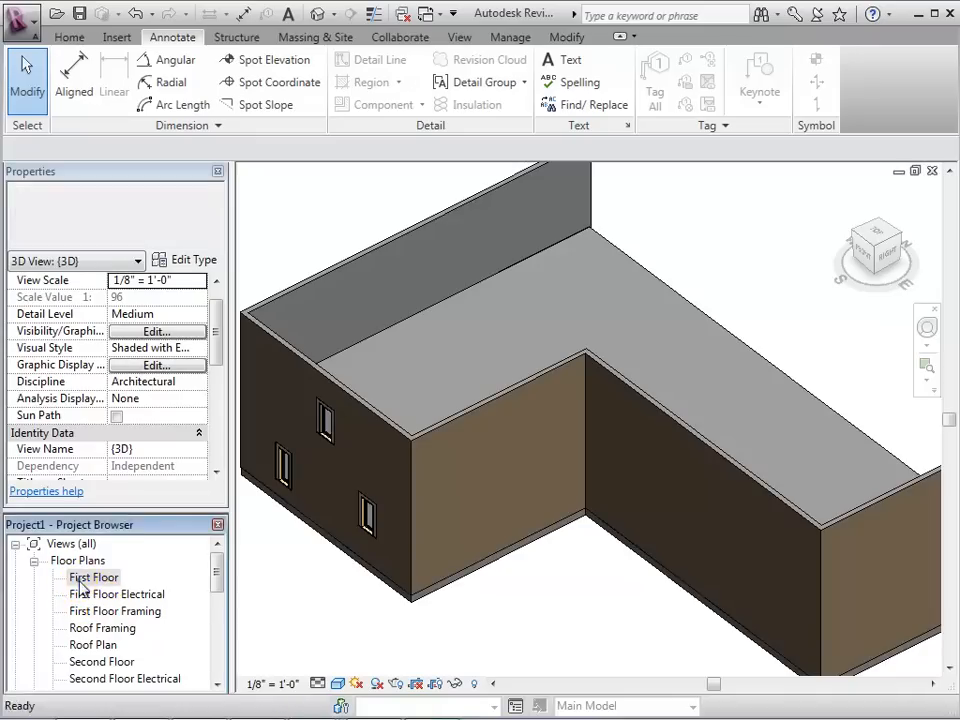
- Place a Single-Raised Panel with Sidelights 36" x 84" door in the vertical wall on the First Floor plan
double_click(94, 576)
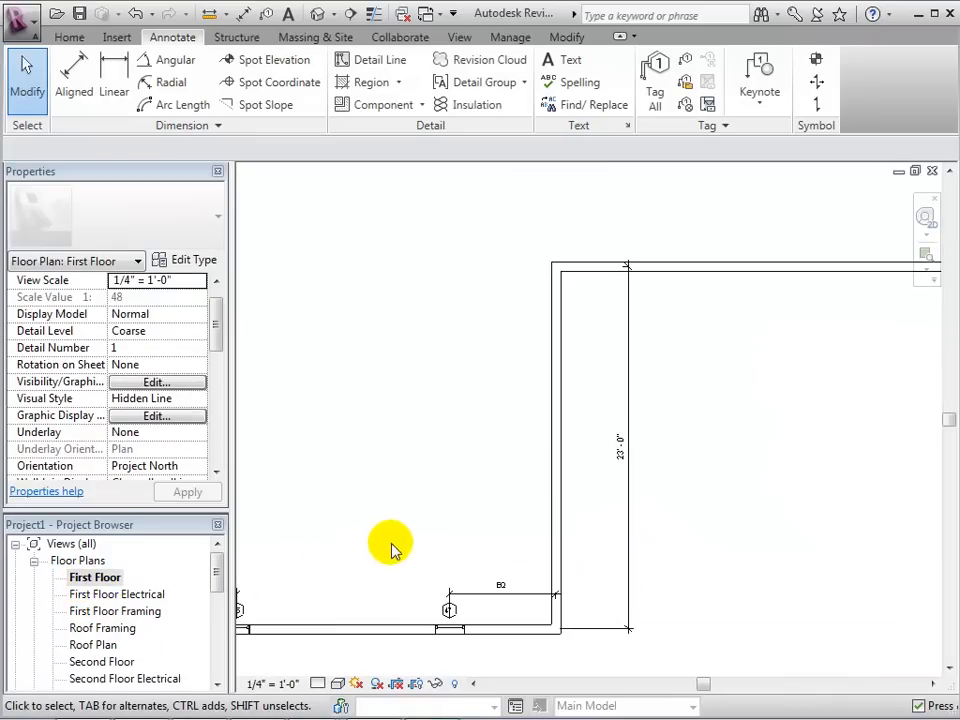
click(68, 36)
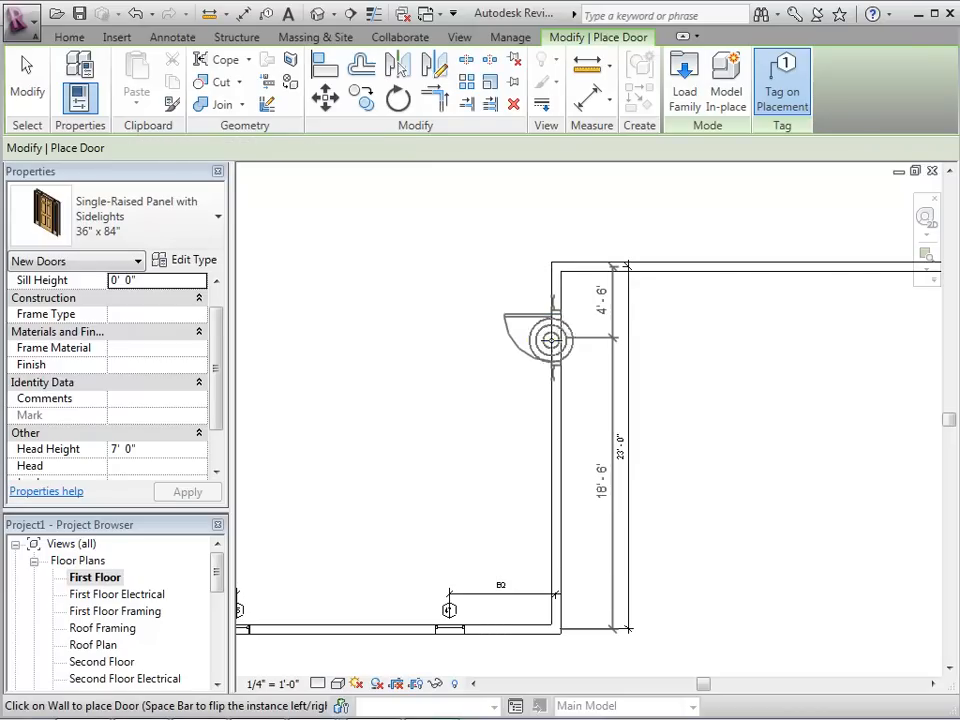
click(556, 340)
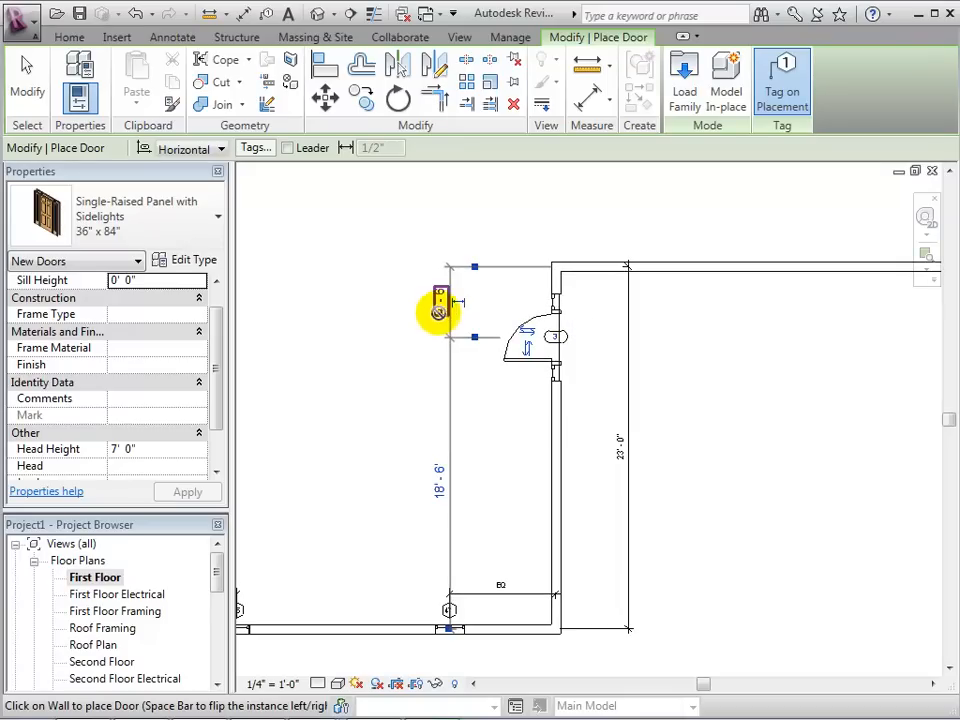
click(440, 304)
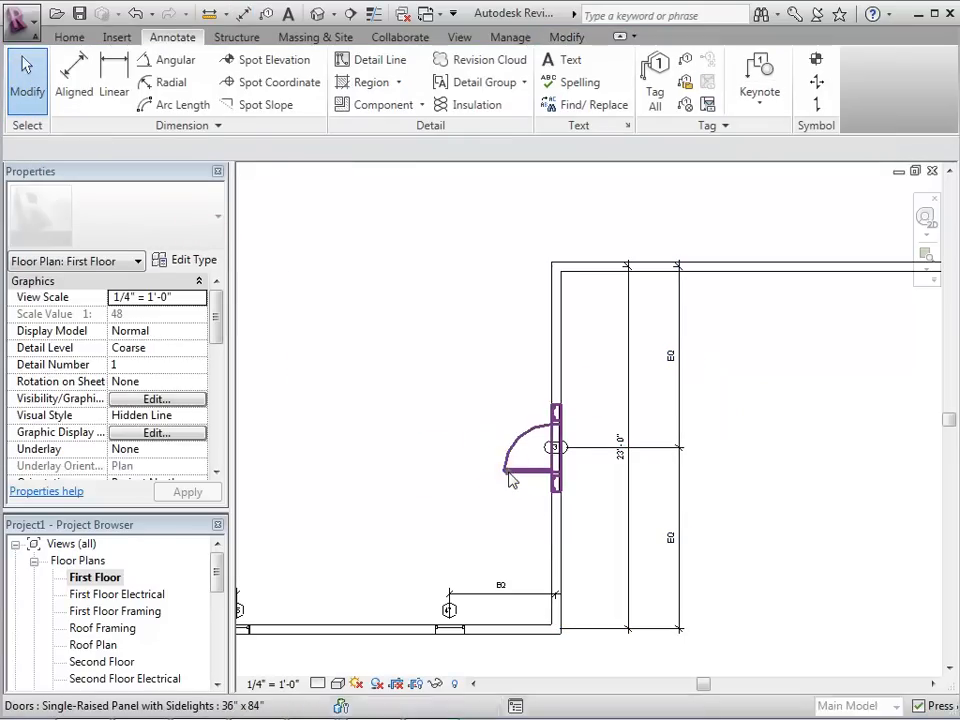
- Select the placed door and remove its conflicting dimension constraints
click(556, 448)
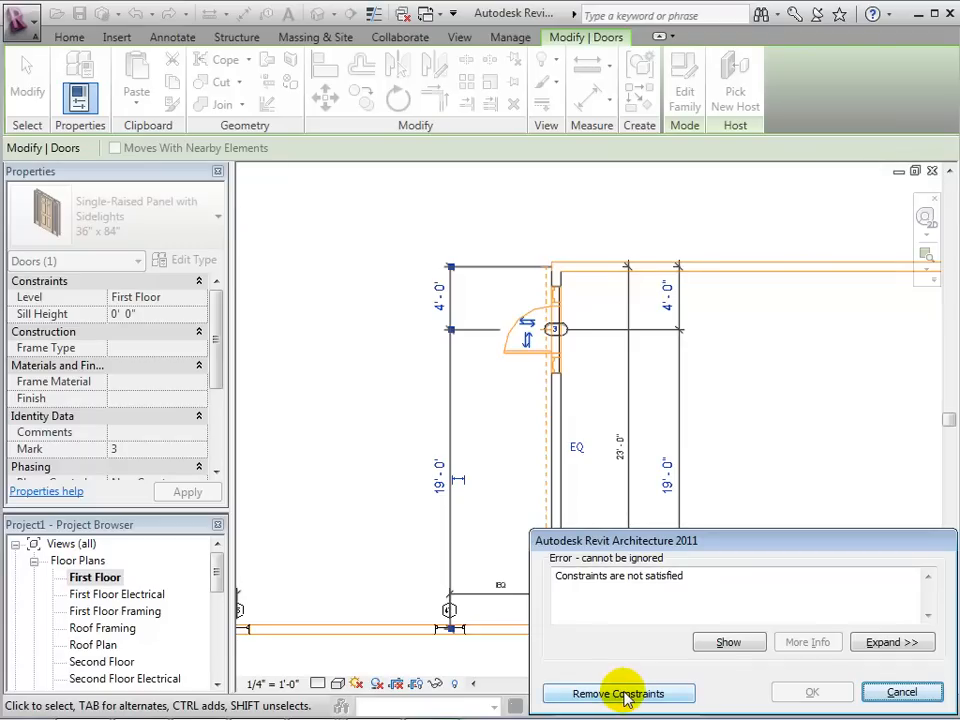
click(618, 692)
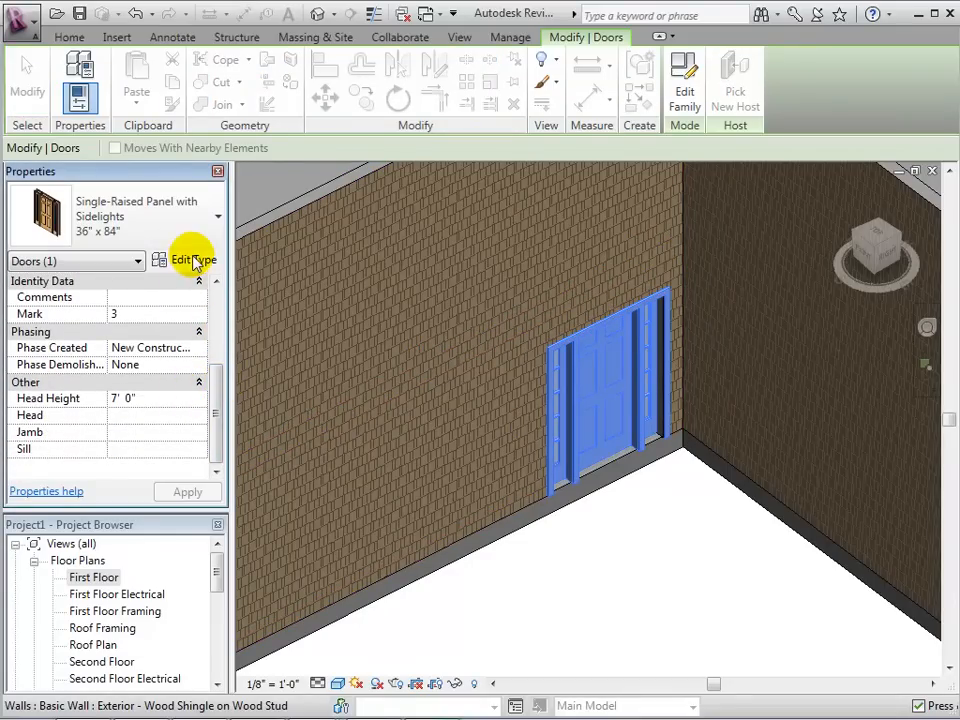
click(192, 260)
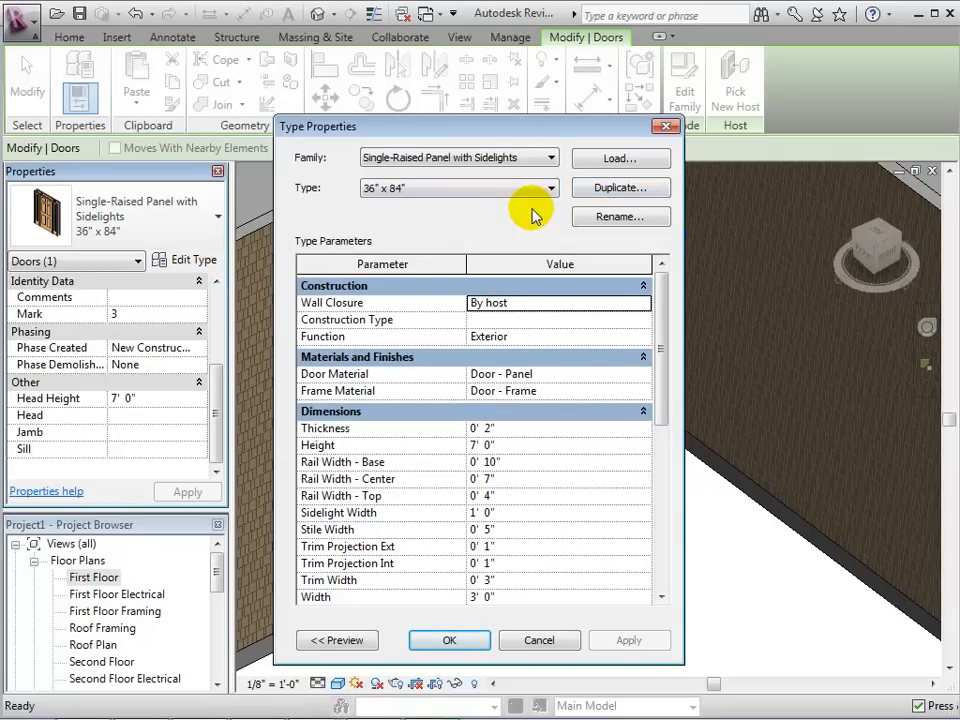
mouse_move(656, 486)
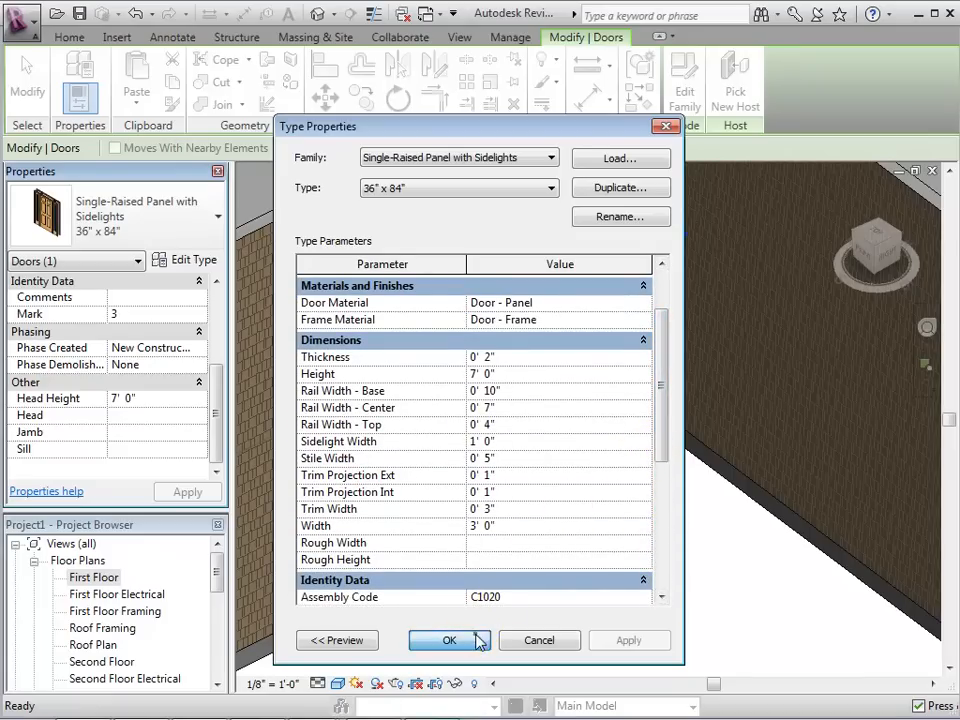
click(448, 640)
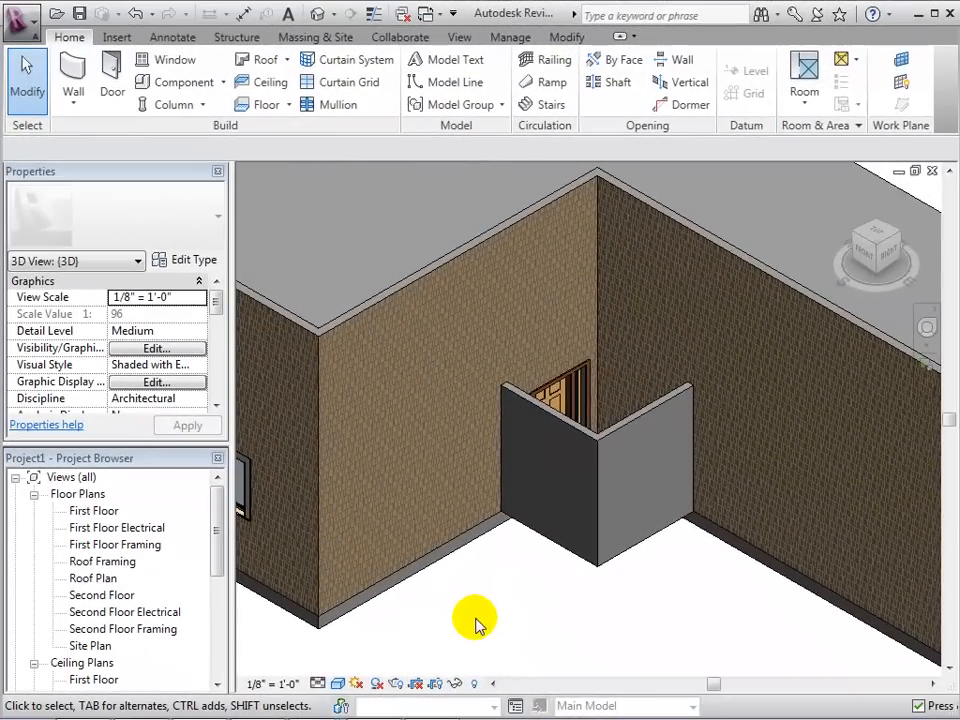
mouse_move(460, 590)
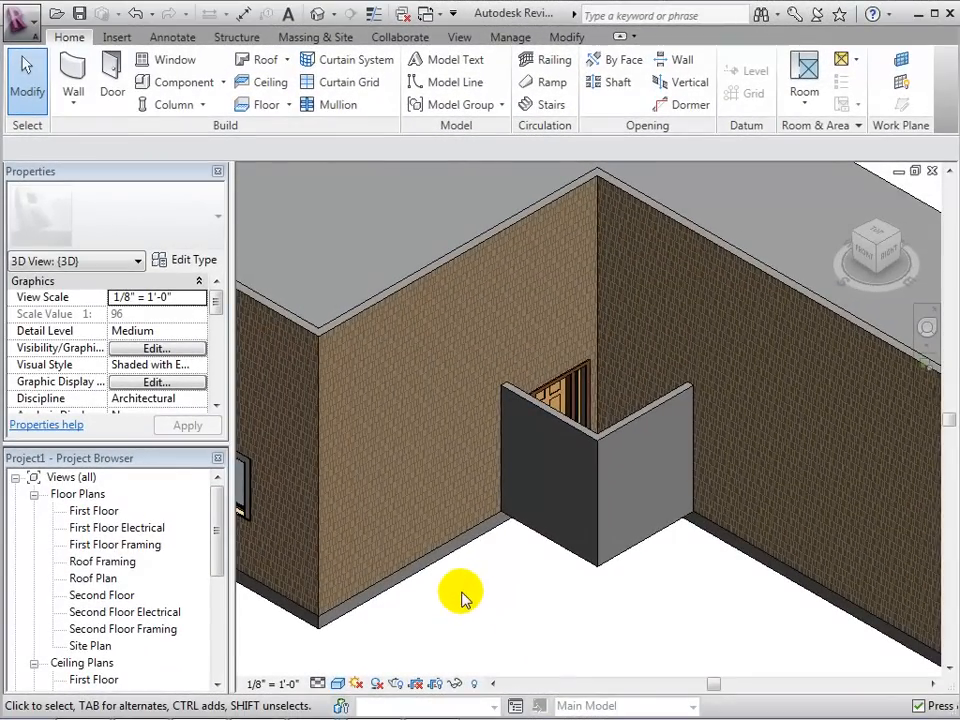
- On the First Floor plan, load the Opening-Elliptical Arch family from the library for placement
double_click(94, 512)
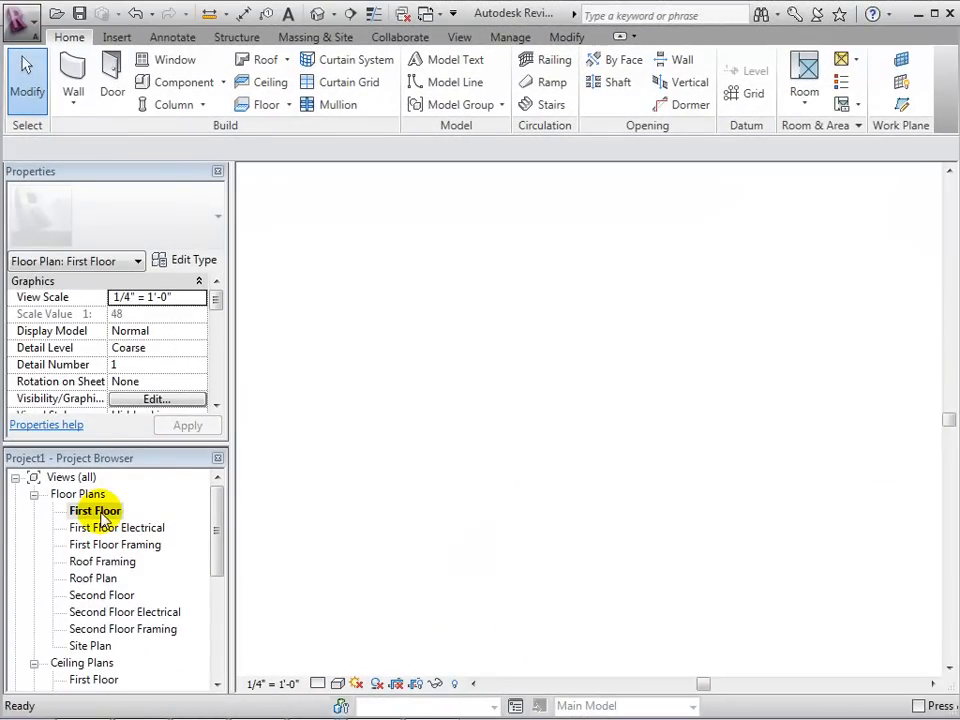
double_click(94, 510)
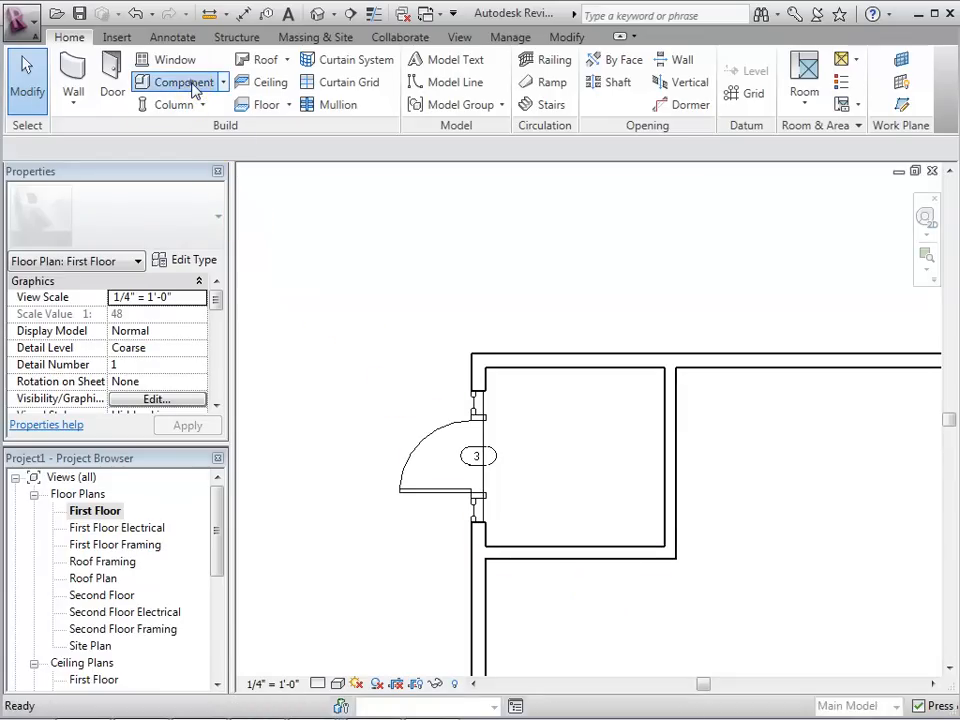
click(180, 82)
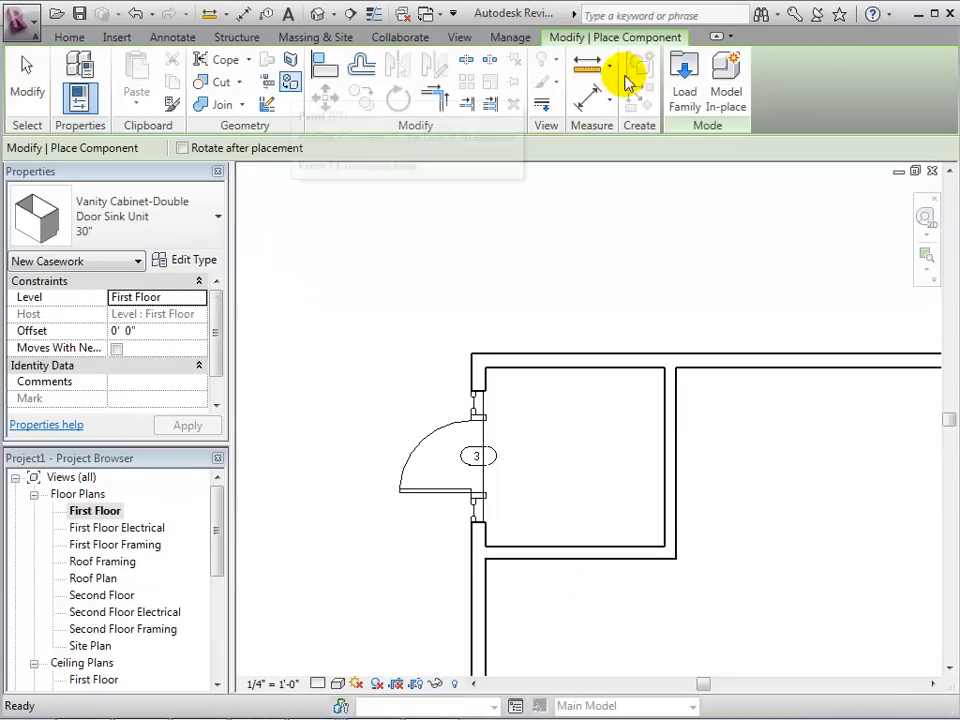
click(684, 76)
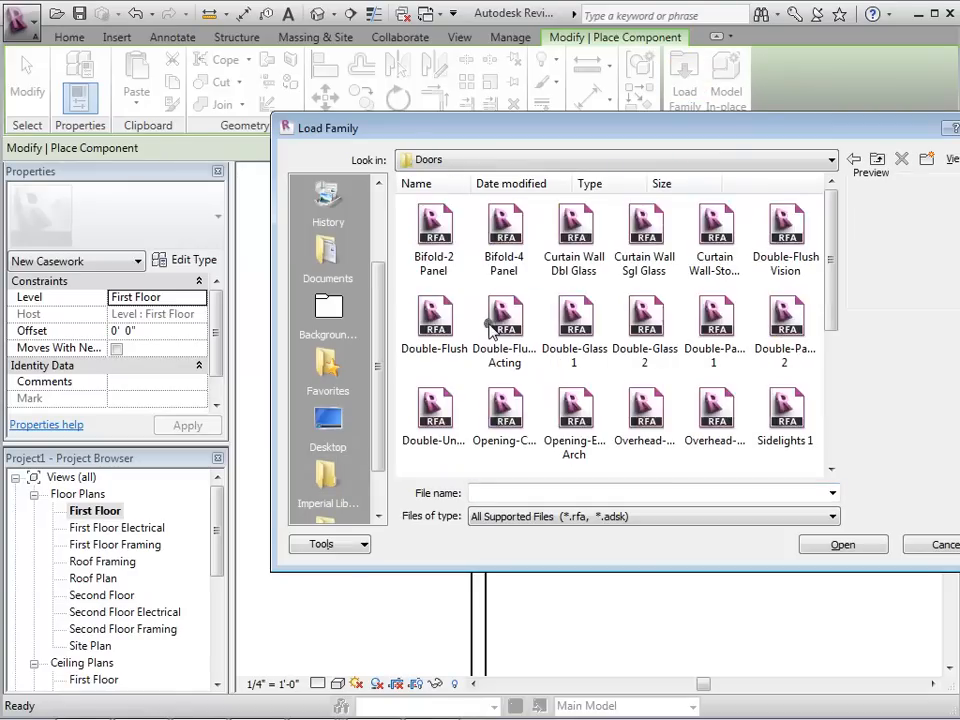
click(504, 410)
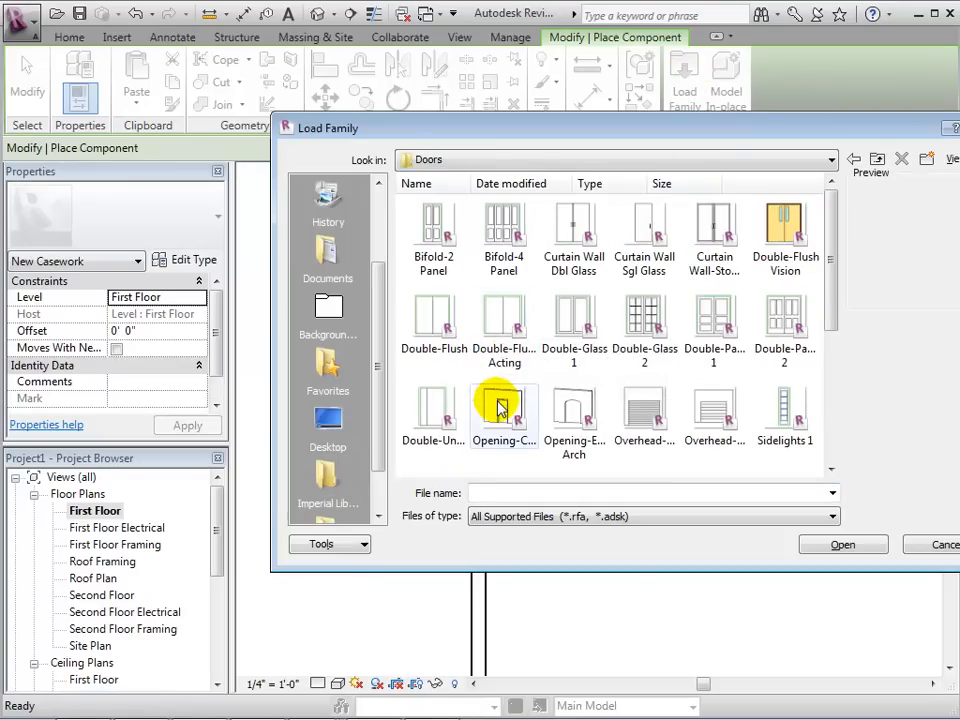
mouse_move(572, 404)
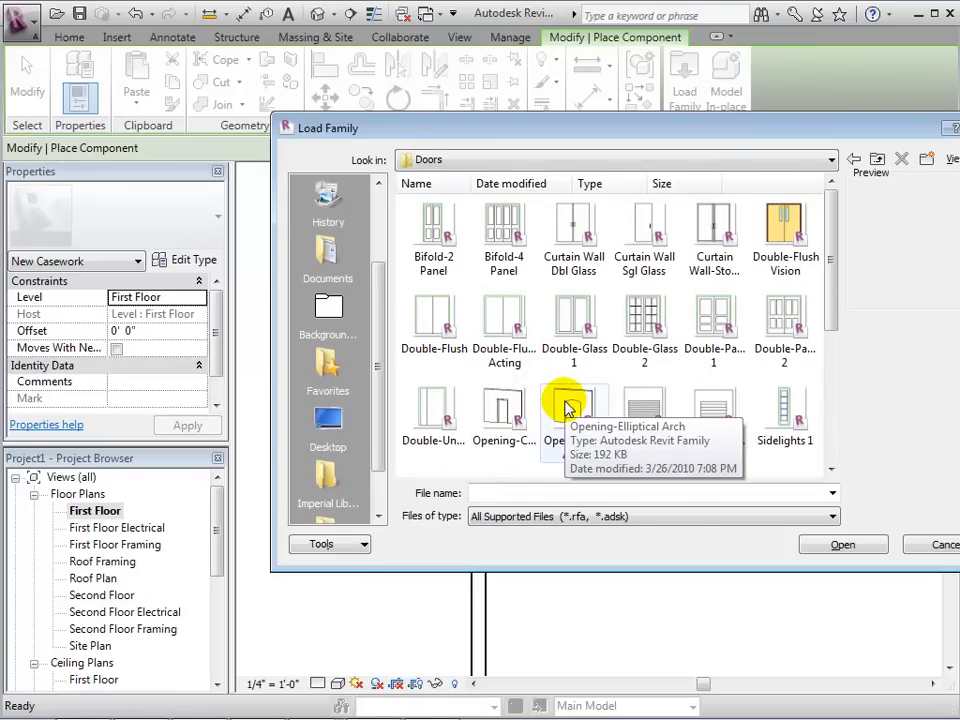
click(842, 544)
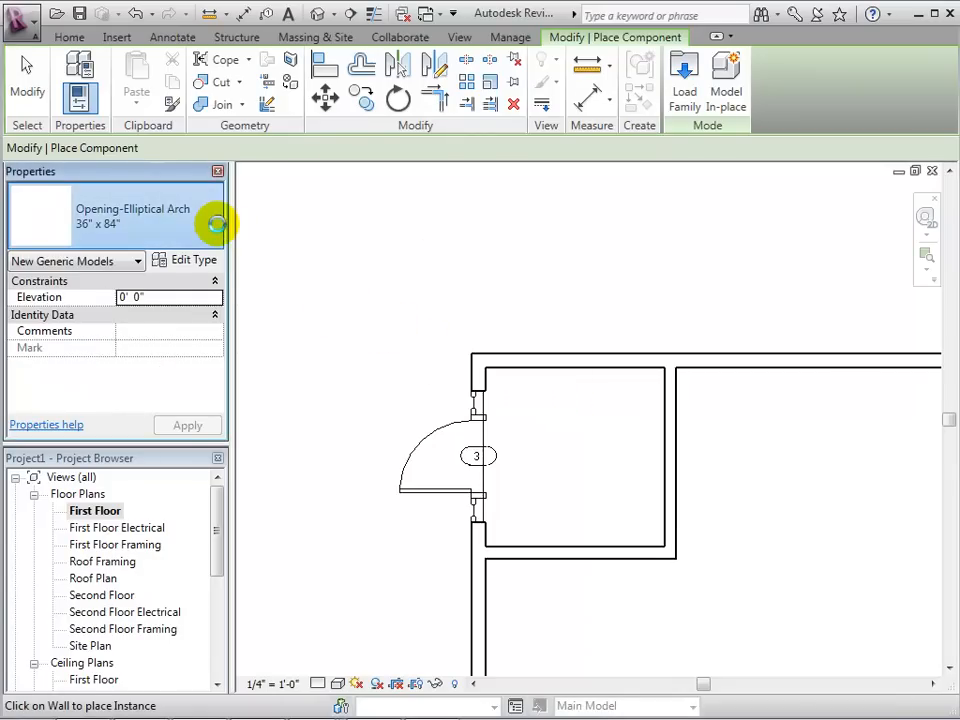
- Cut a 60" x 84" elliptical arch opening into the wall and view it in 3D
click(216, 216)
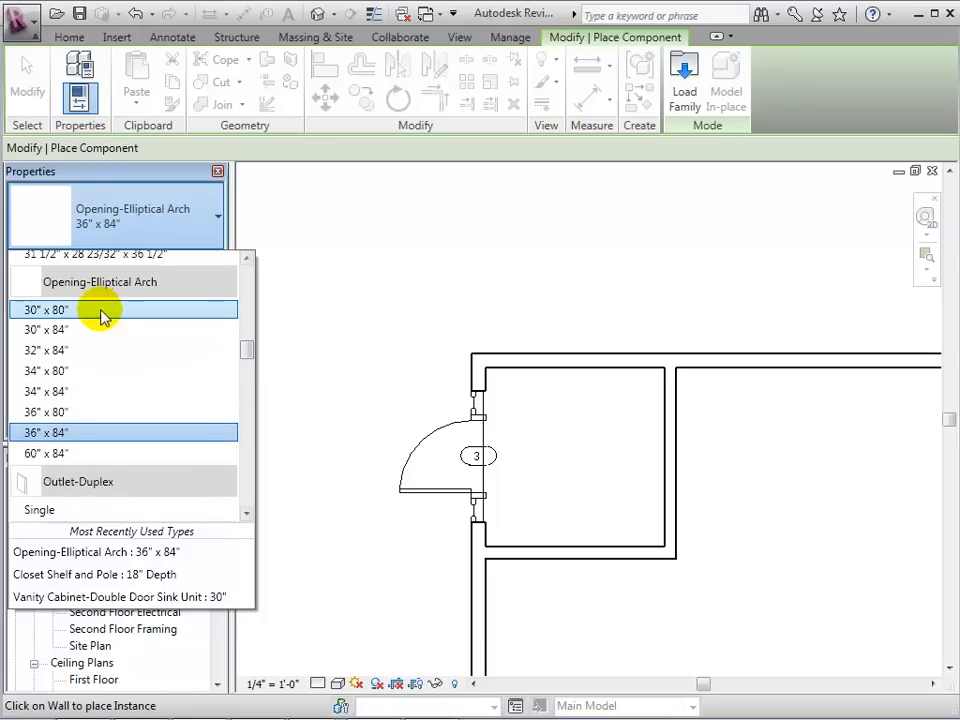
click(100, 308)
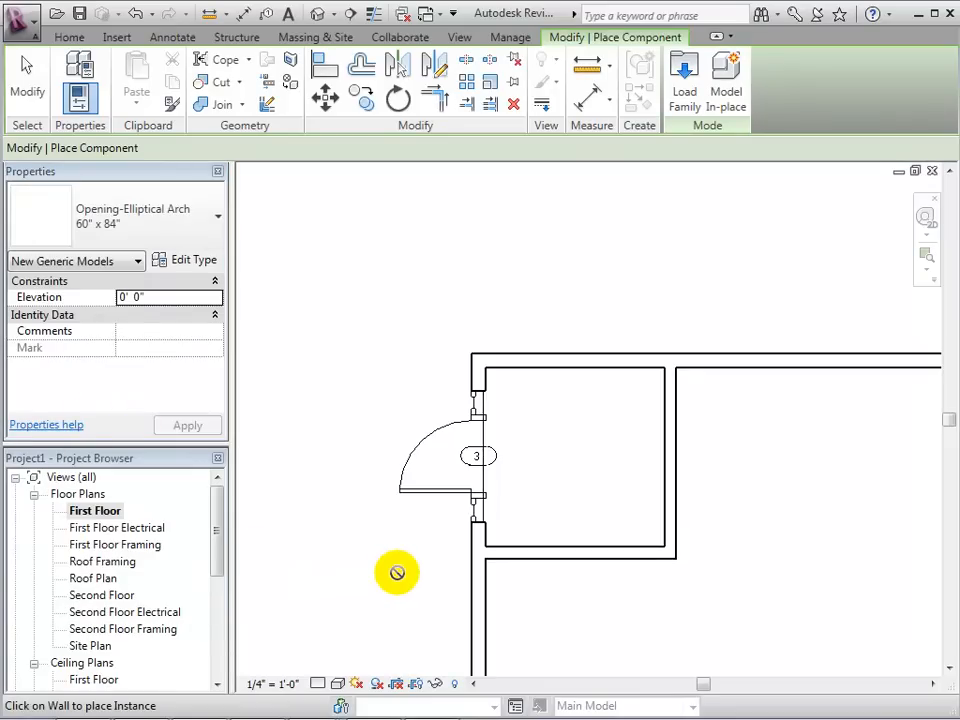
mouse_move(660, 592)
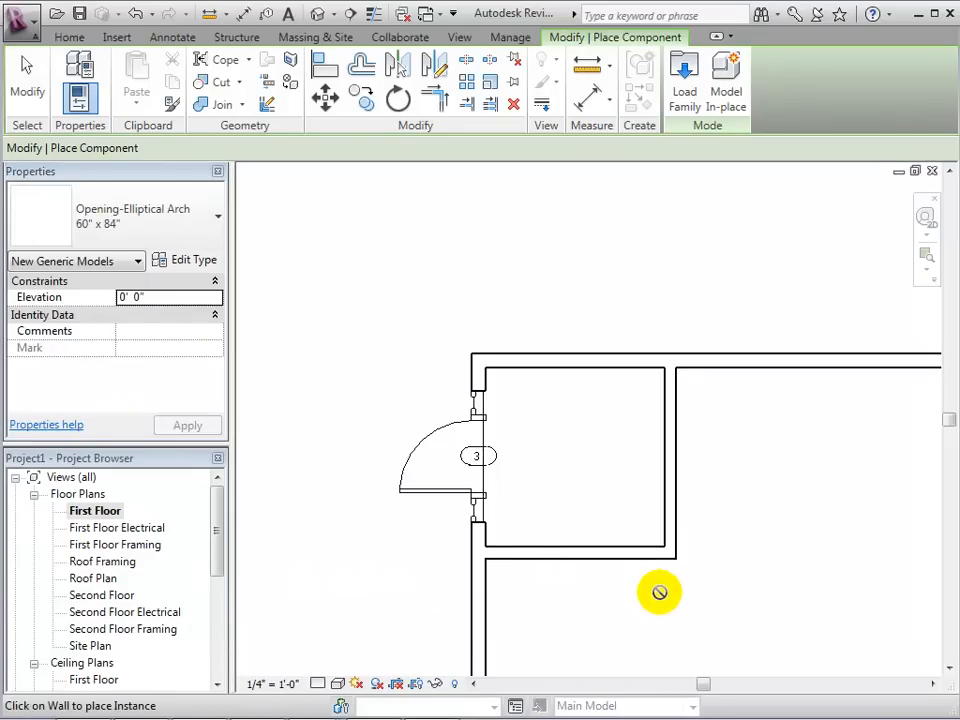
mouse_move(576, 556)
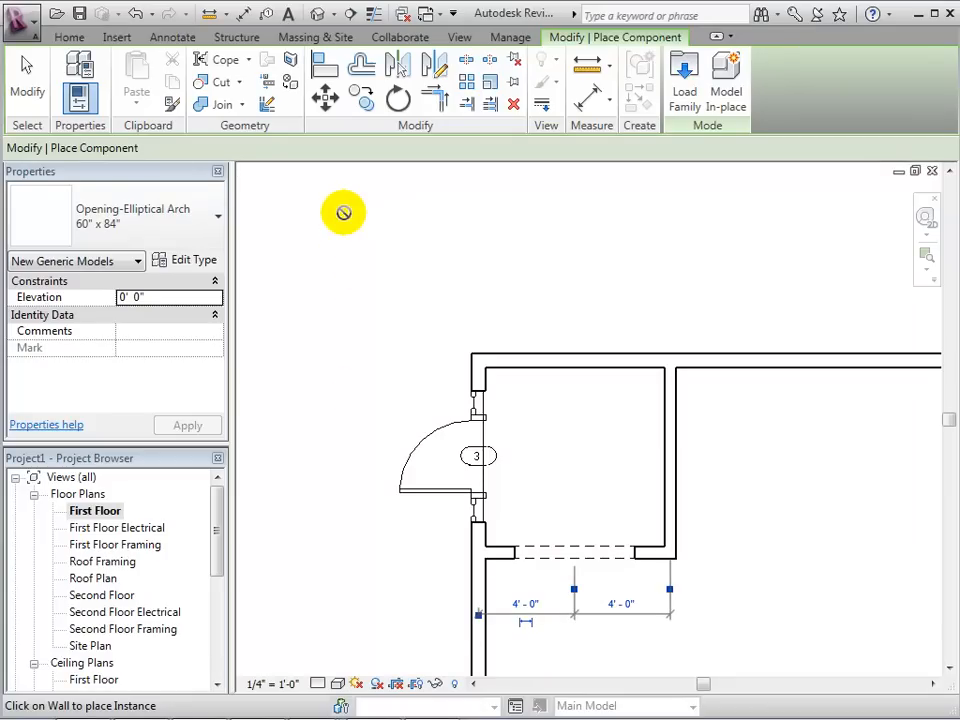
click(316, 14)
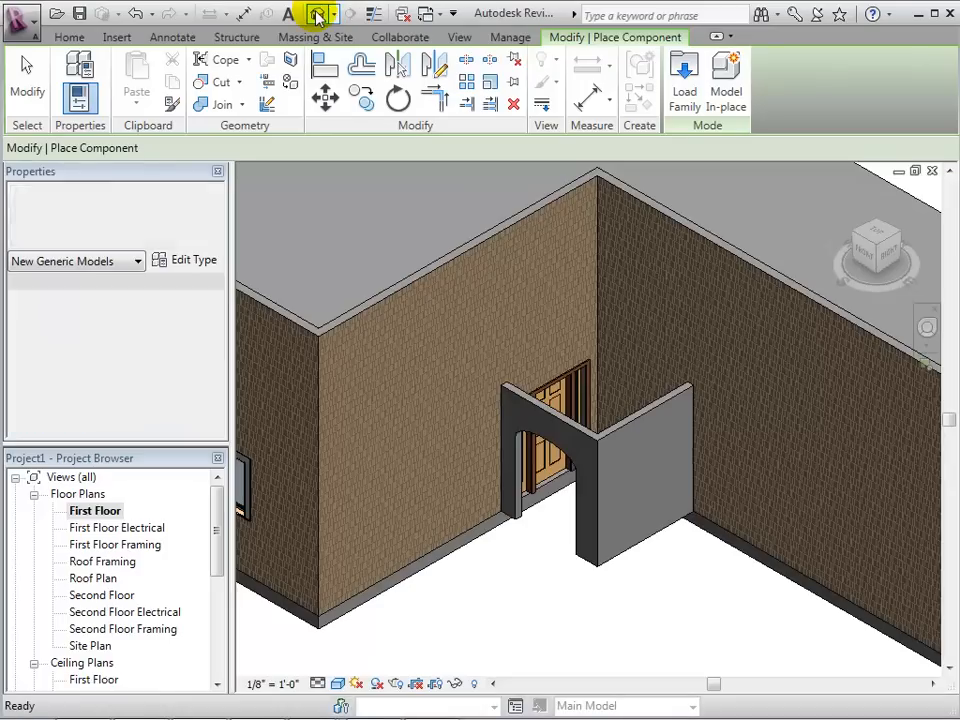
click(316, 12)
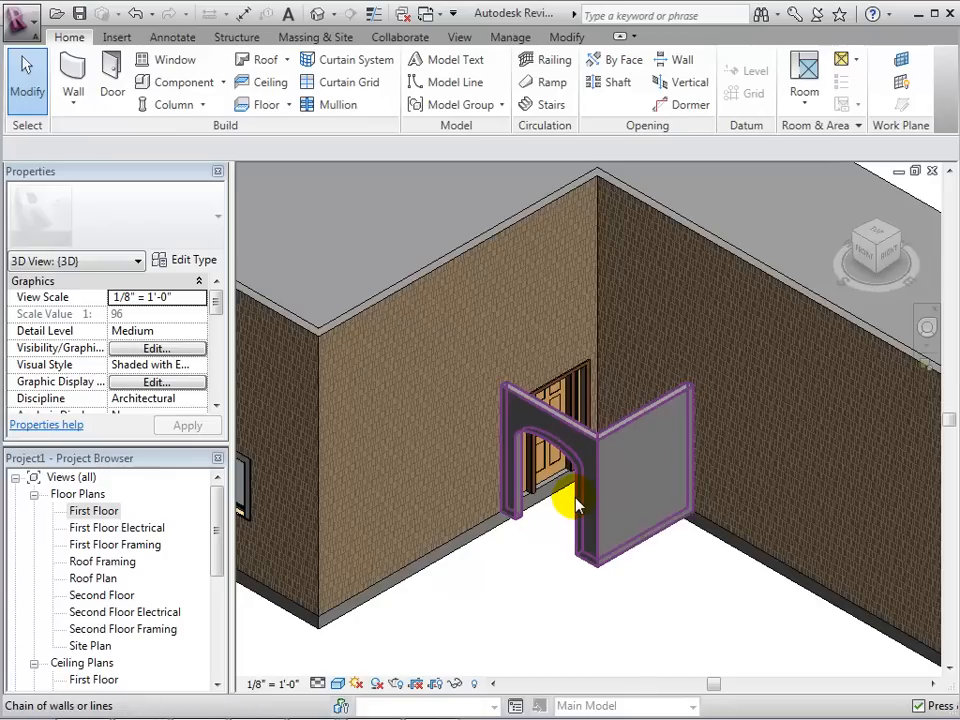
- Select the arch opening and start editing its family
click(590, 480)
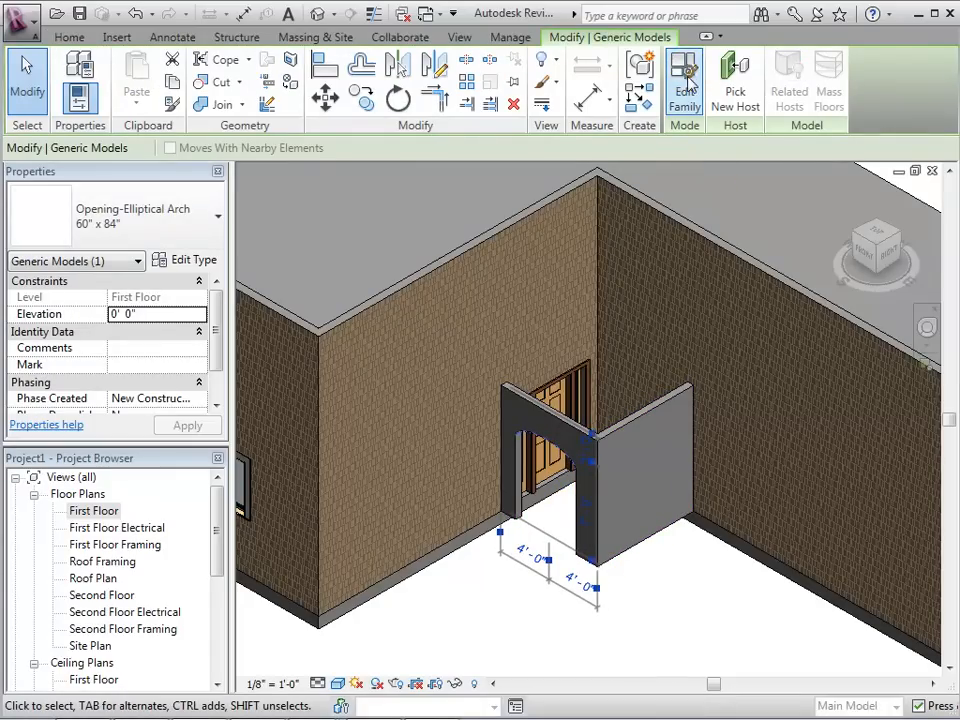
click(684, 80)
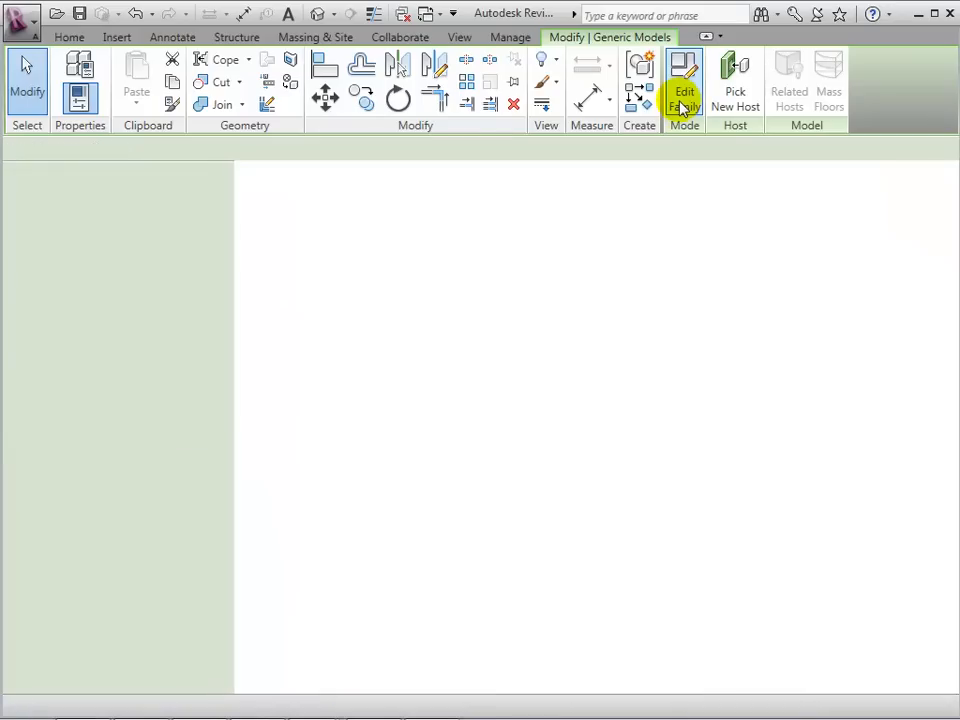
- Re-sketch the opening cut with two sloped lines as a pointed top and save the family as Opening-Point
click(684, 82)
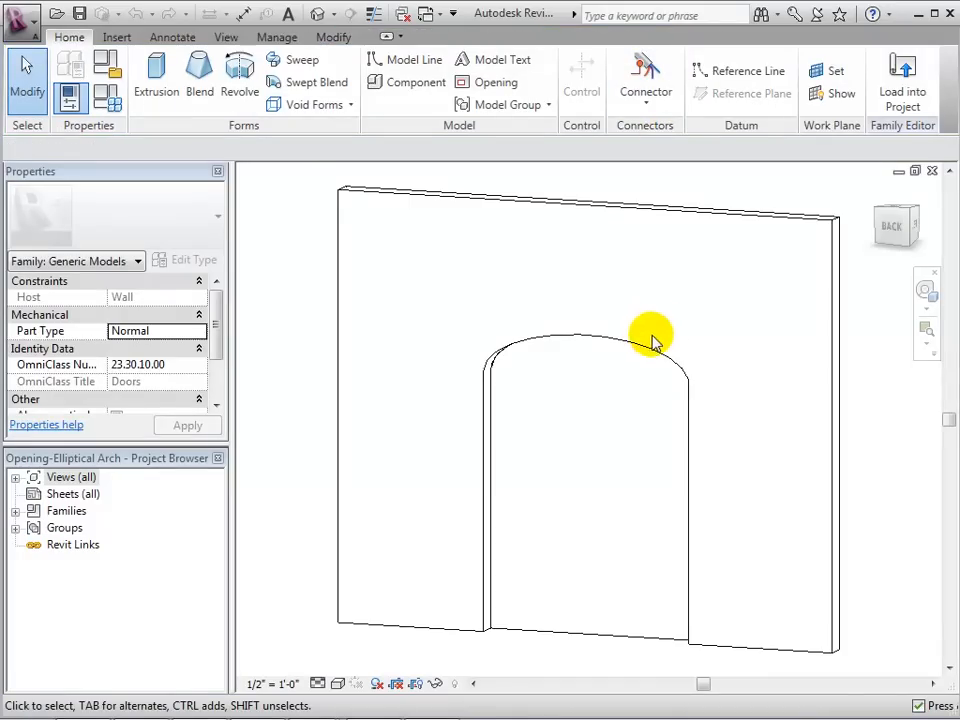
click(540, 636)
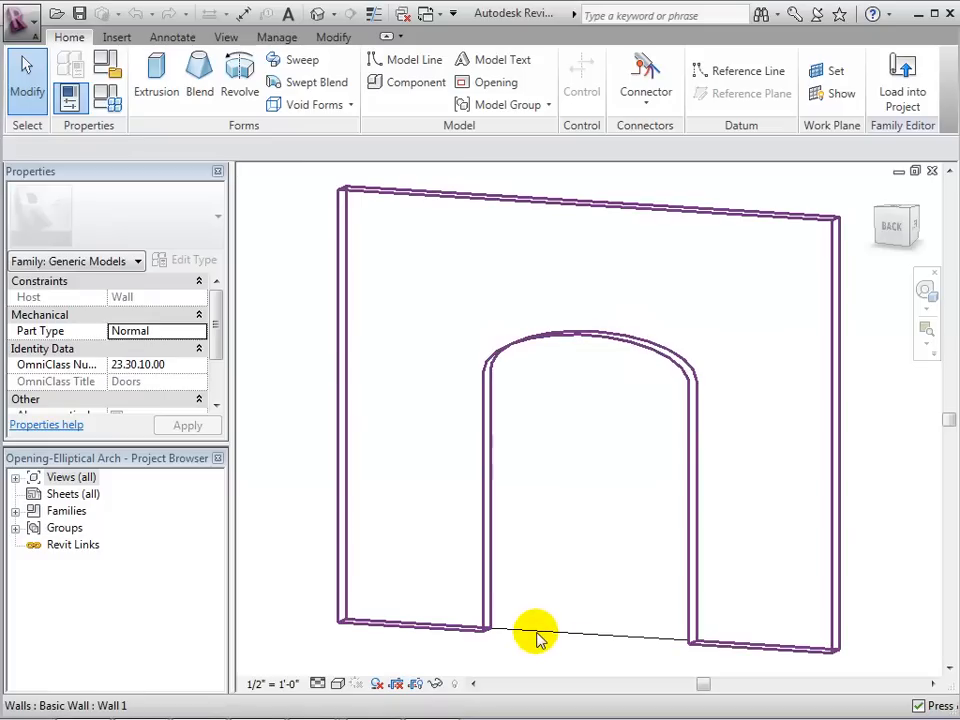
click(536, 632)
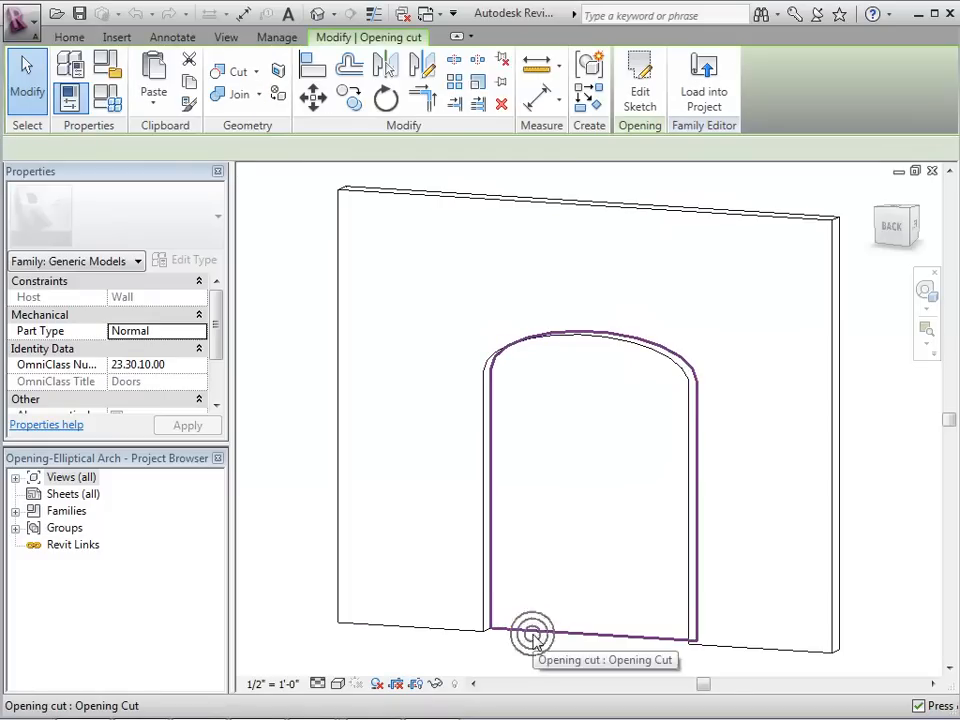
click(640, 84)
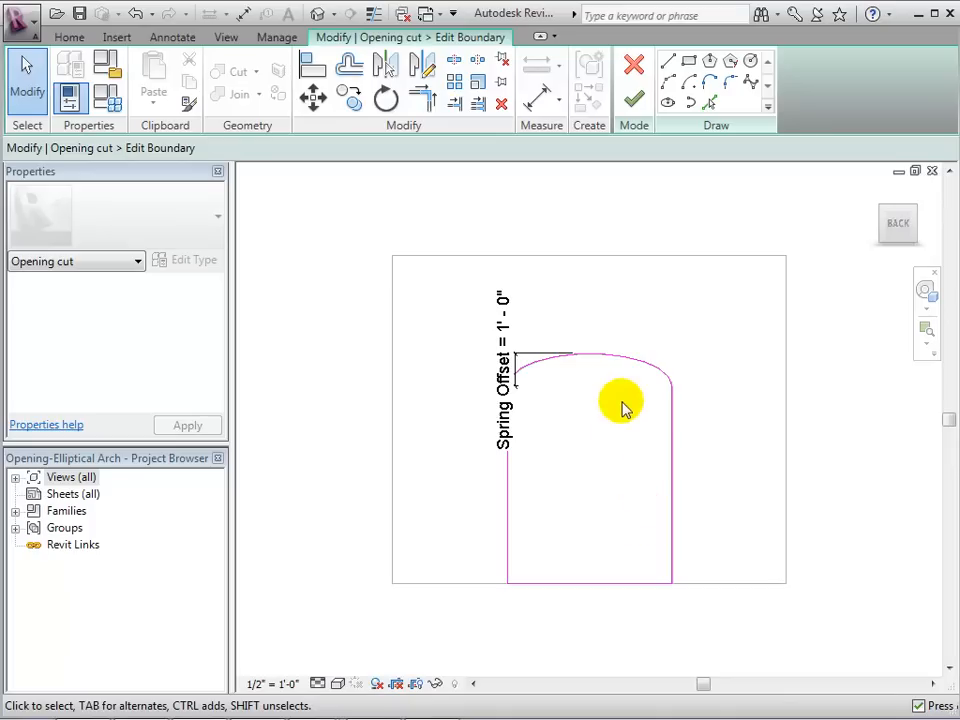
click(620, 384)
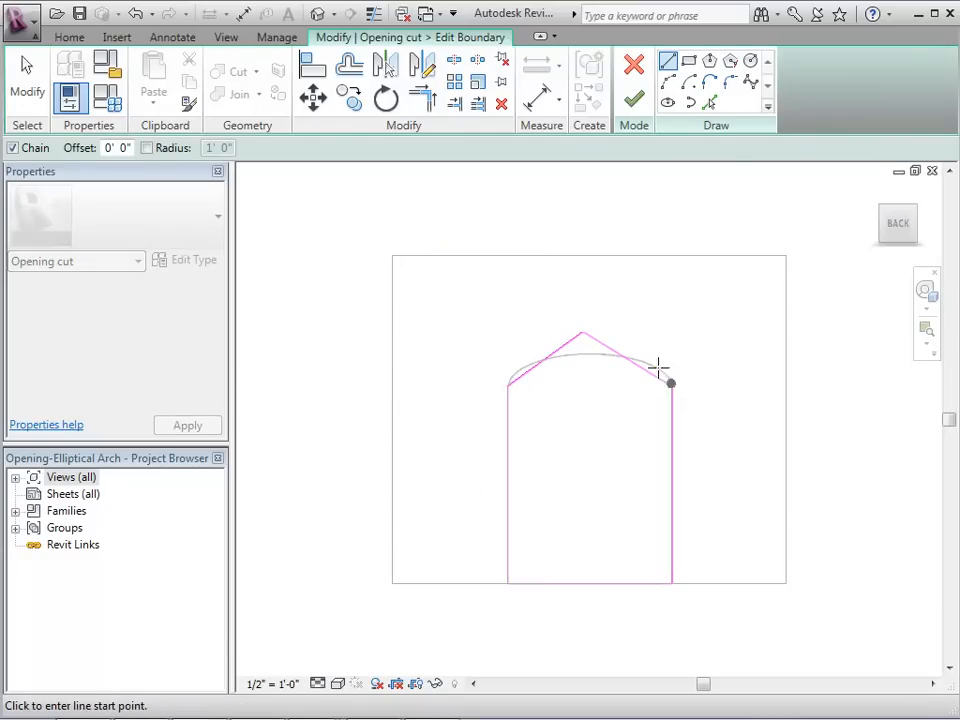
click(634, 100)
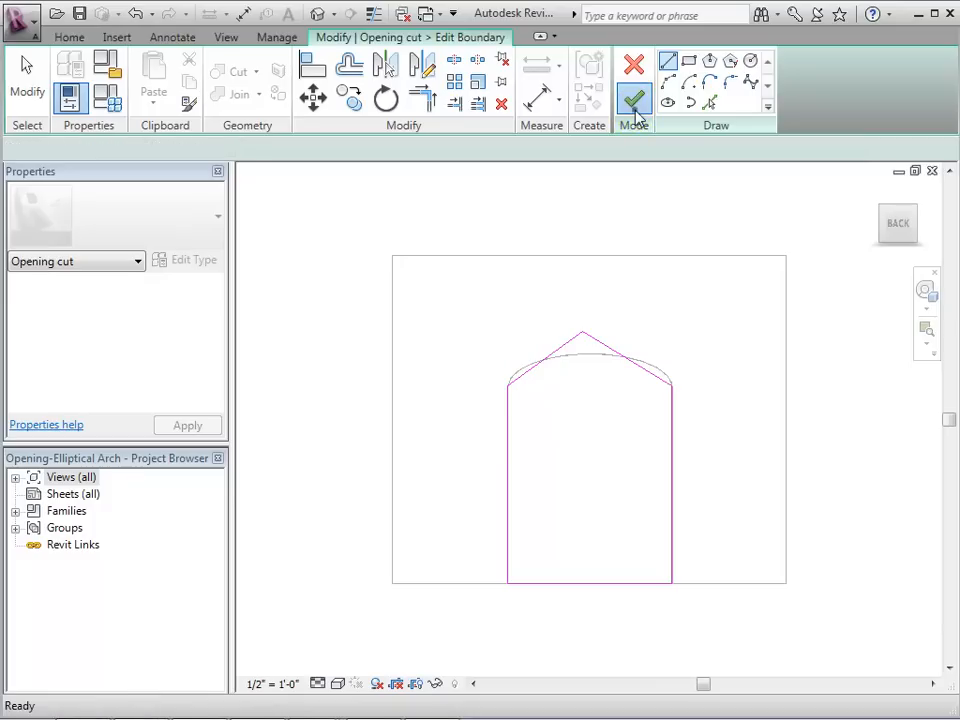
click(634, 96)
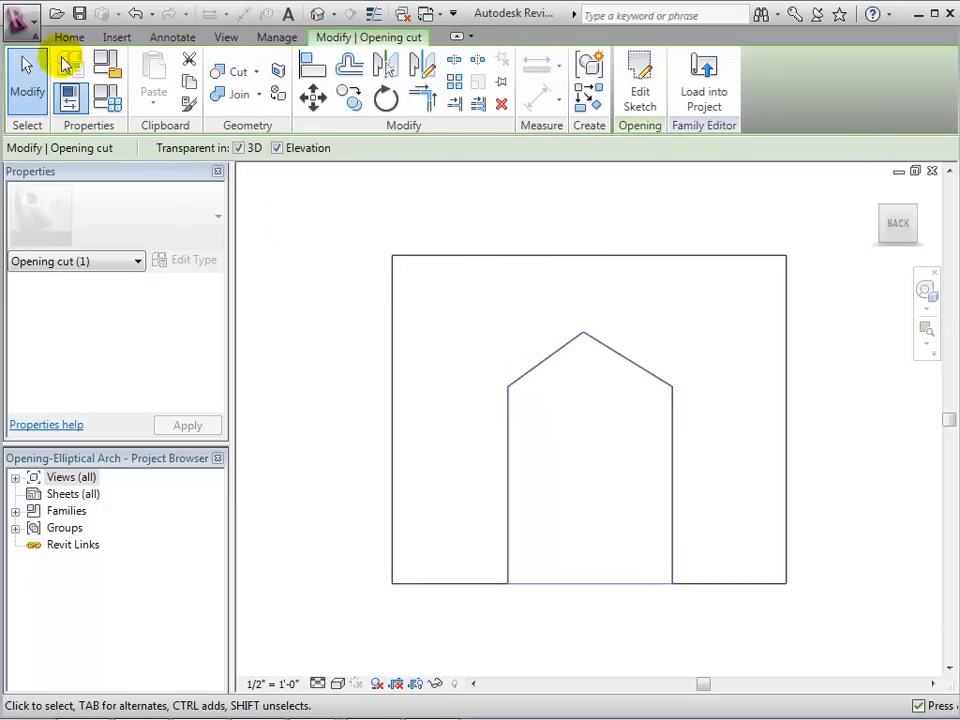
click(20, 22)
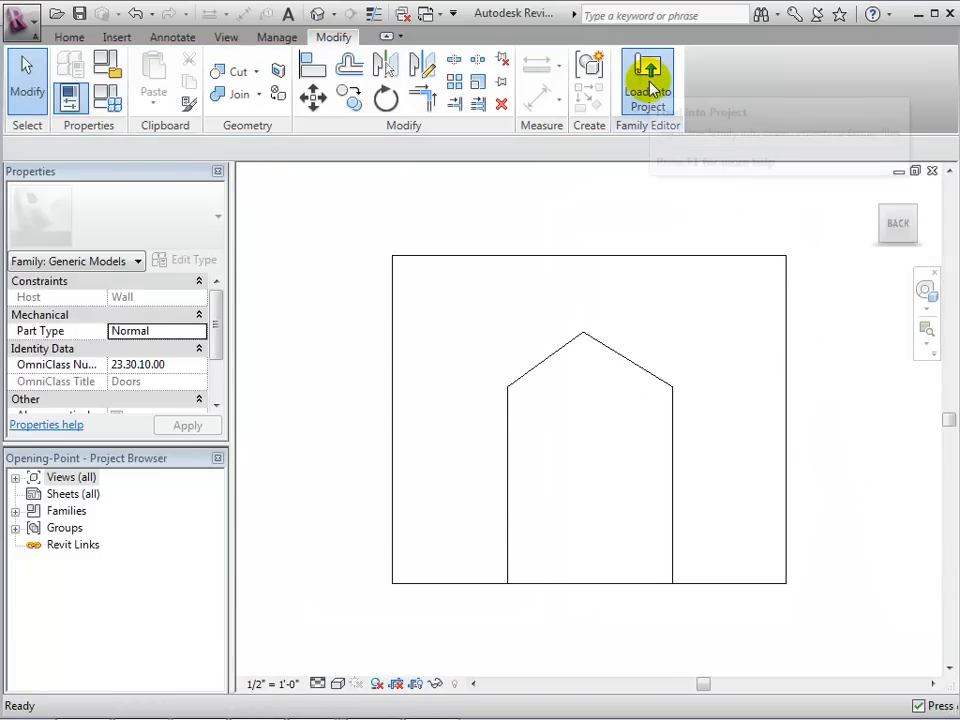
- Load Opening-Point into the project and swap the wall opening to an Opening-Point type
click(648, 84)
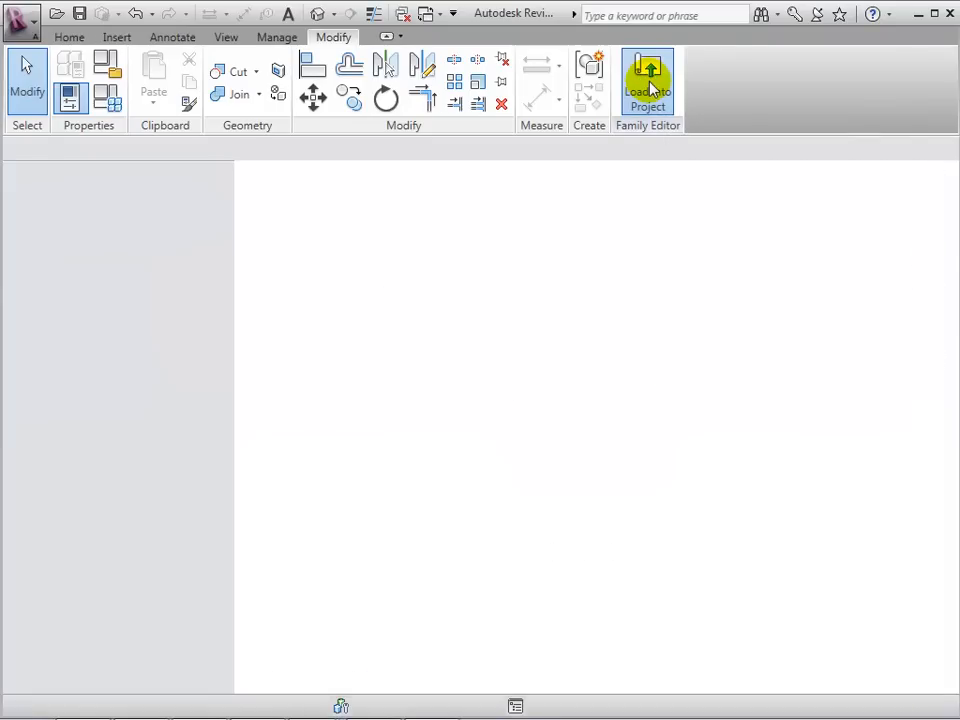
click(648, 84)
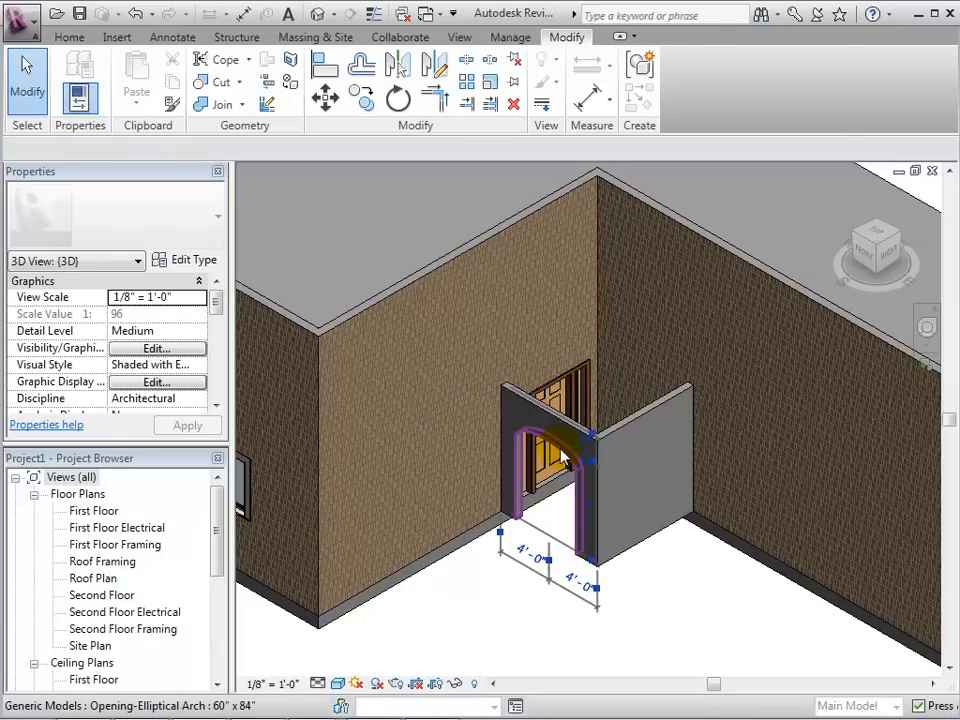
click(560, 456)
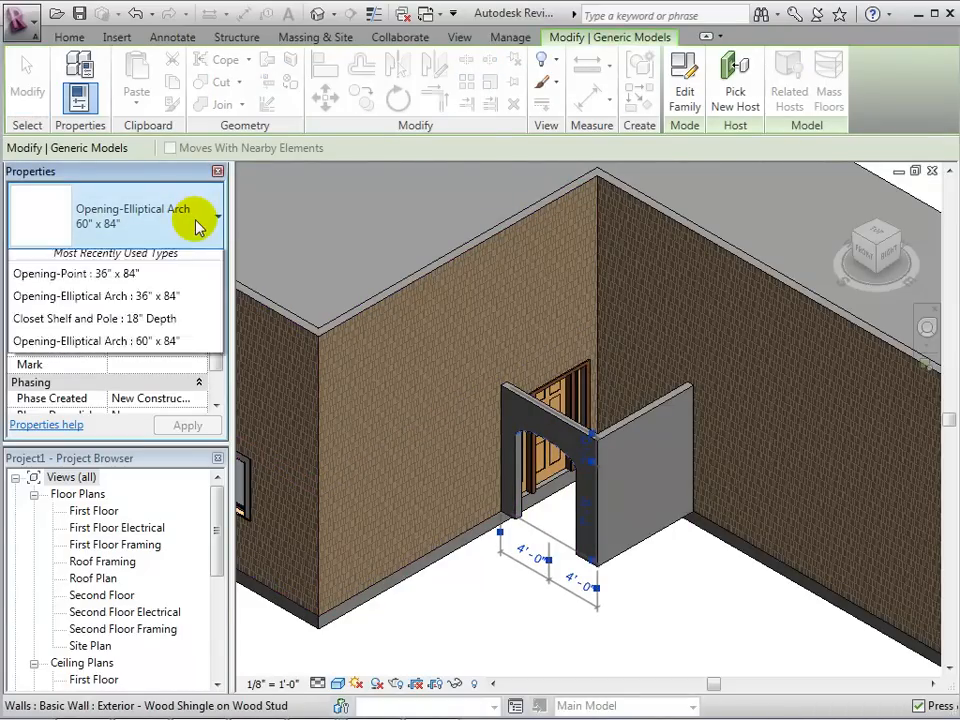
click(216, 216)
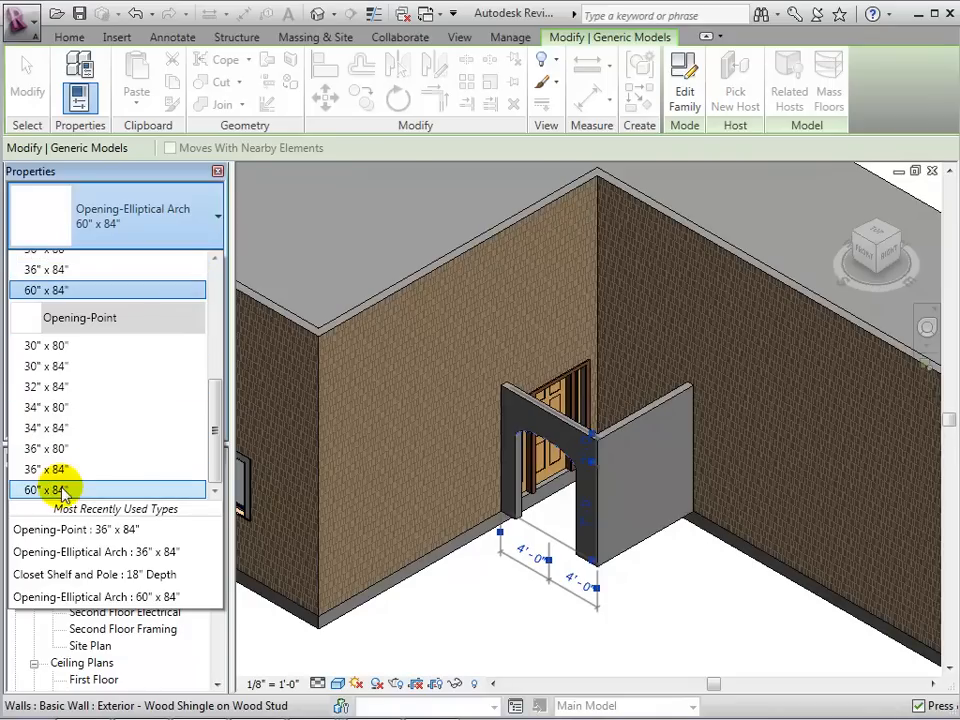
click(44, 490)
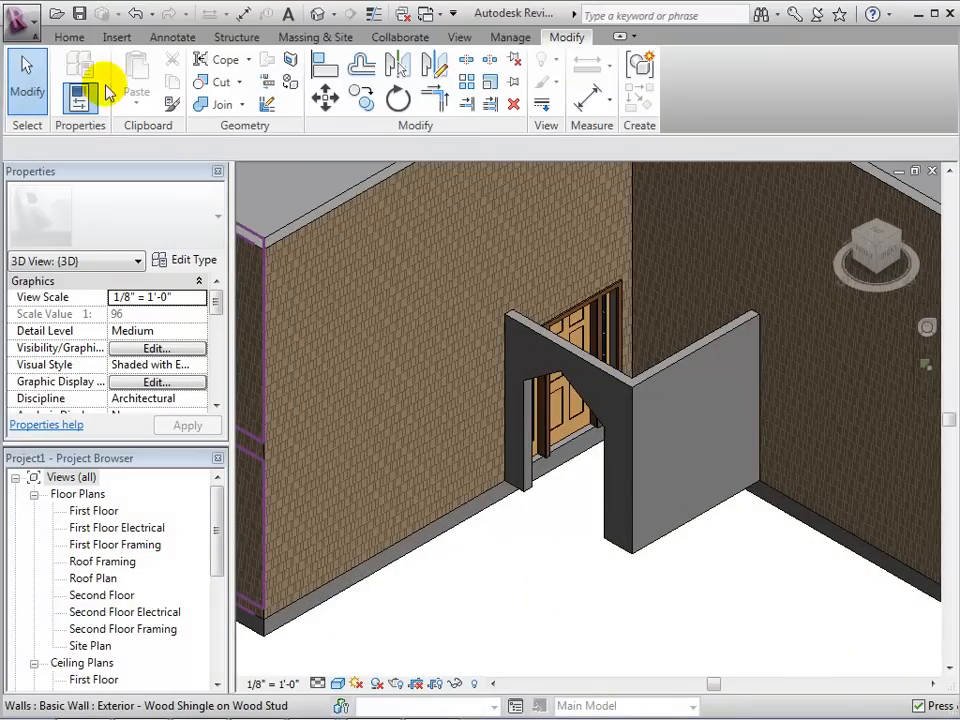
click(68, 36)
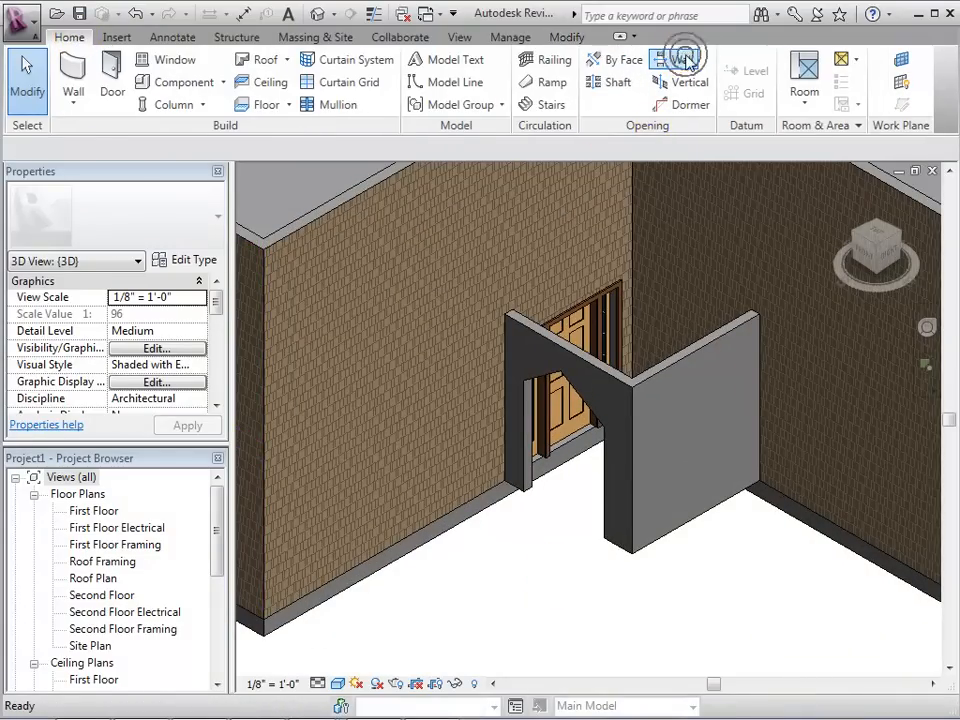
- Start a rectangular wall opening on the short wall and set its first corner
click(672, 60)
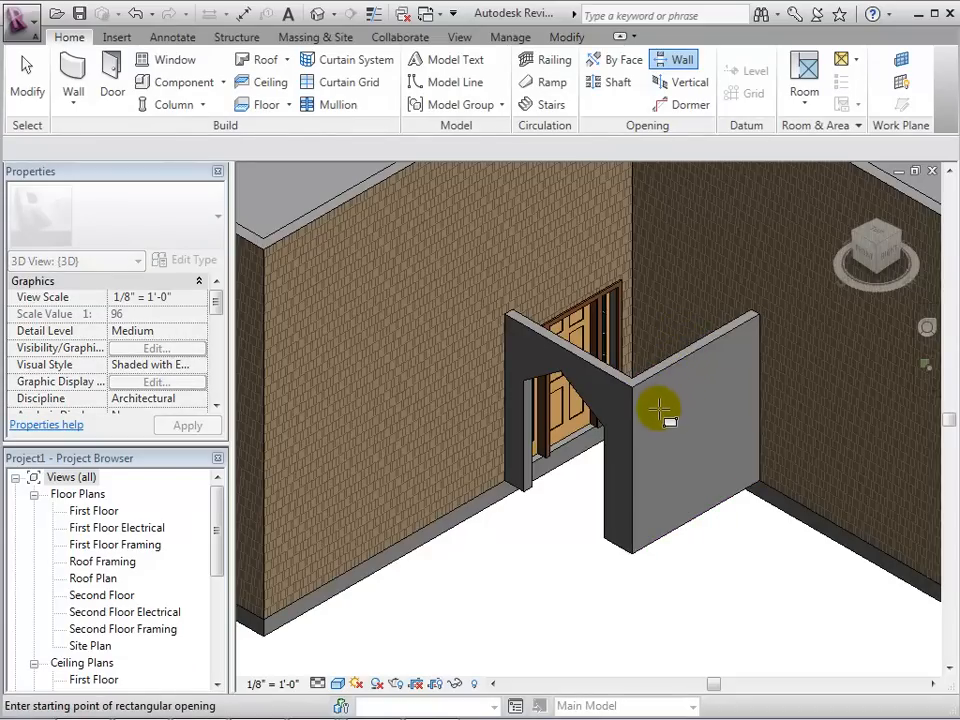
click(658, 408)
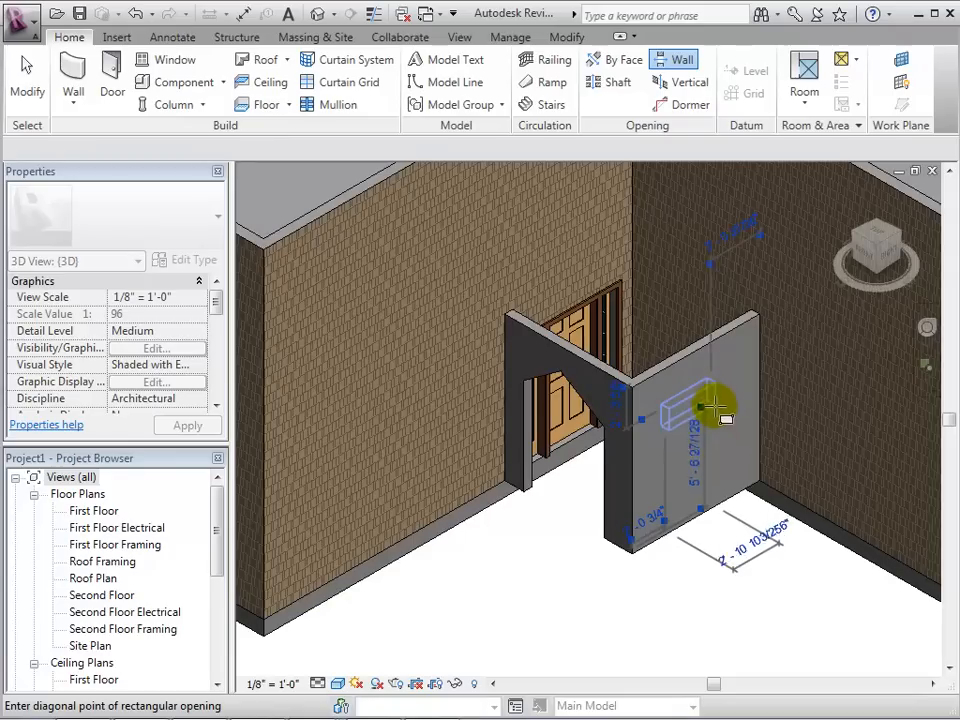